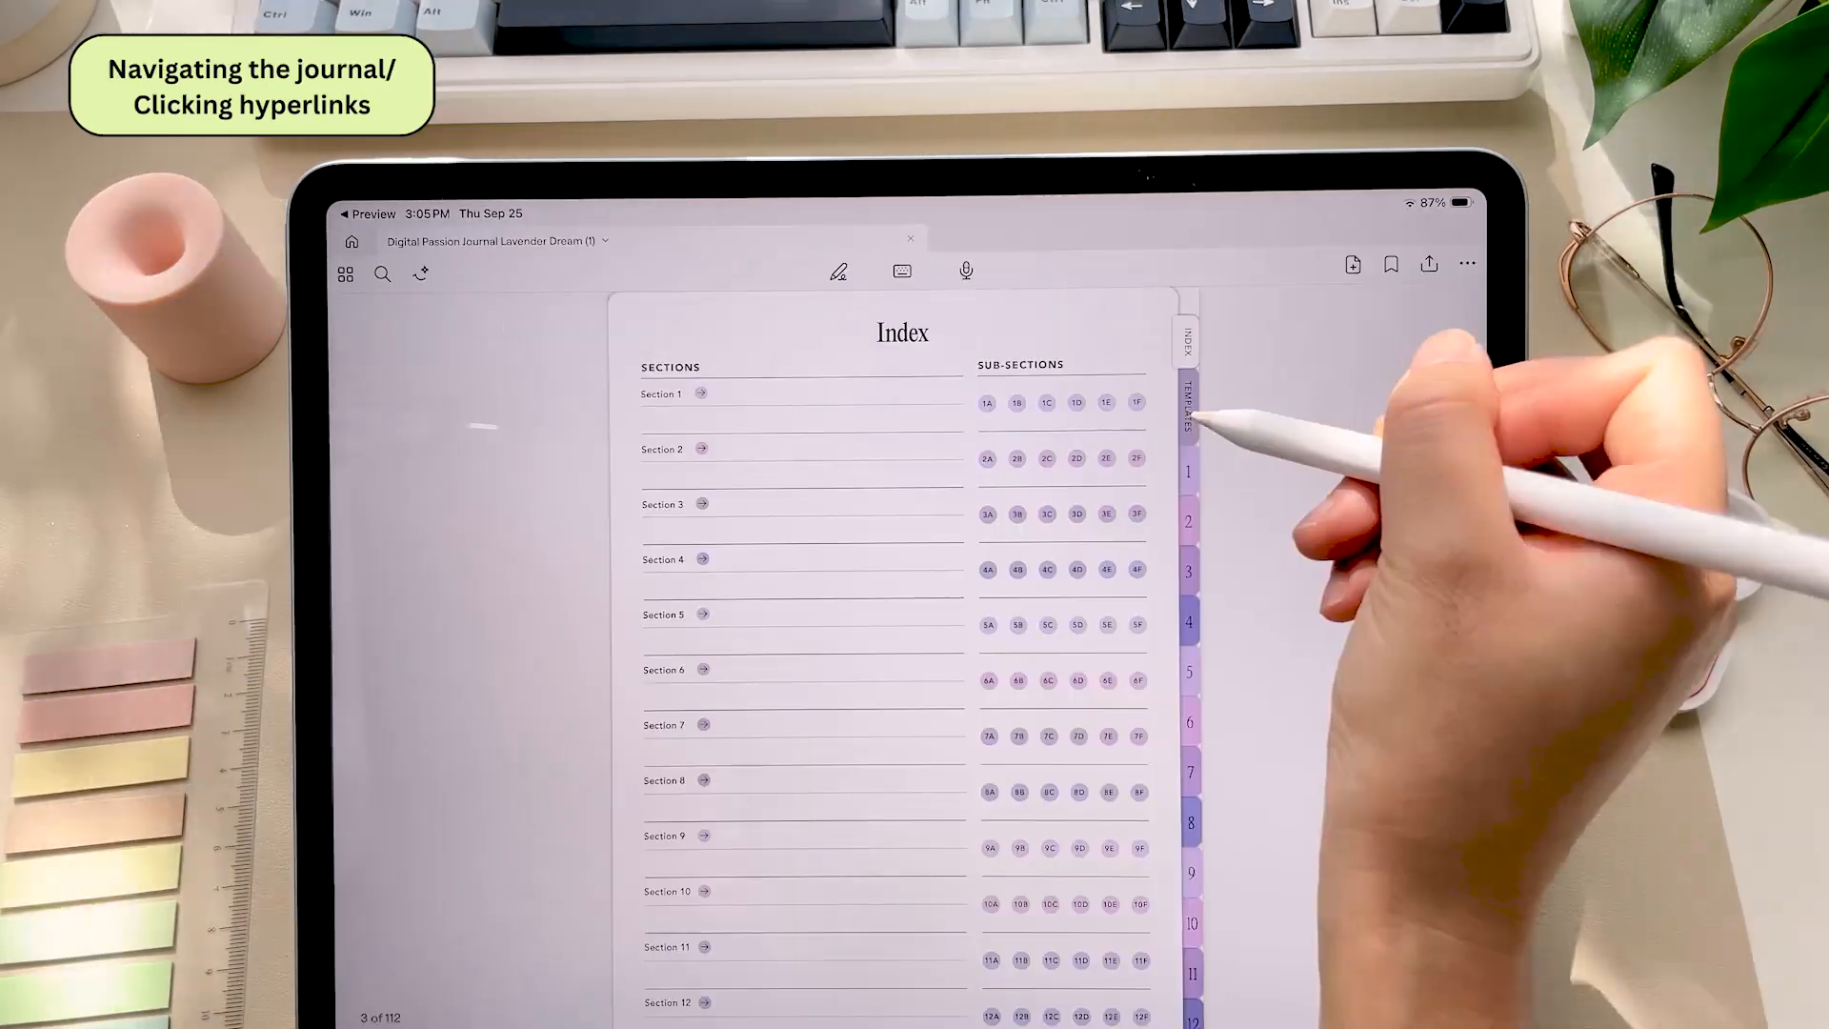
Step: Follow the index links and side tabs through Section 1 and Section 4, landing on the Section 2 page
left_click(701, 392)
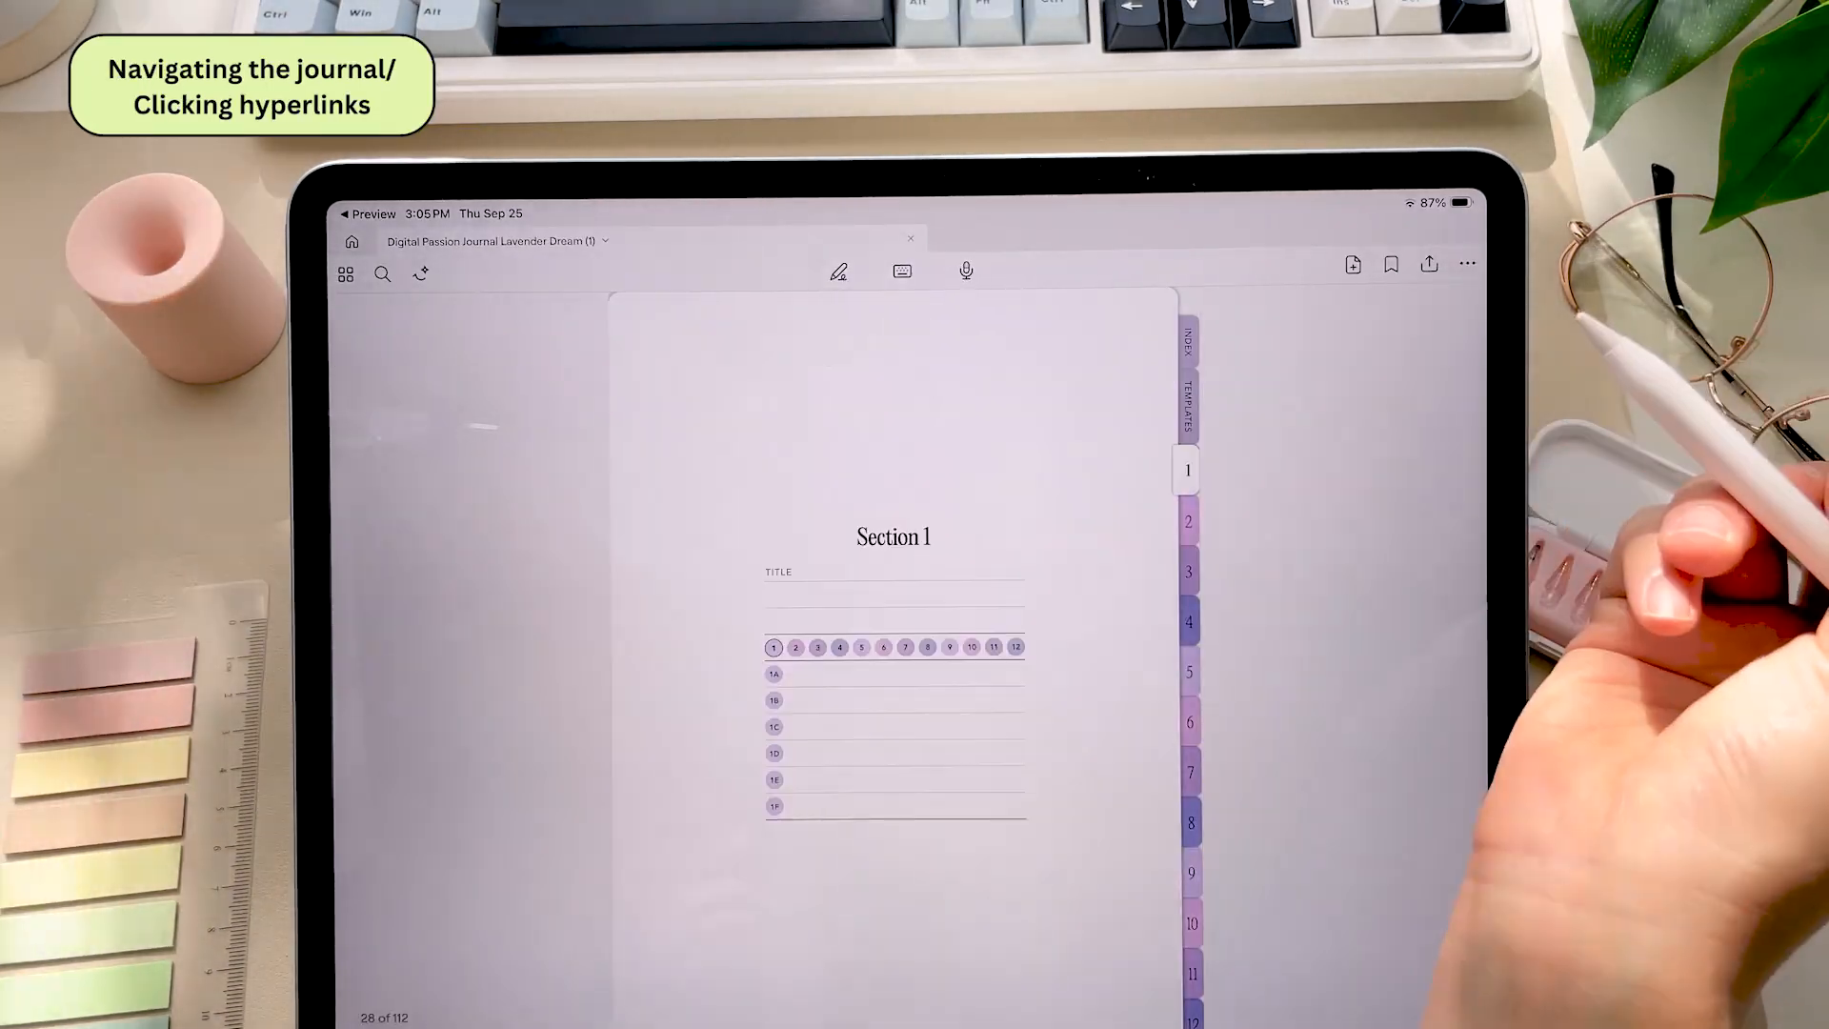
left_click(1187, 346)
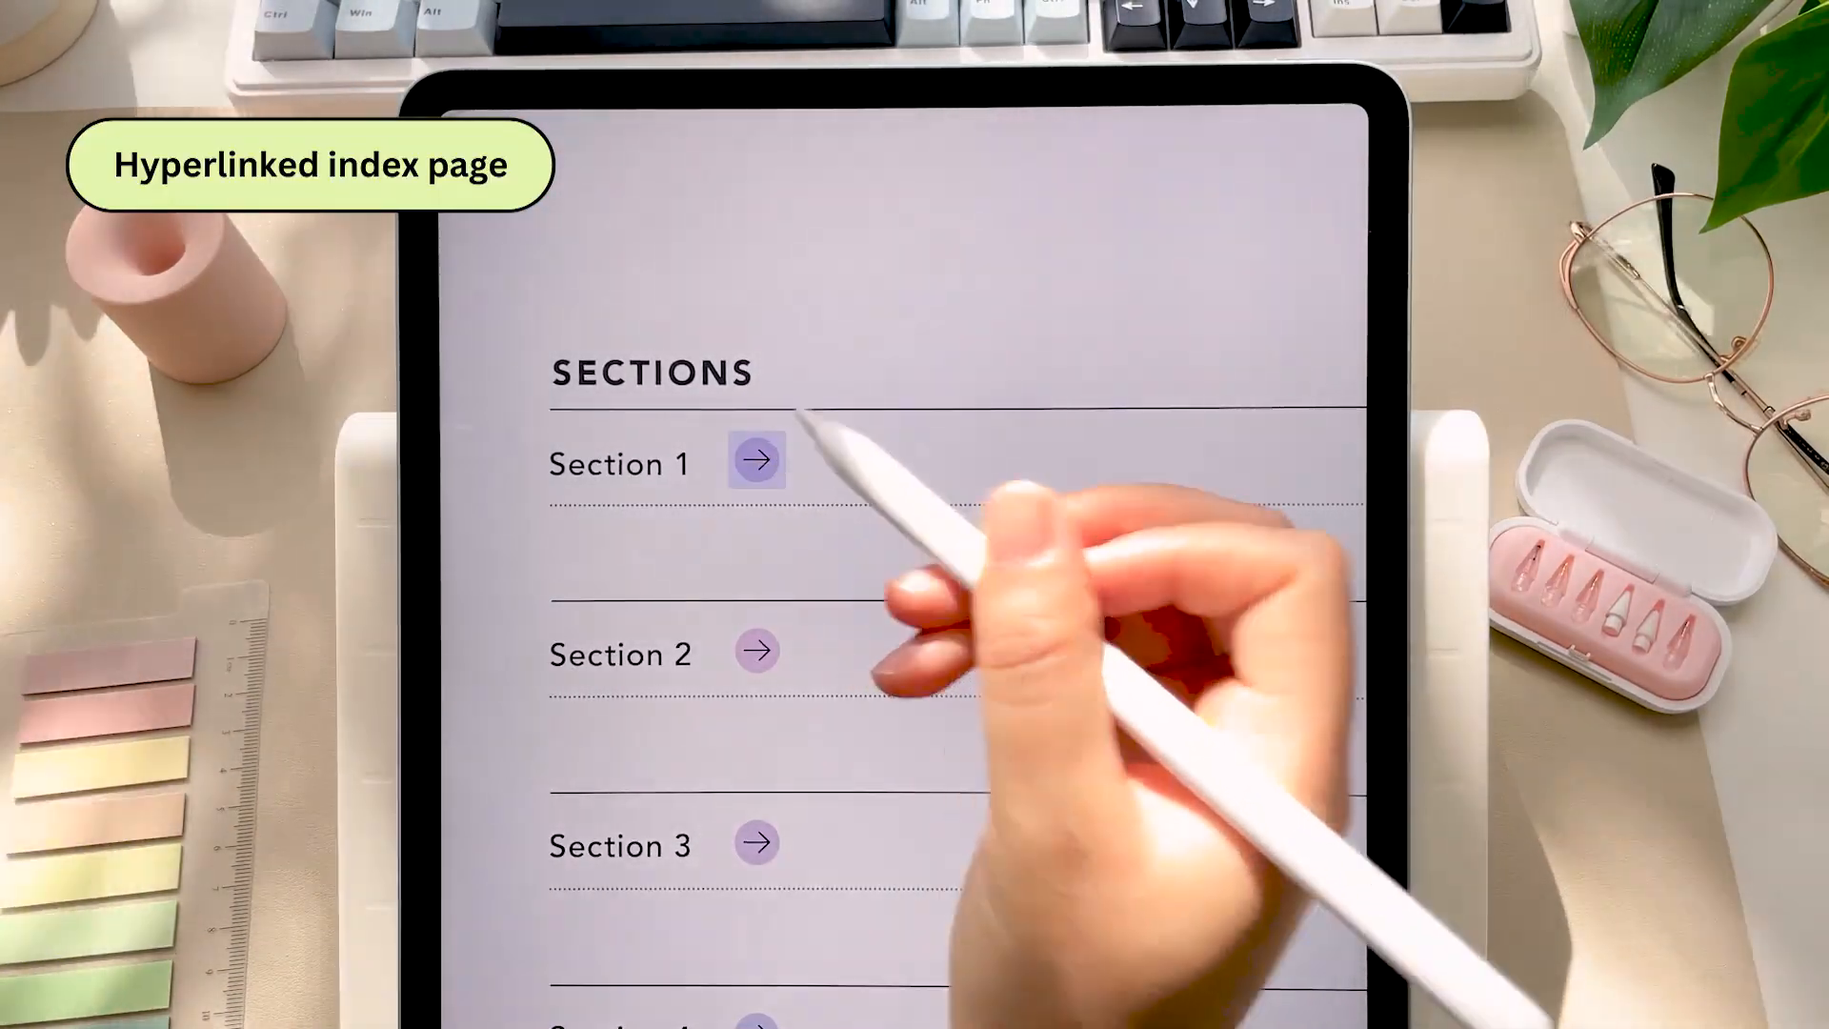
left_click(756, 461)
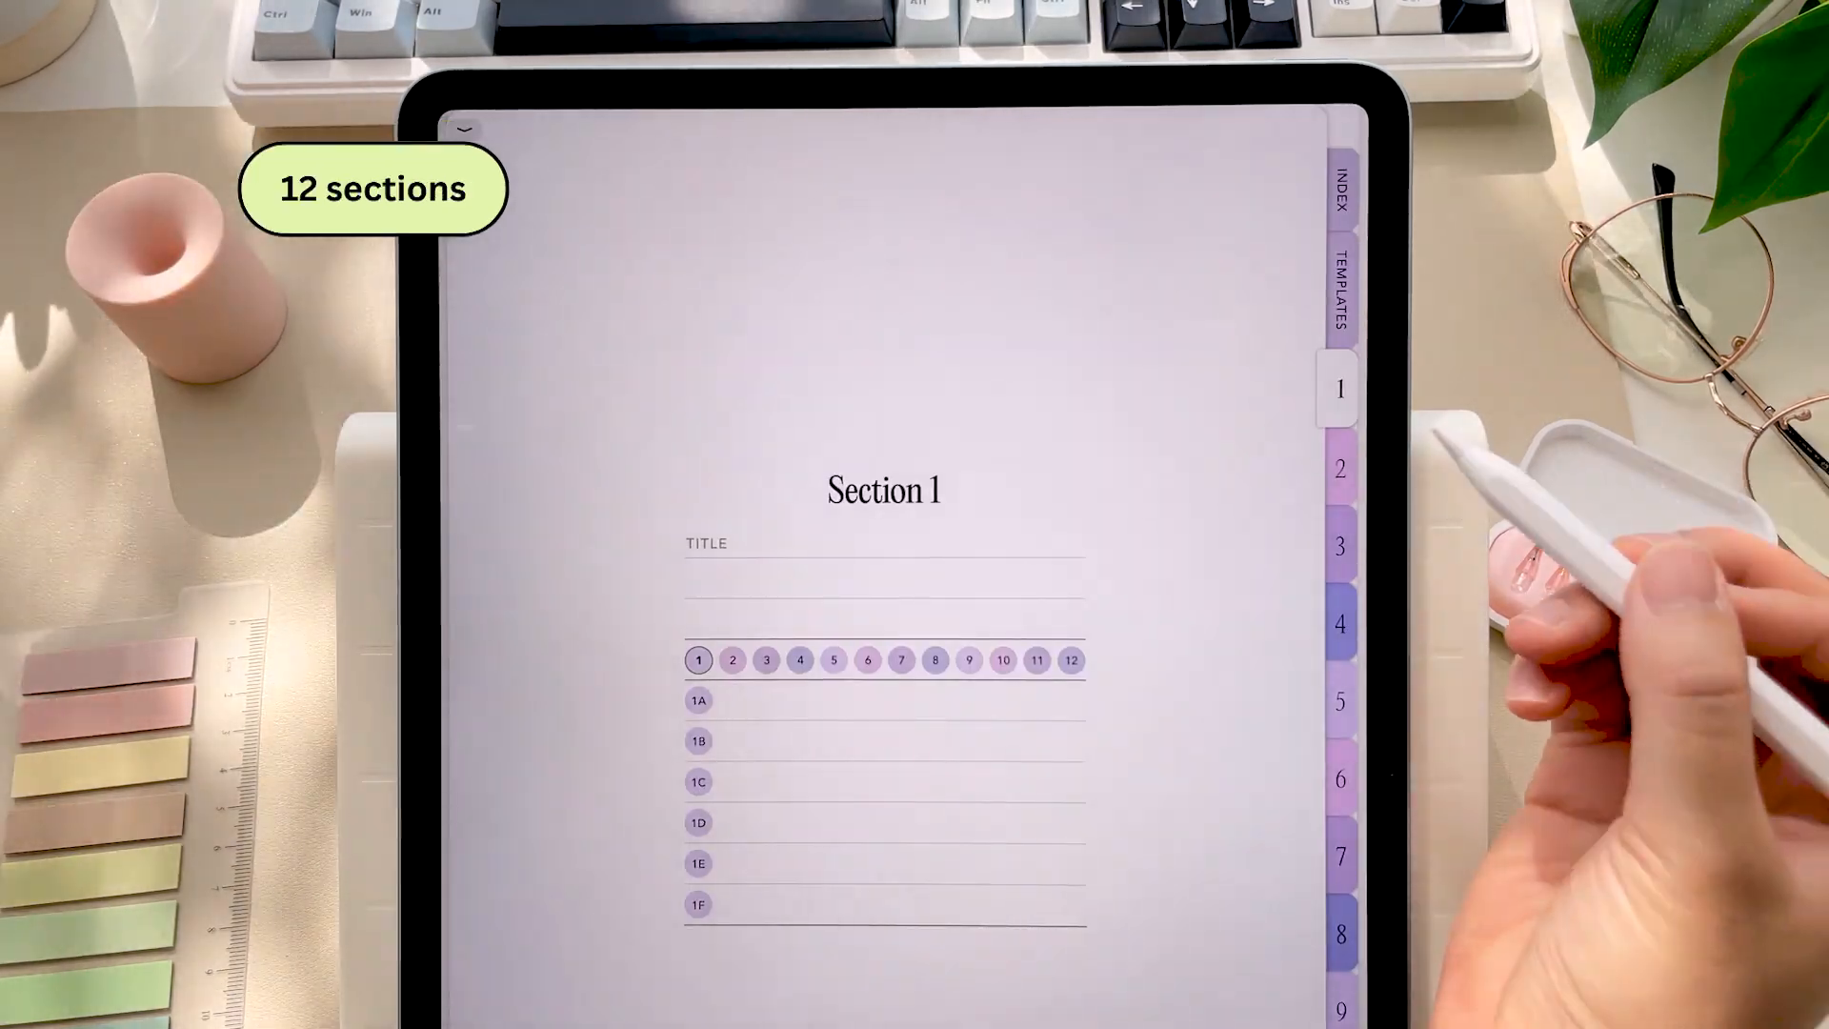
left_click(1339, 620)
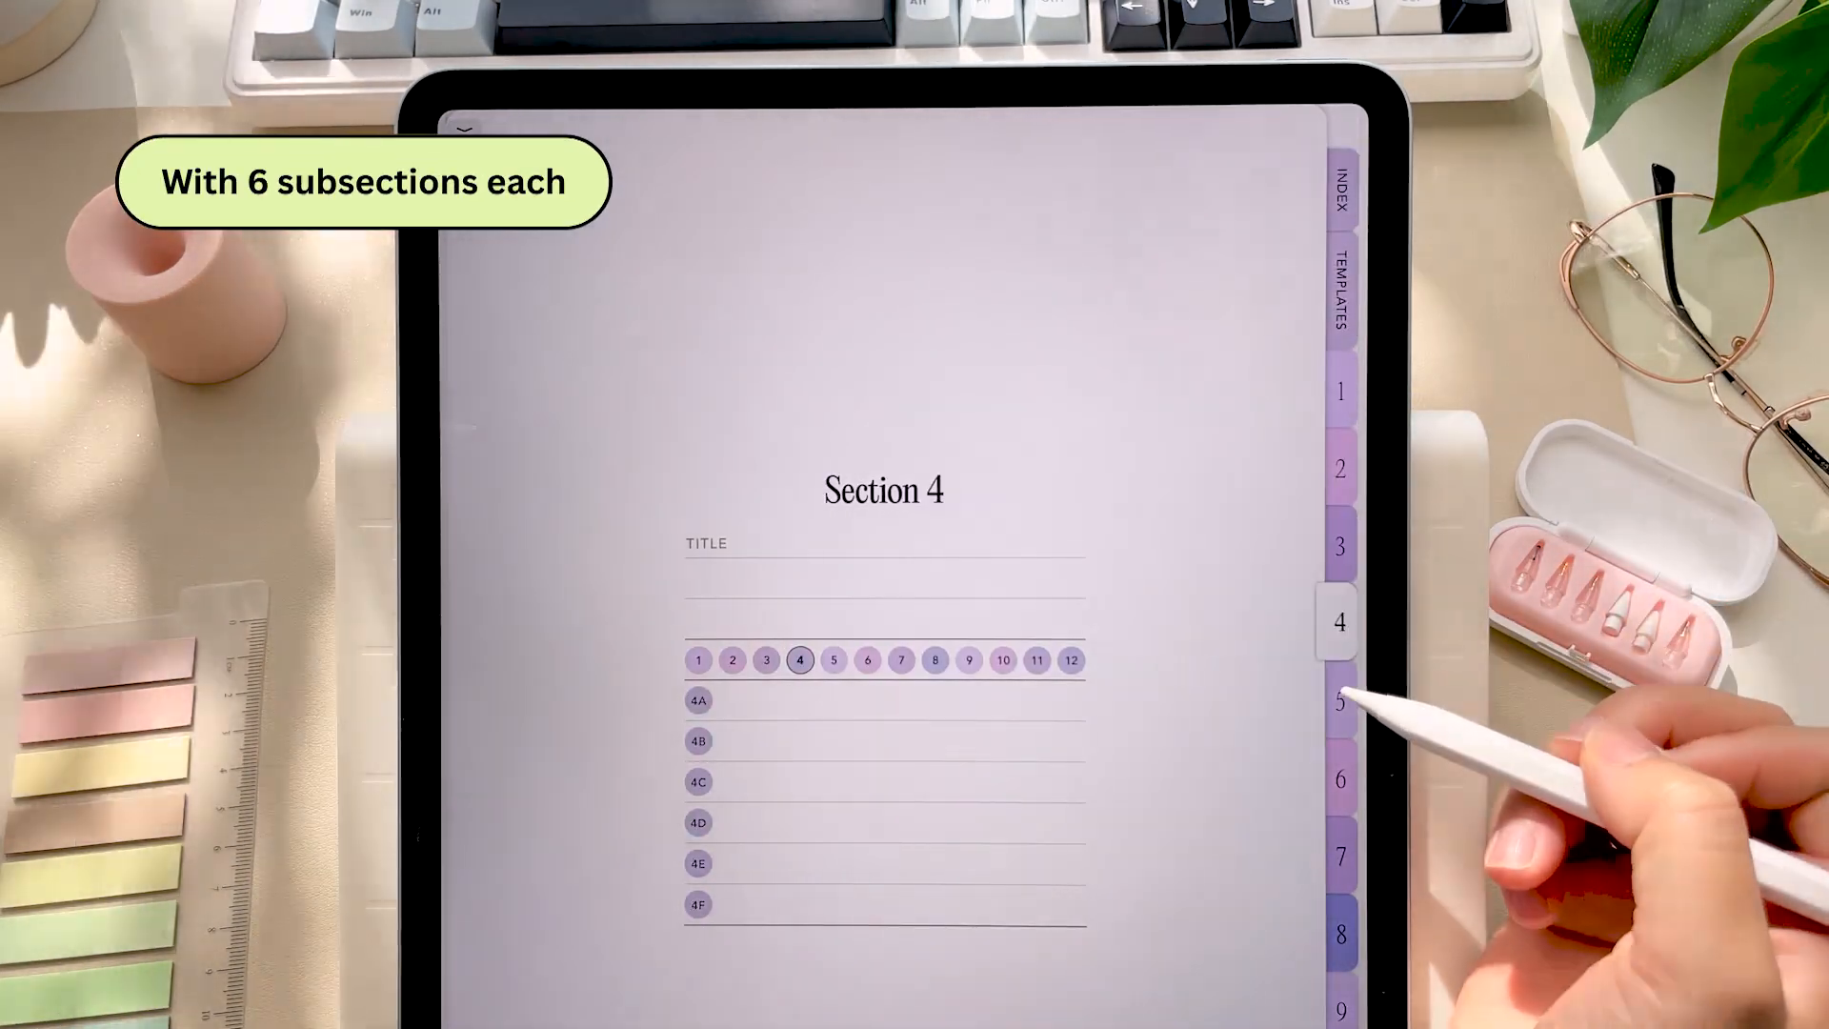
left_click(1339, 699)
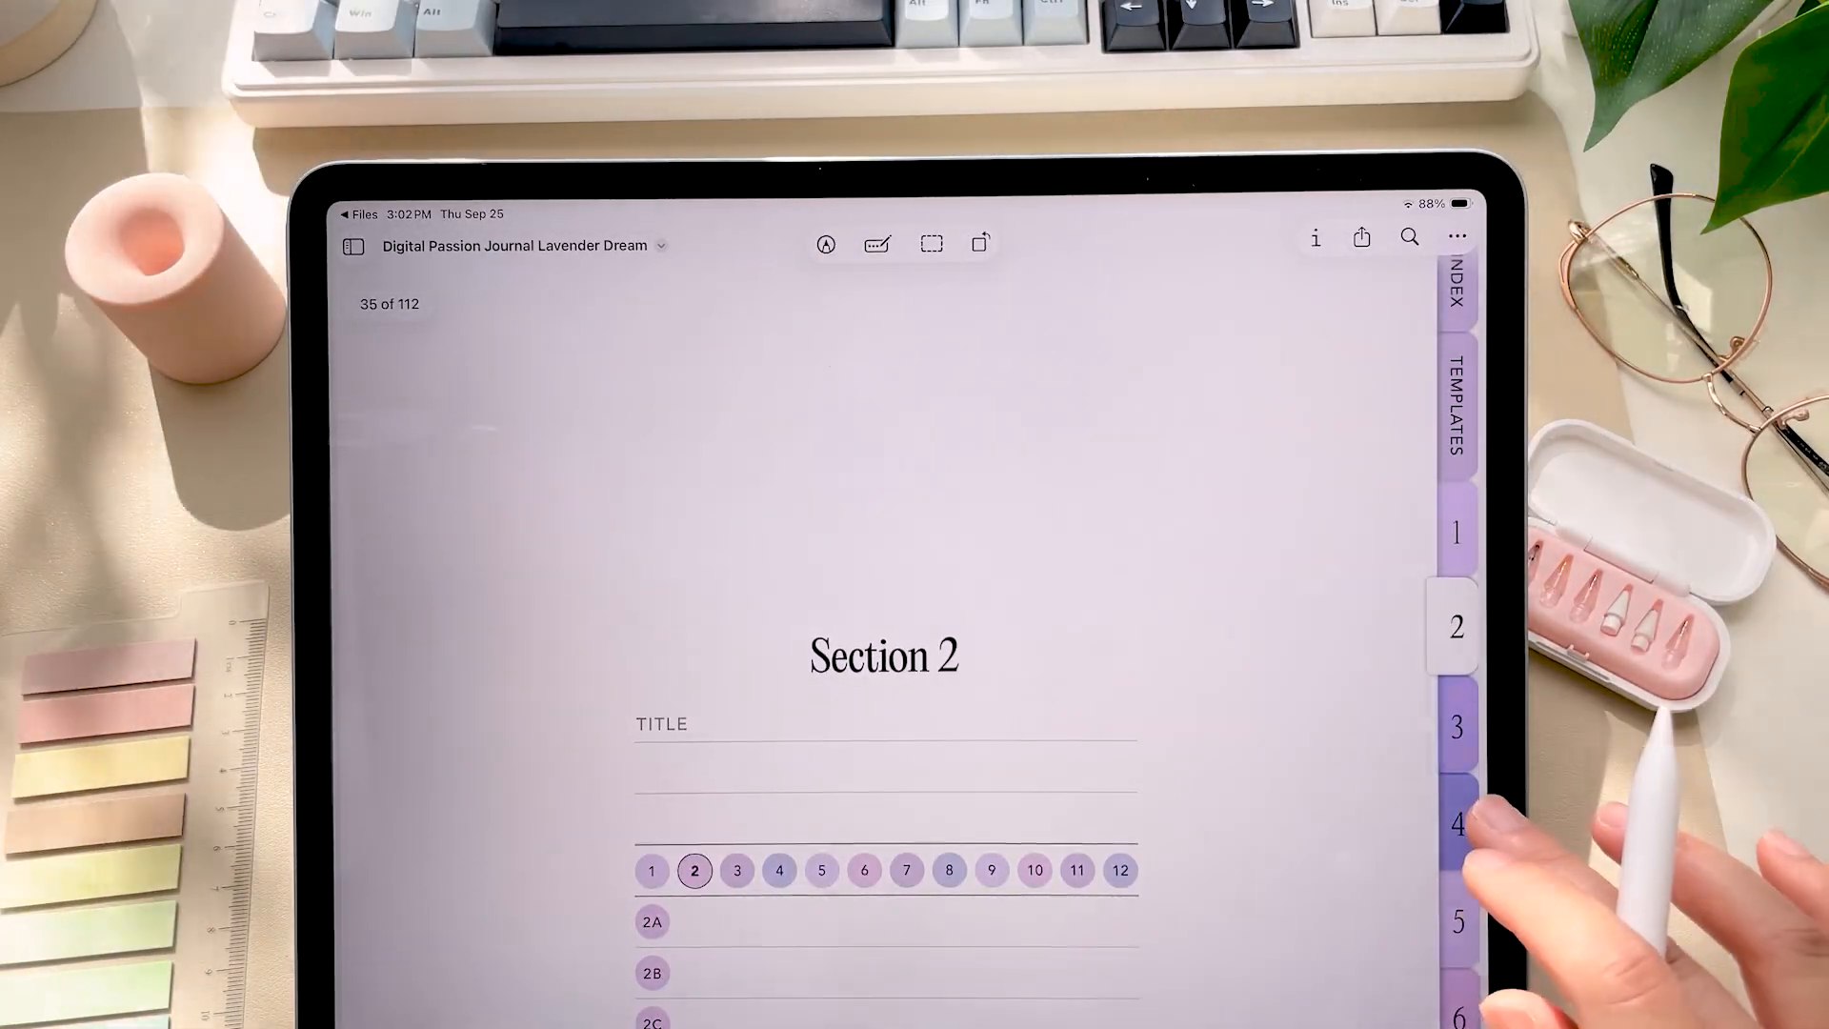
Step: Jump to the Section 4 tab in the Files preview, then switch to the order confirmation email
left_click(1455, 819)
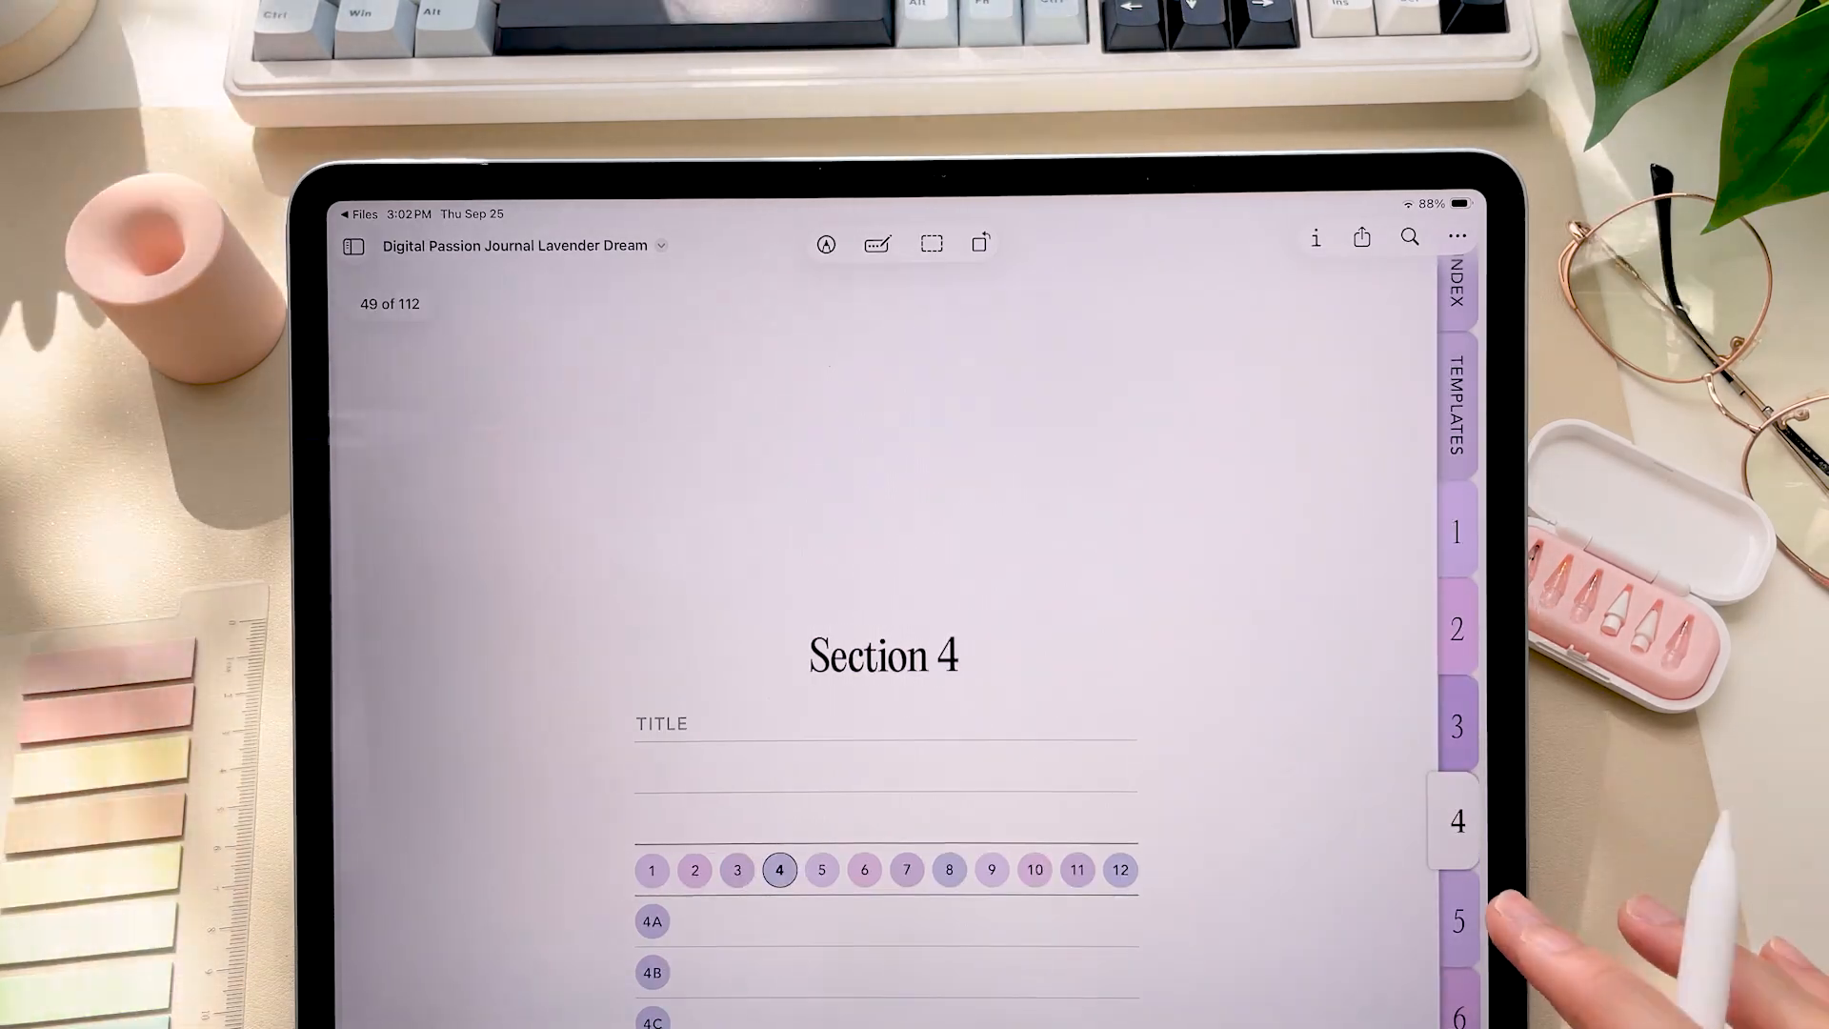
left_click(1454, 419)
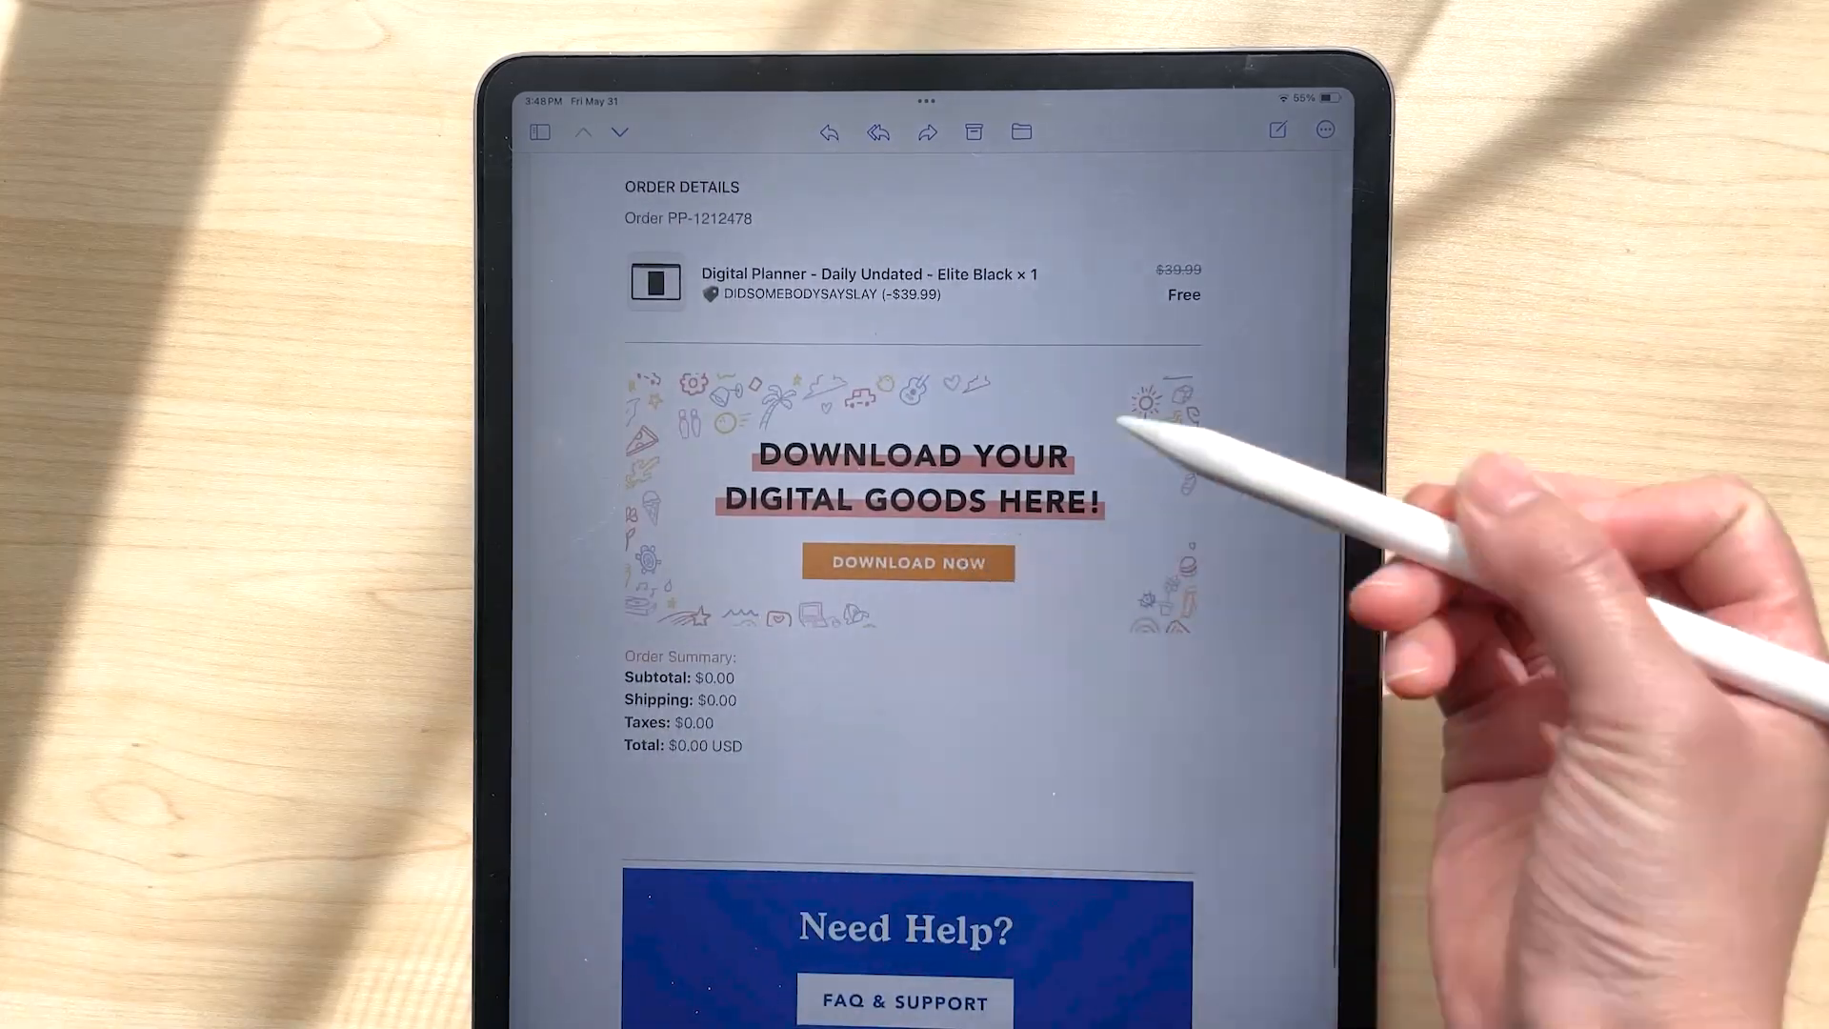
Step: Start the planner zip download from the SendOwl page and confirm it in Safari's prompt
left_click(906, 562)
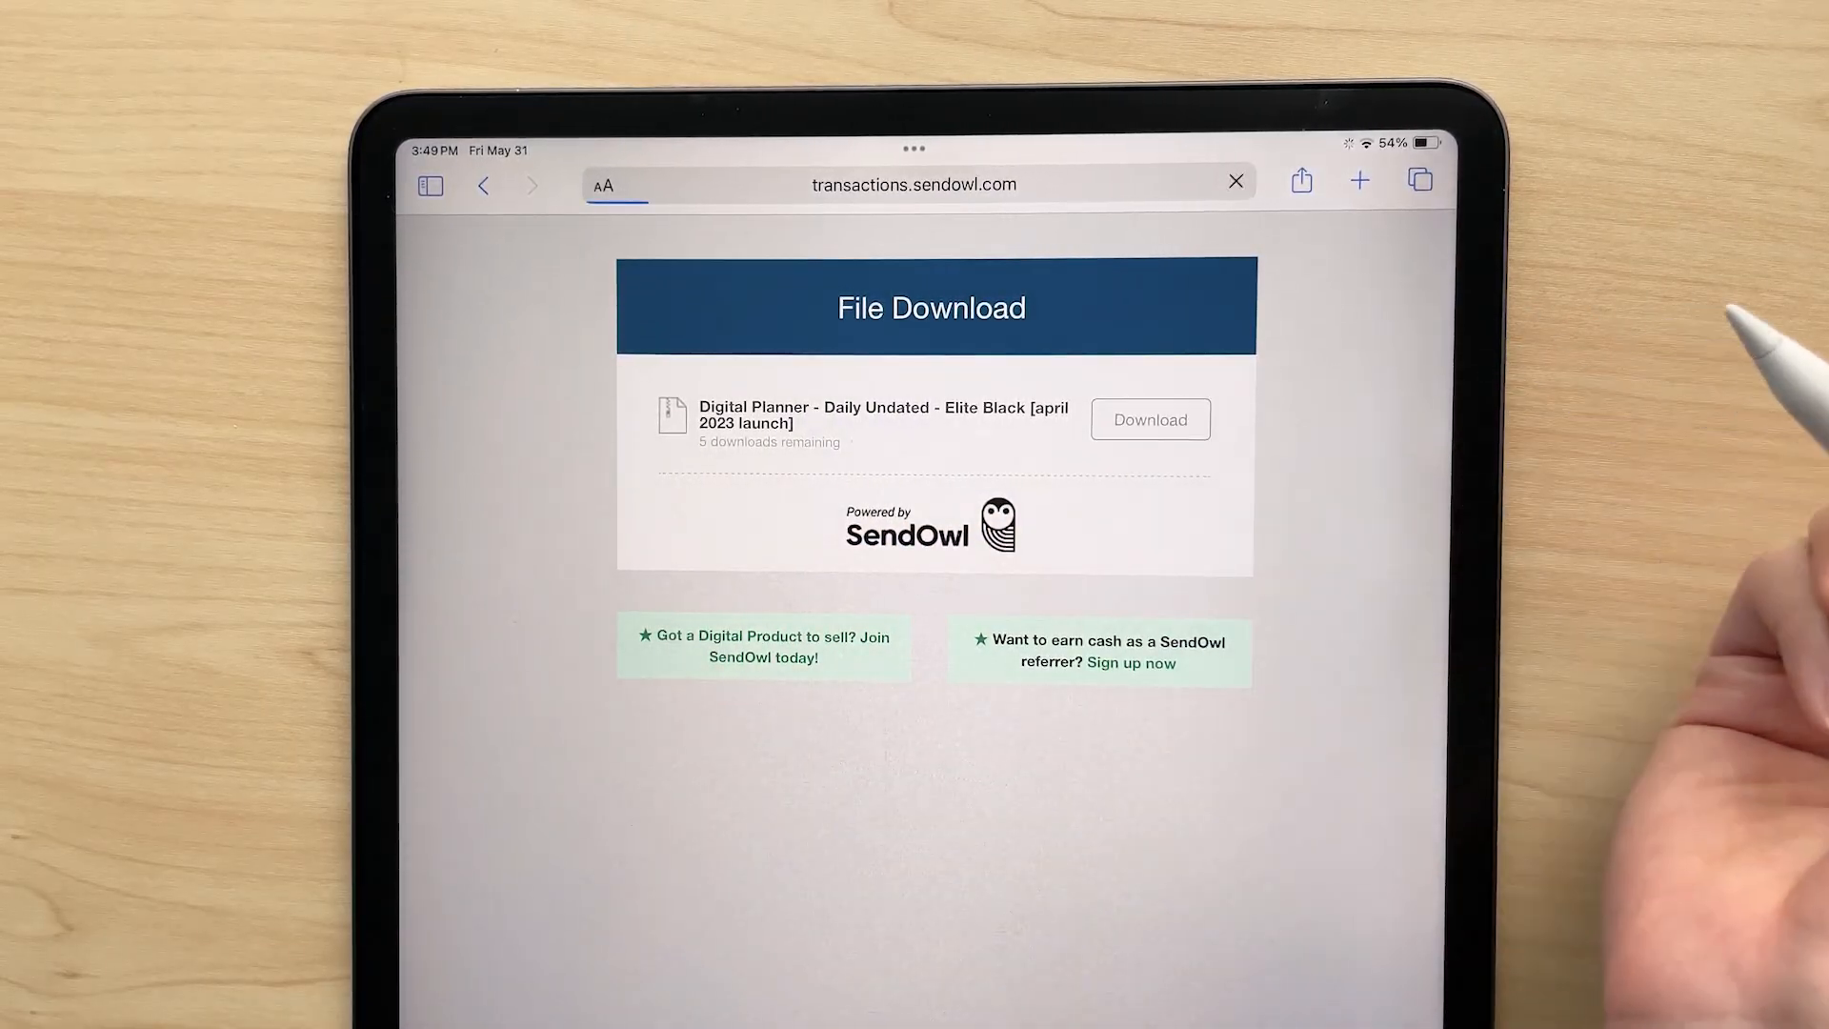
left_click(1149, 419)
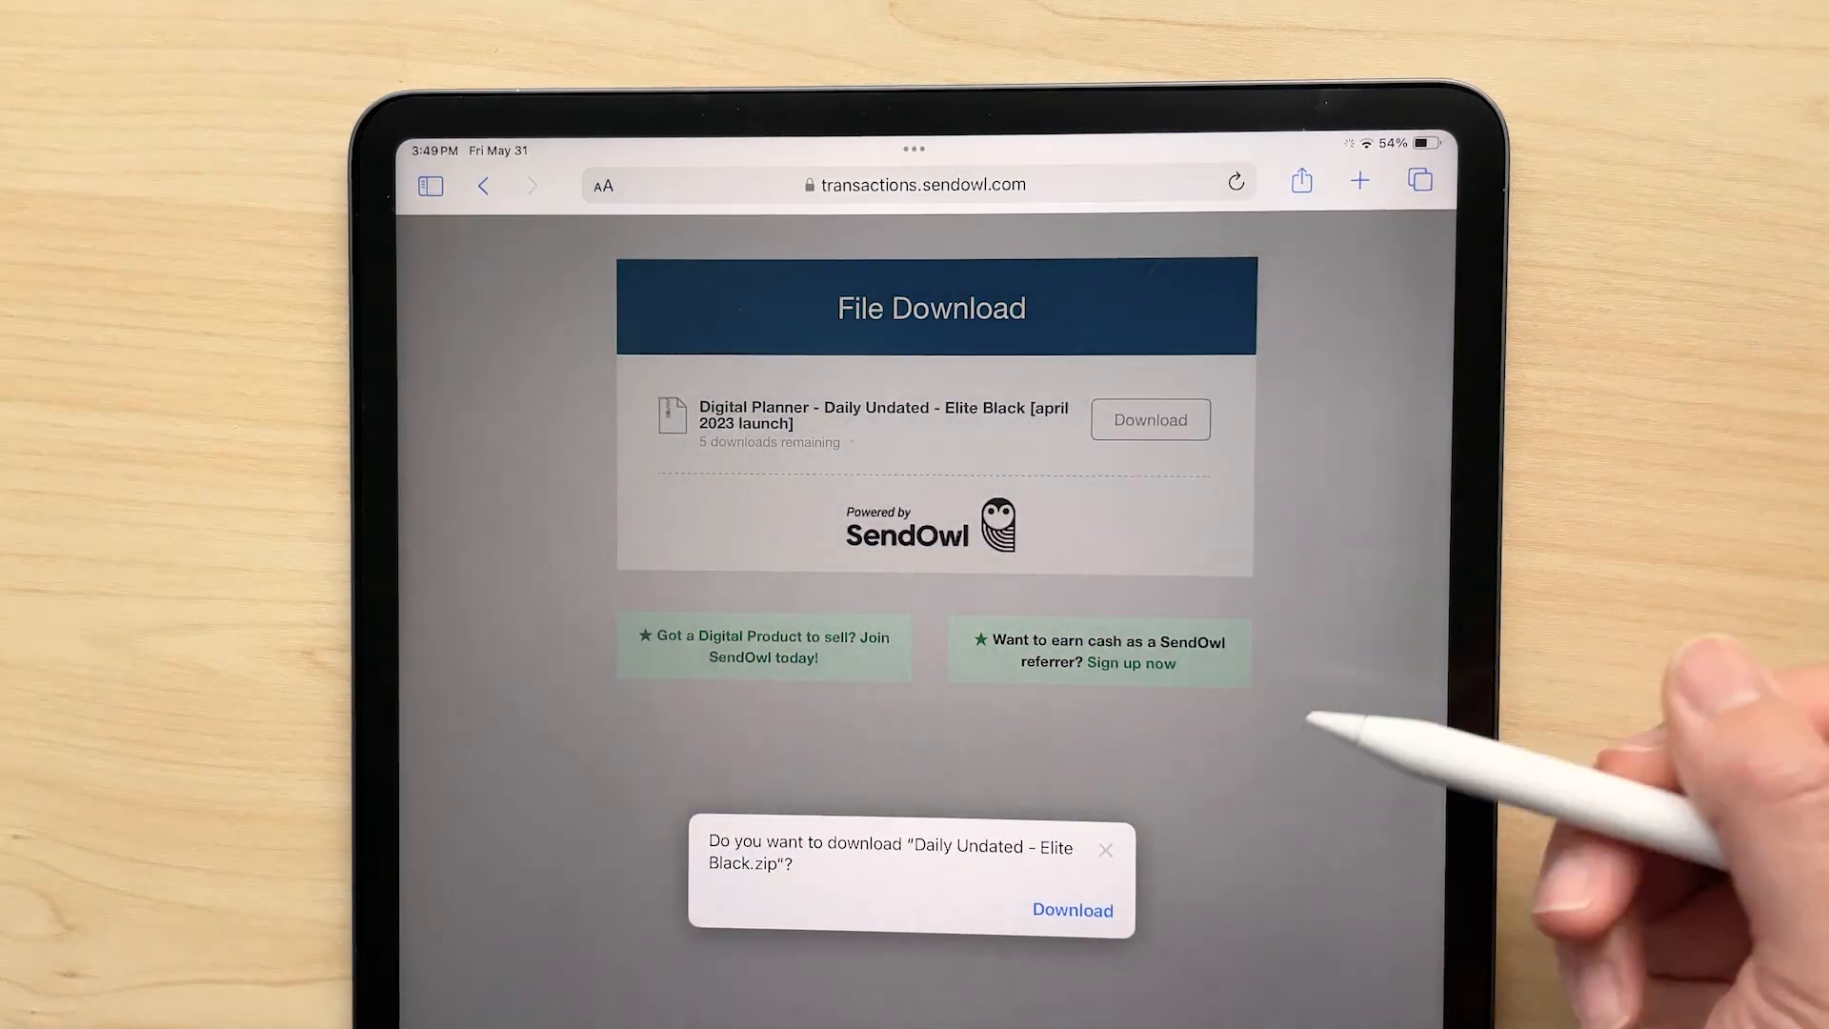
left_click(1069, 911)
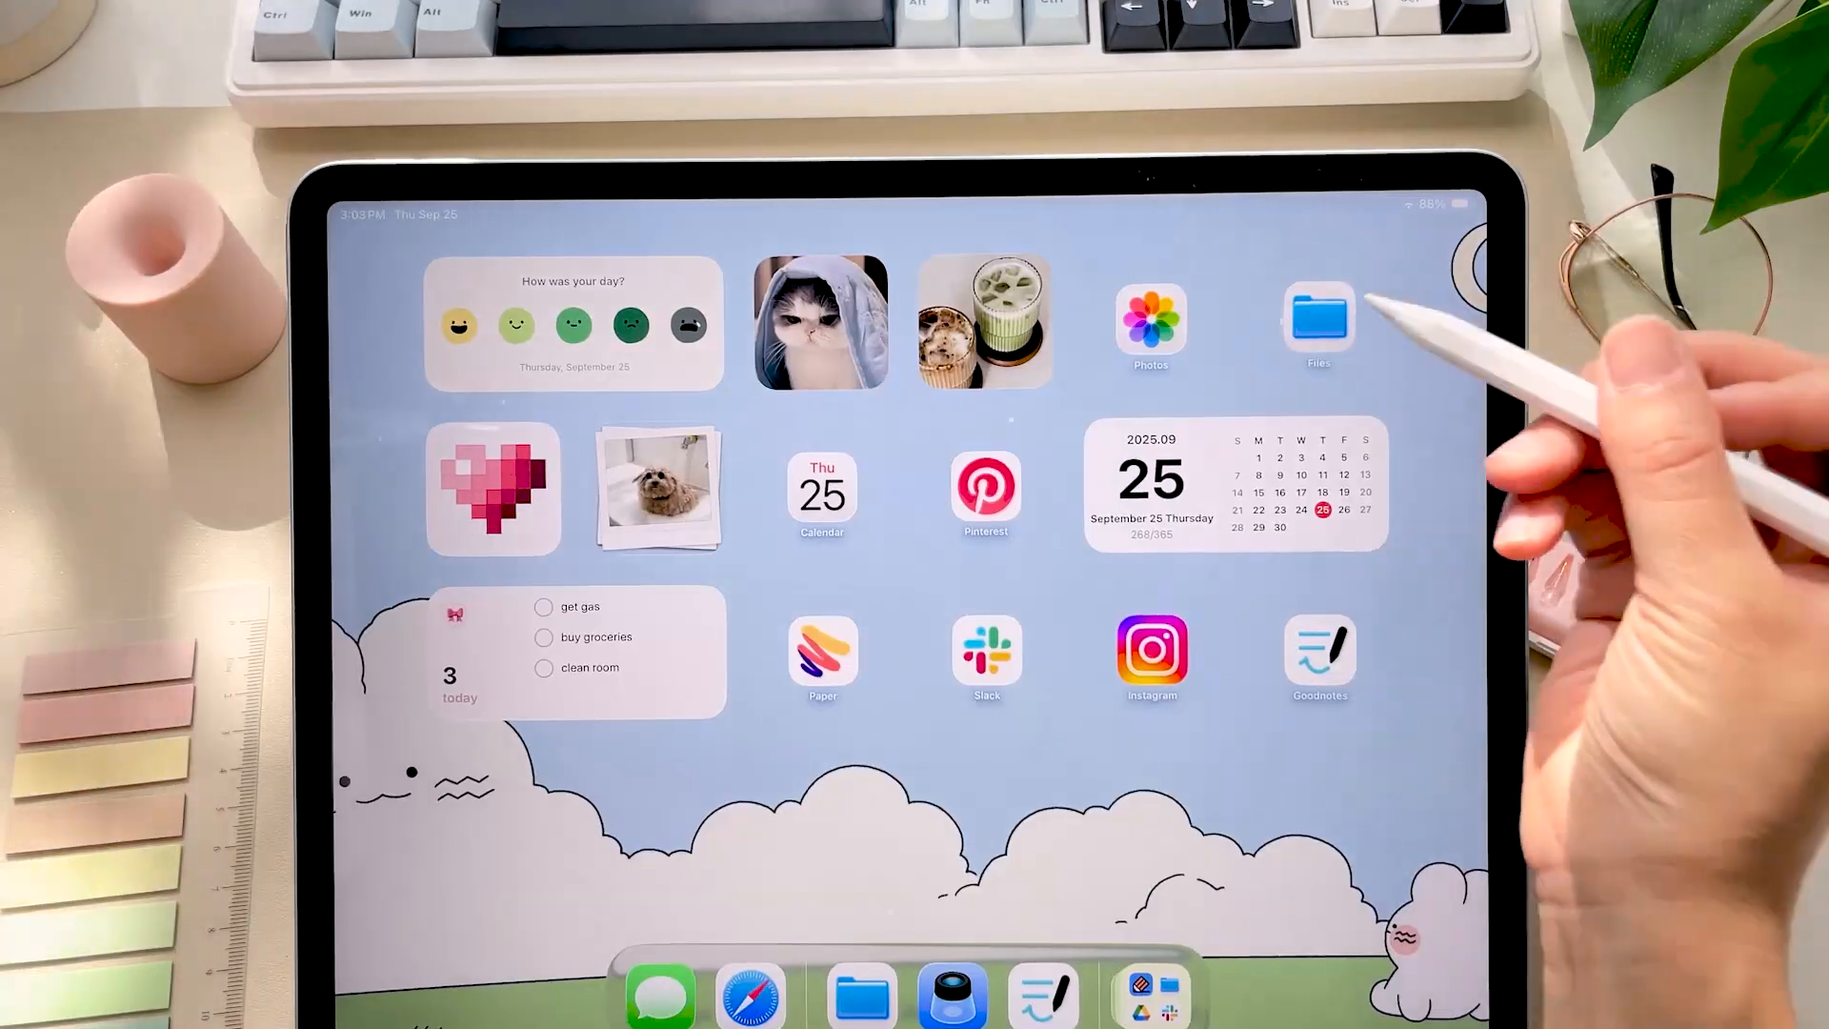
Step: In Files' Downloads folder, uncompress Digital Passion Journal.zip and reach the Lavender Dream PDF
left_click(1318, 324)
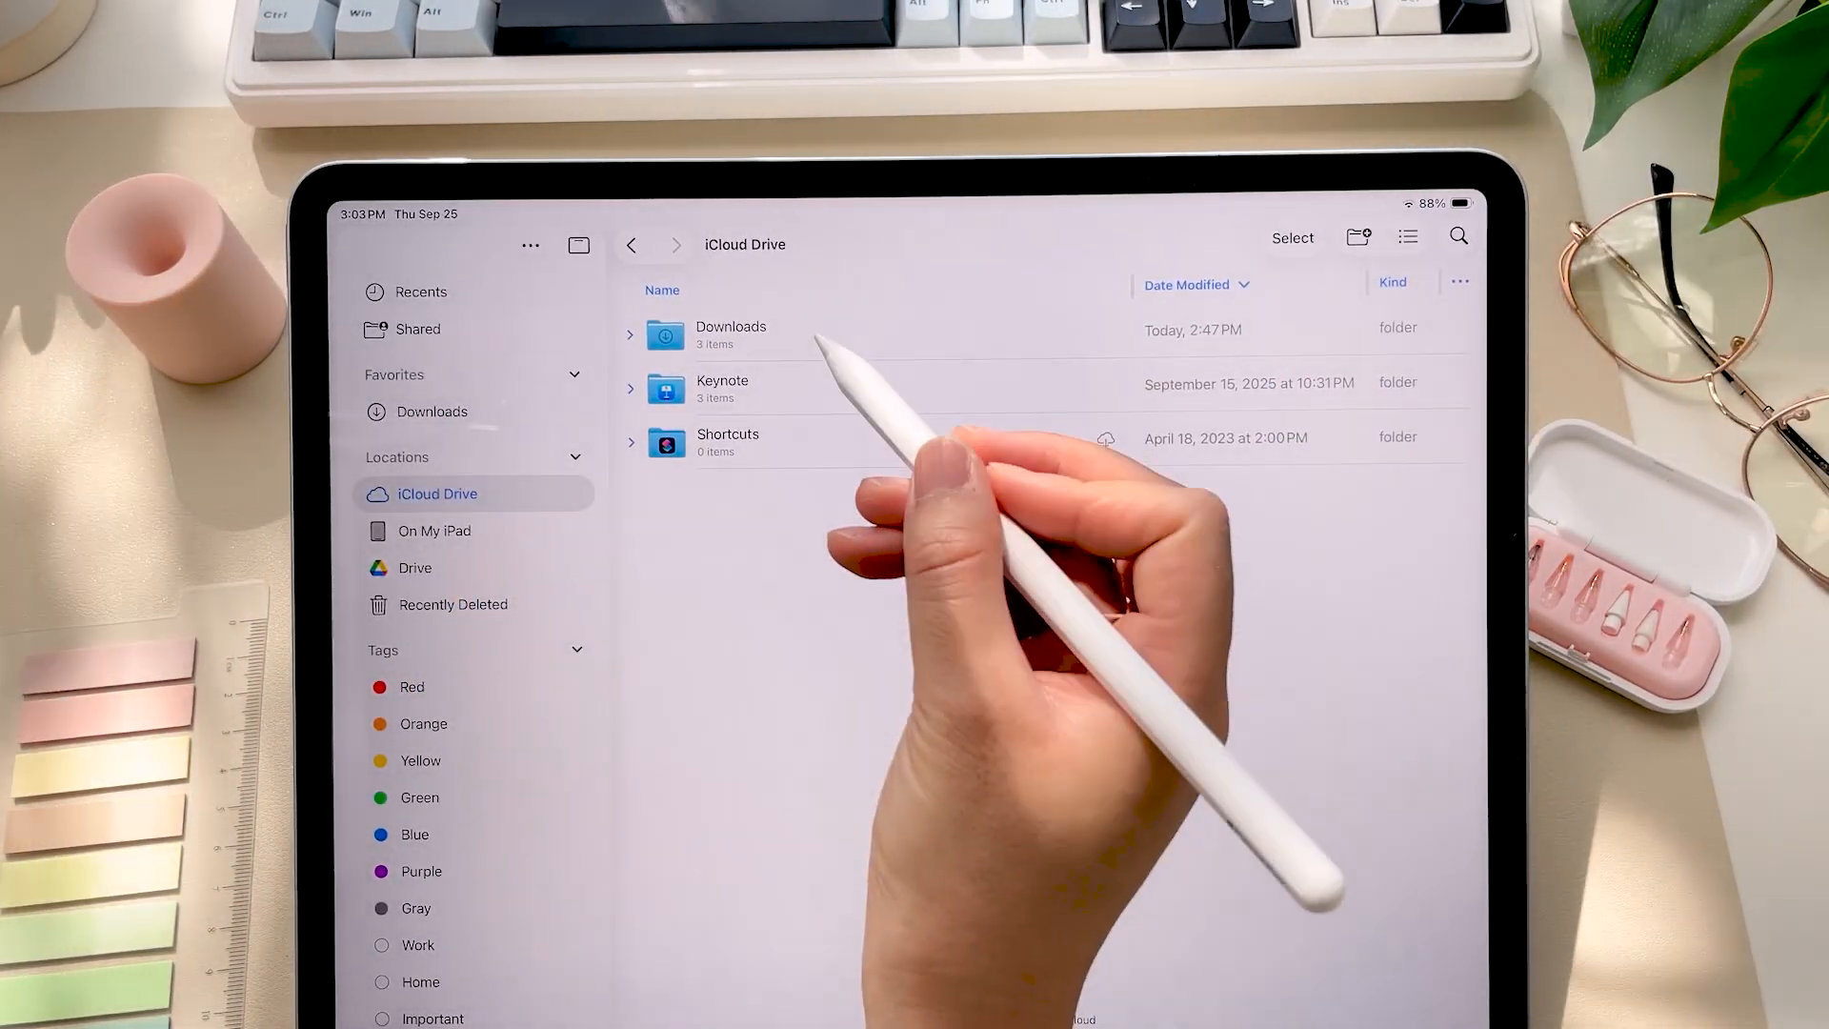
left_click(732, 335)
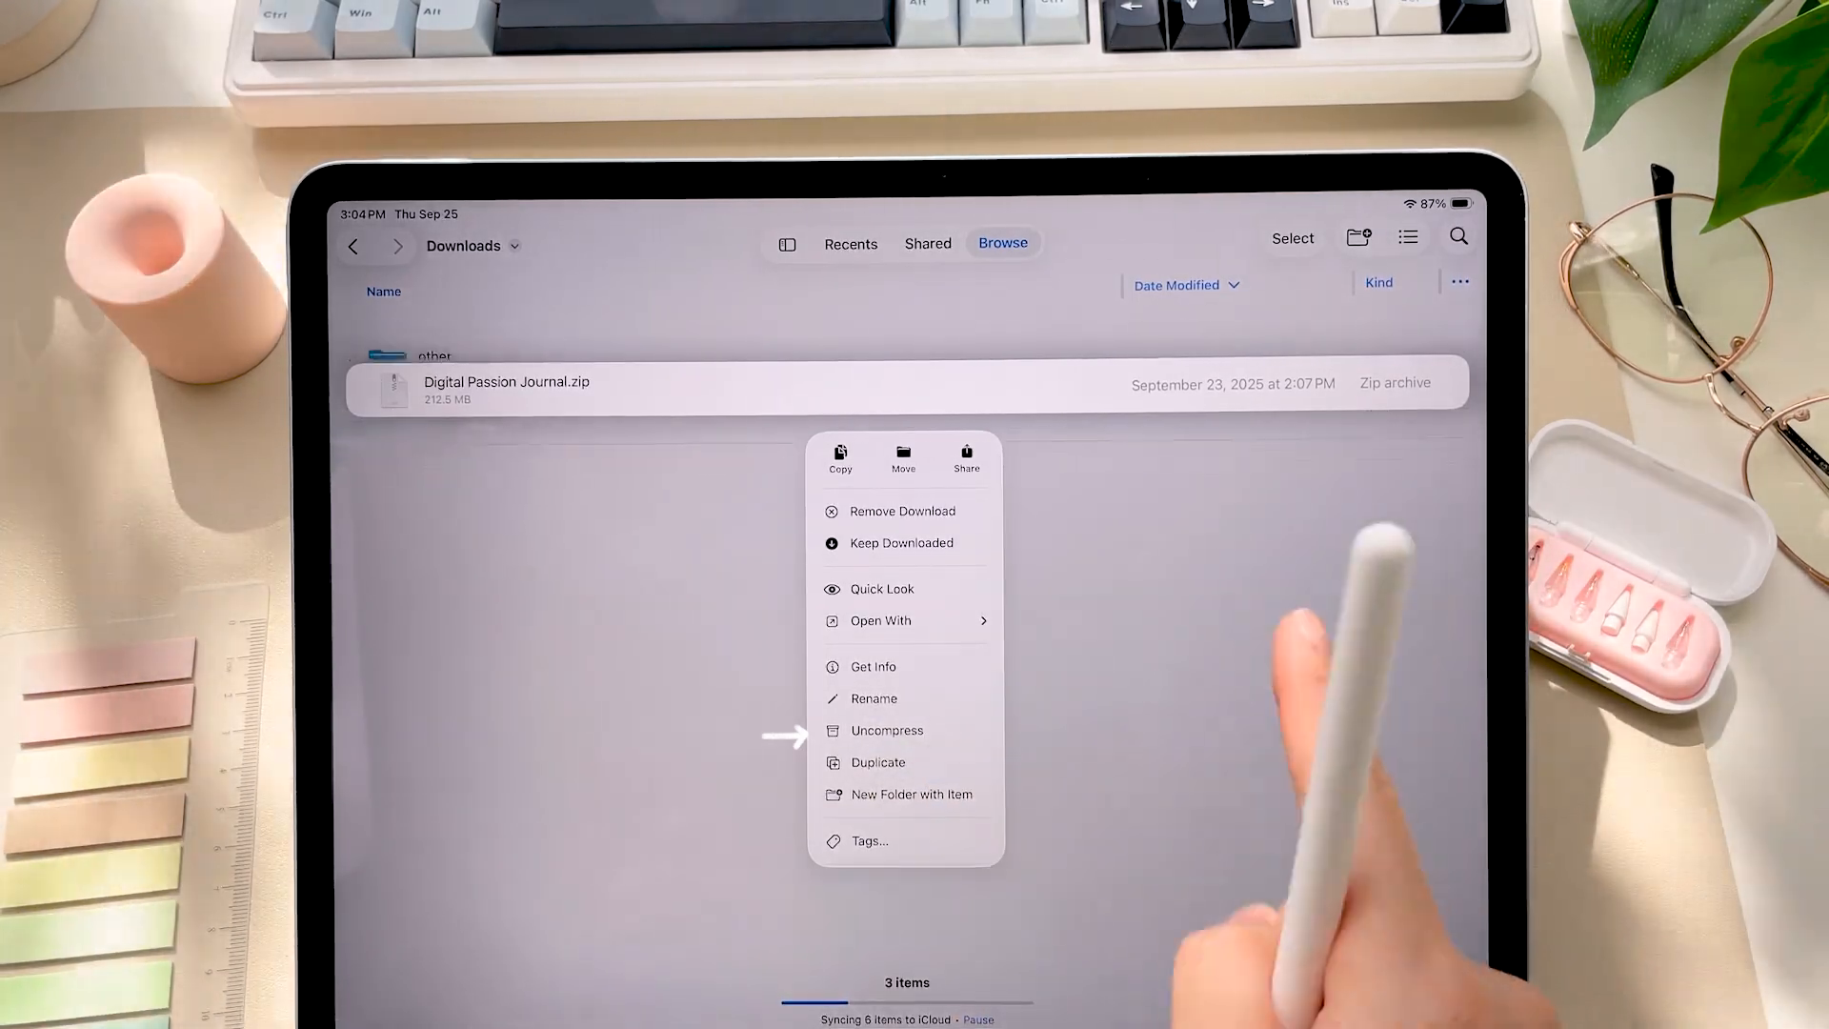
left_click(886, 729)
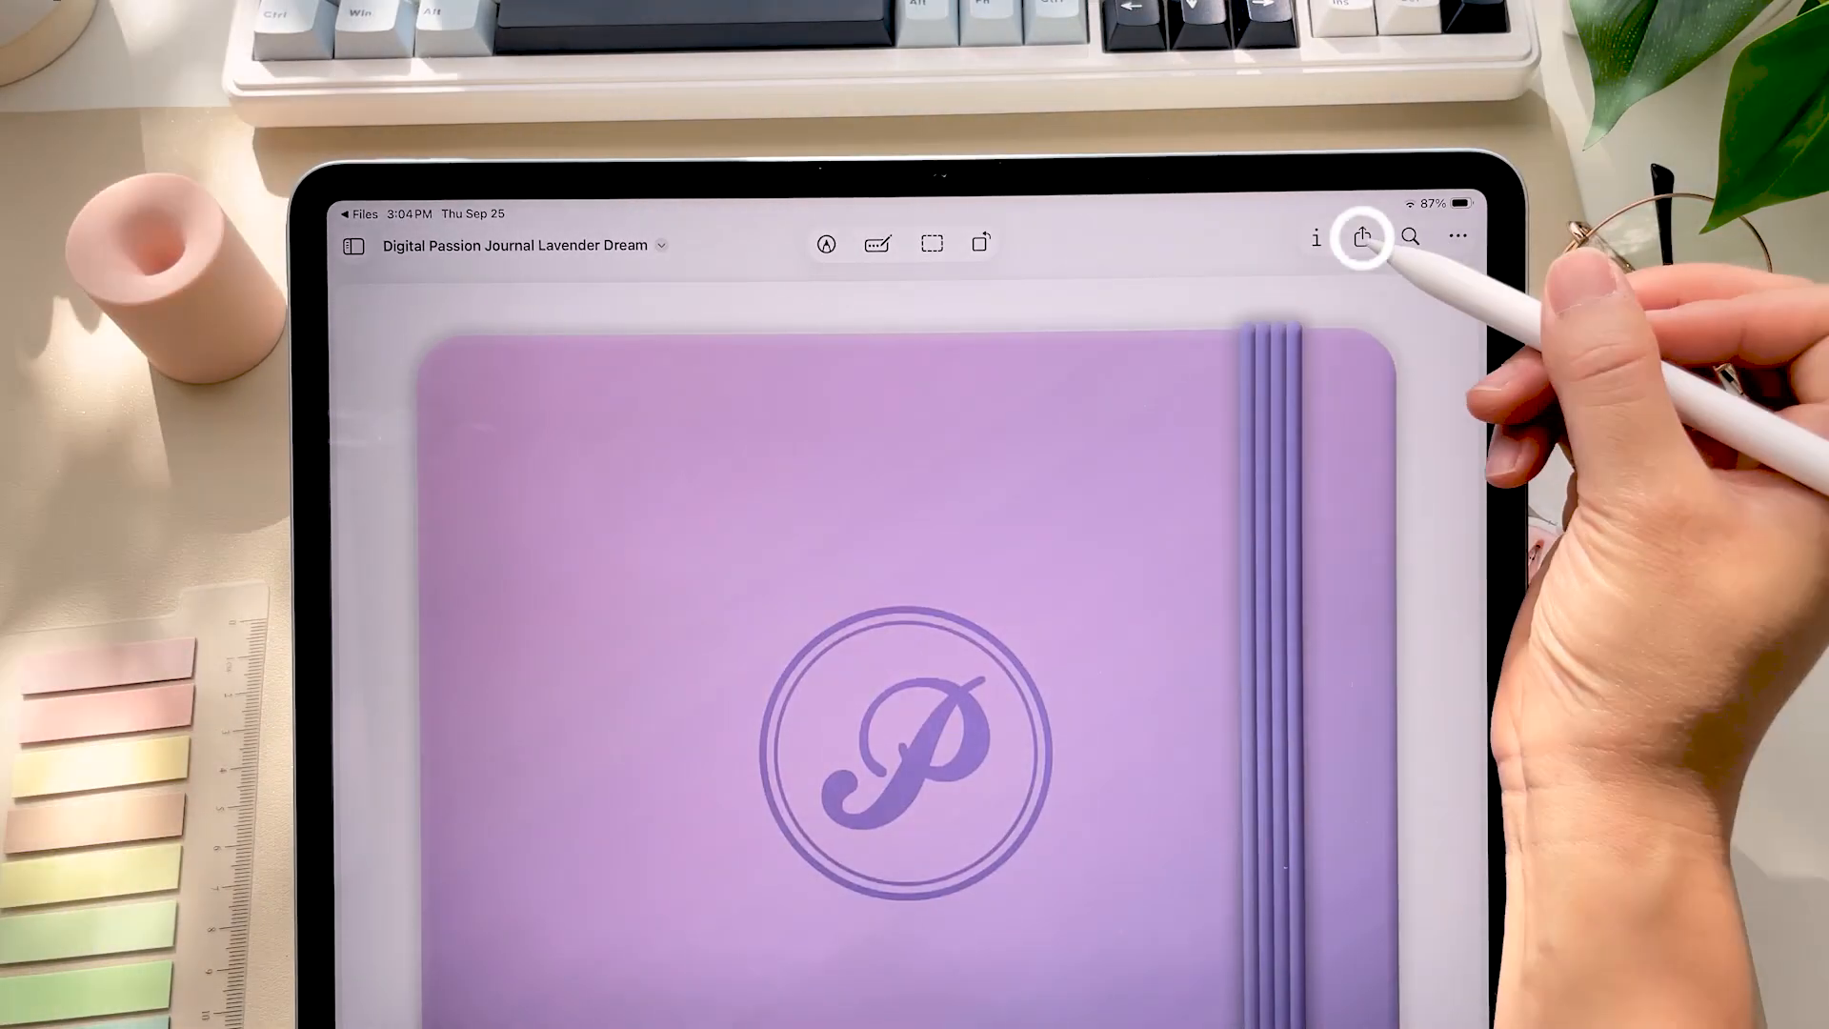
Step: Share the Lavender Dream PDF from Files into Goodnotes
left_click(1362, 238)
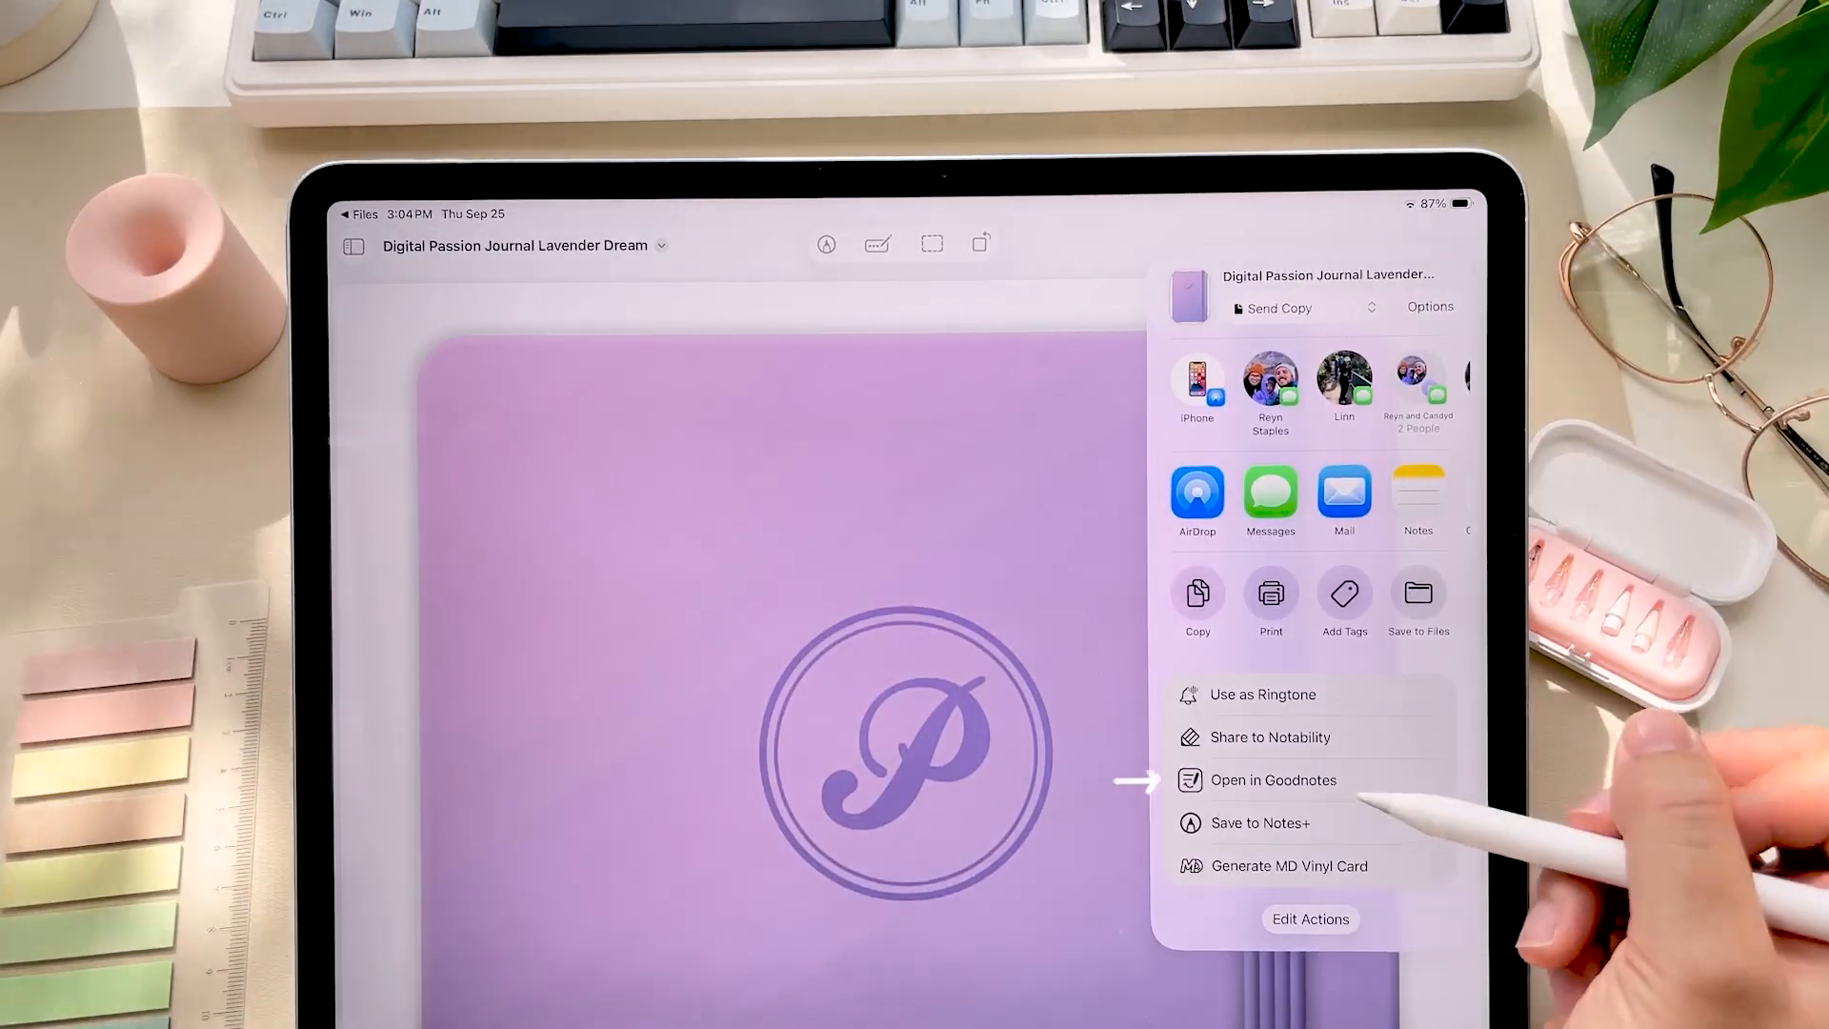
scroll("left", 3)
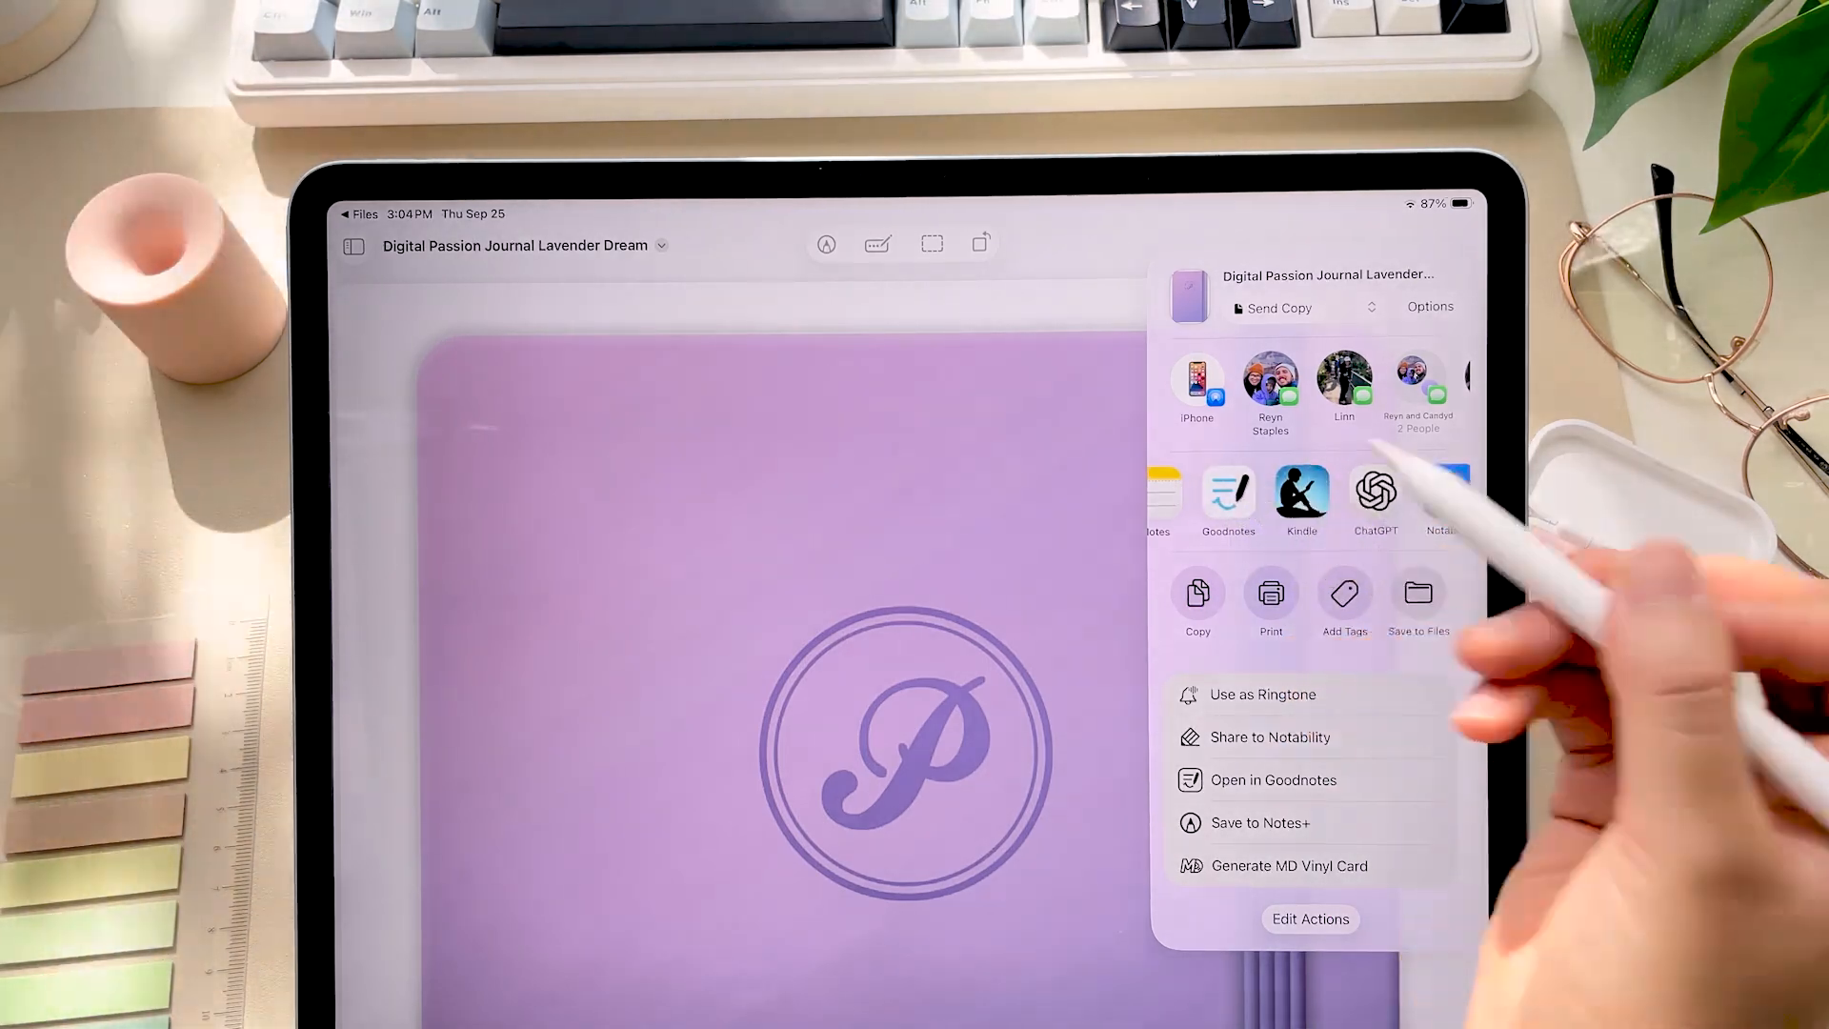
left_click(1273, 779)
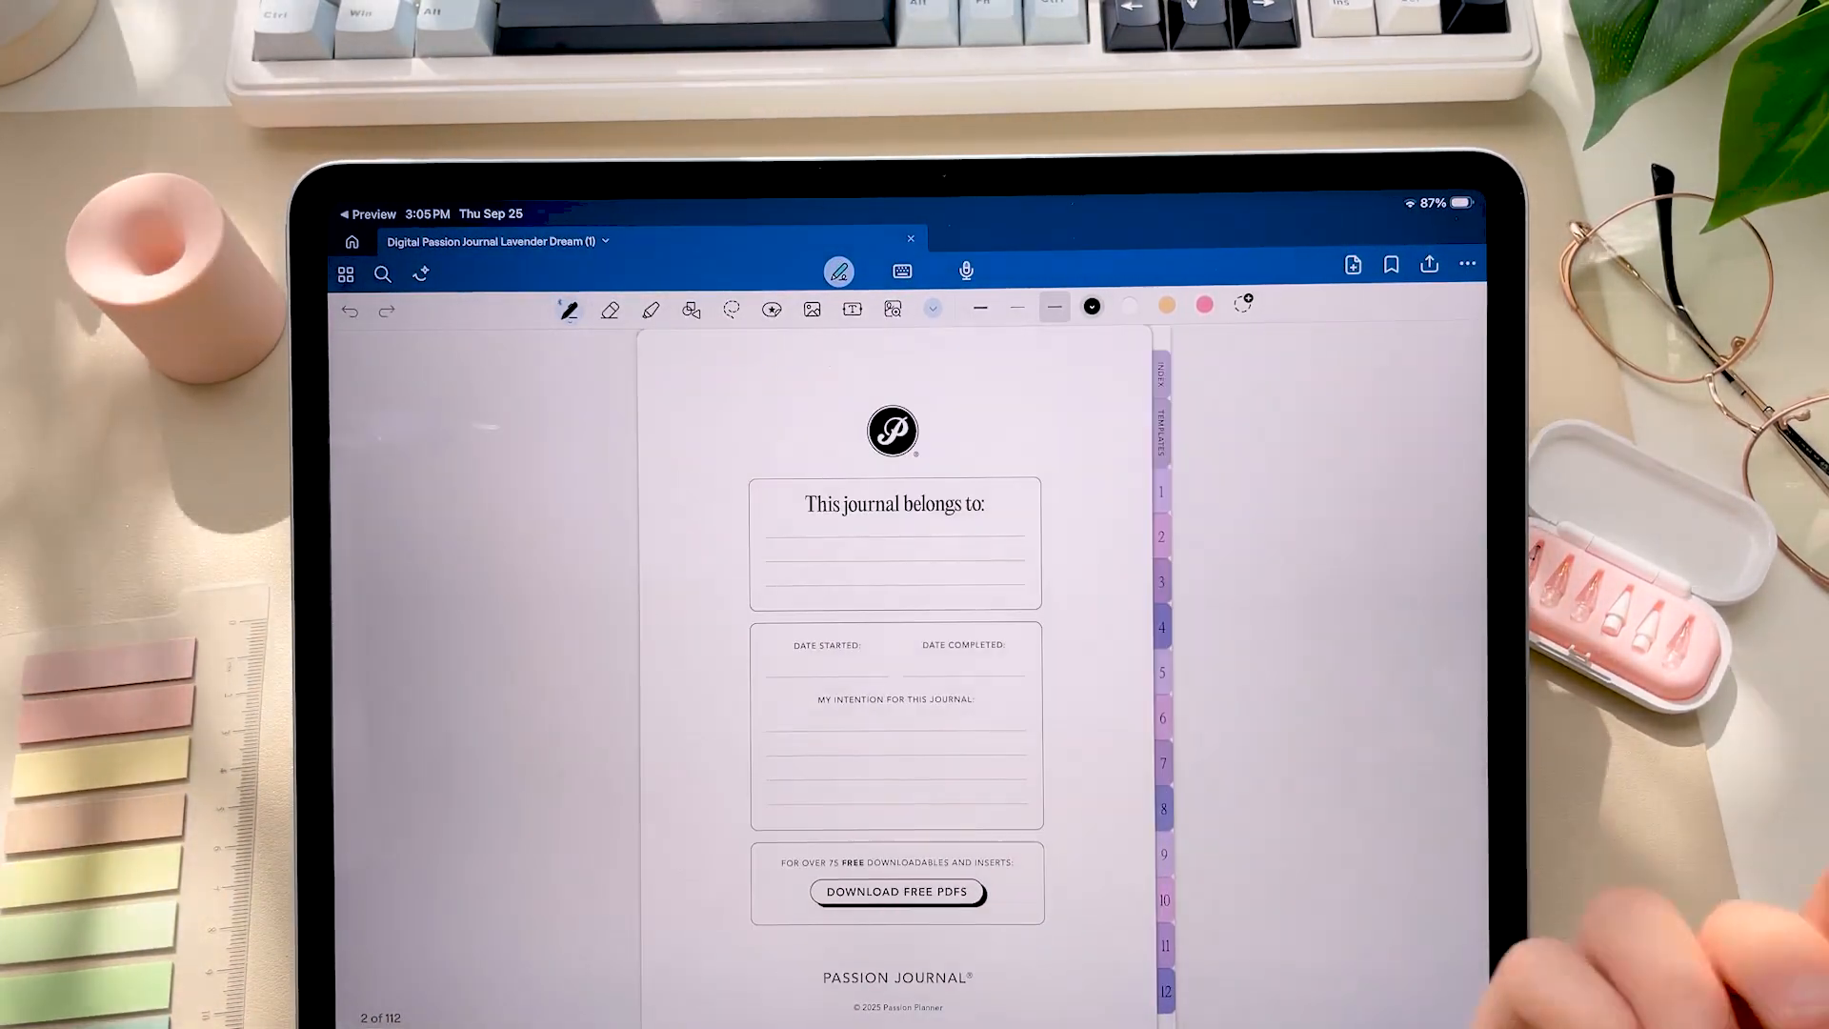
Step: Leave editing mode so links respond, then jump via the side tabs to the journal's Index page
left_click(1160, 419)
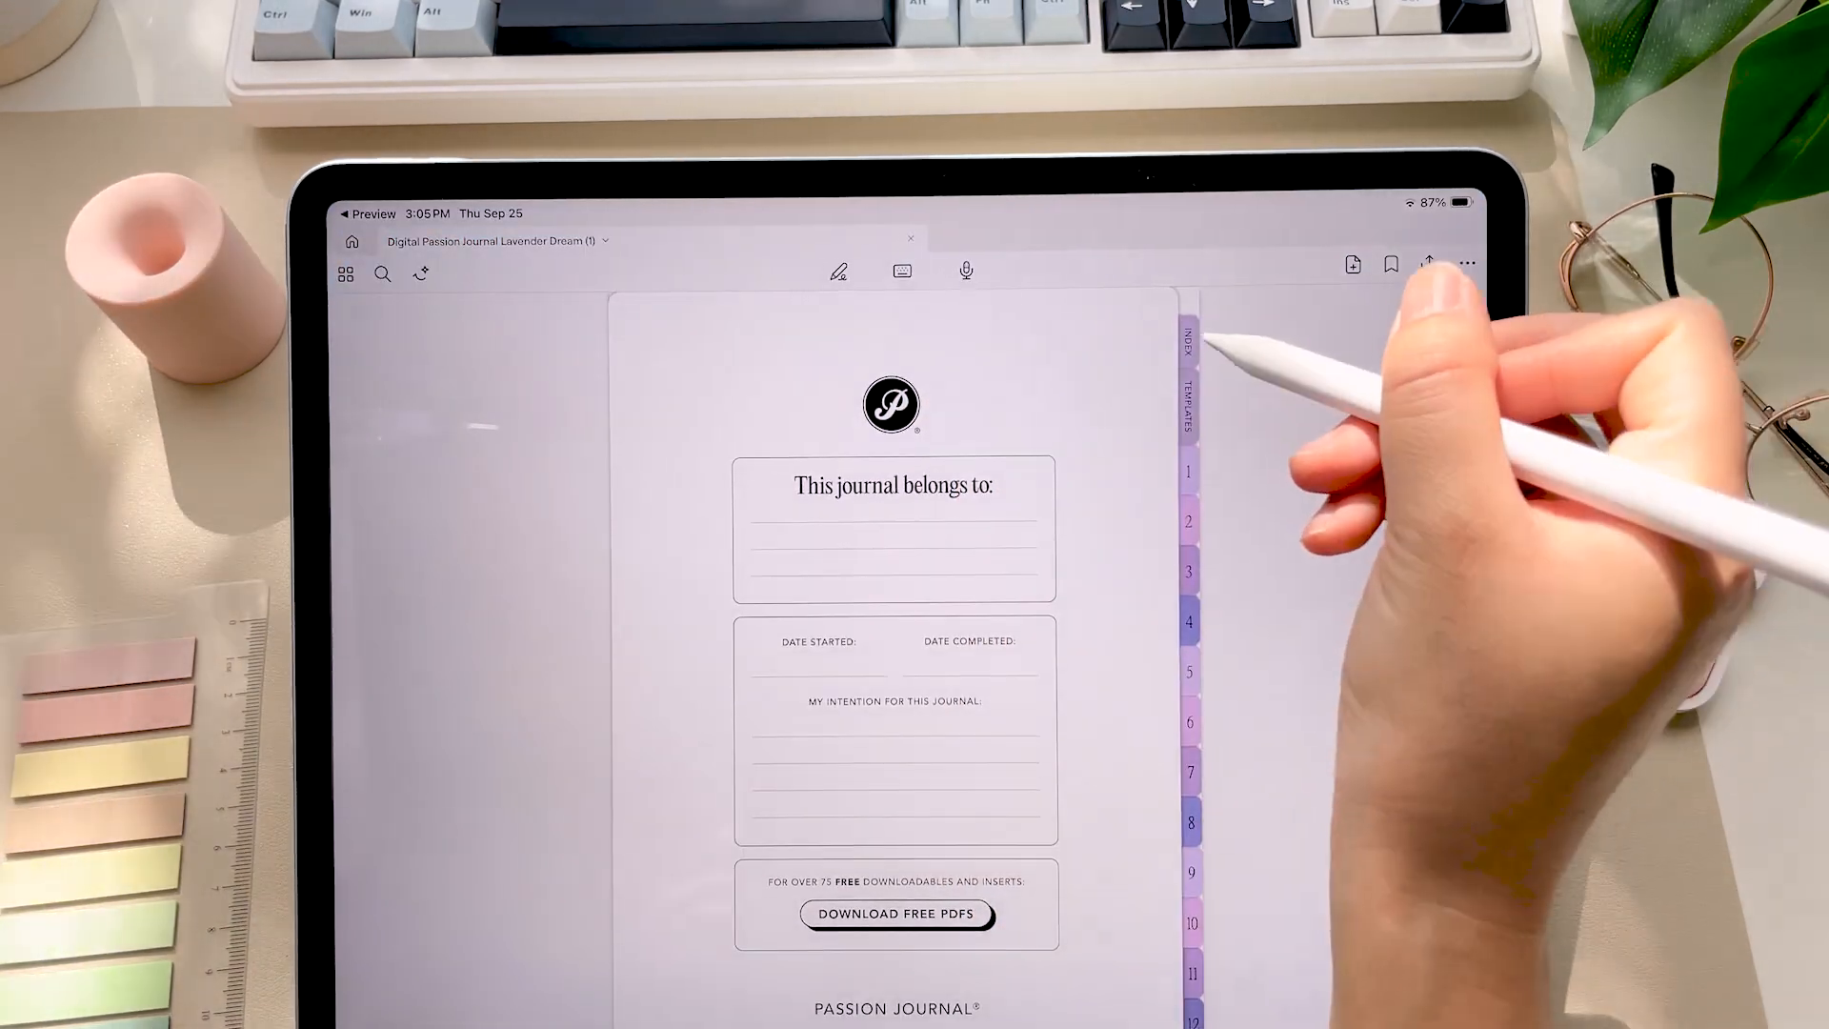
left_click(1185, 345)
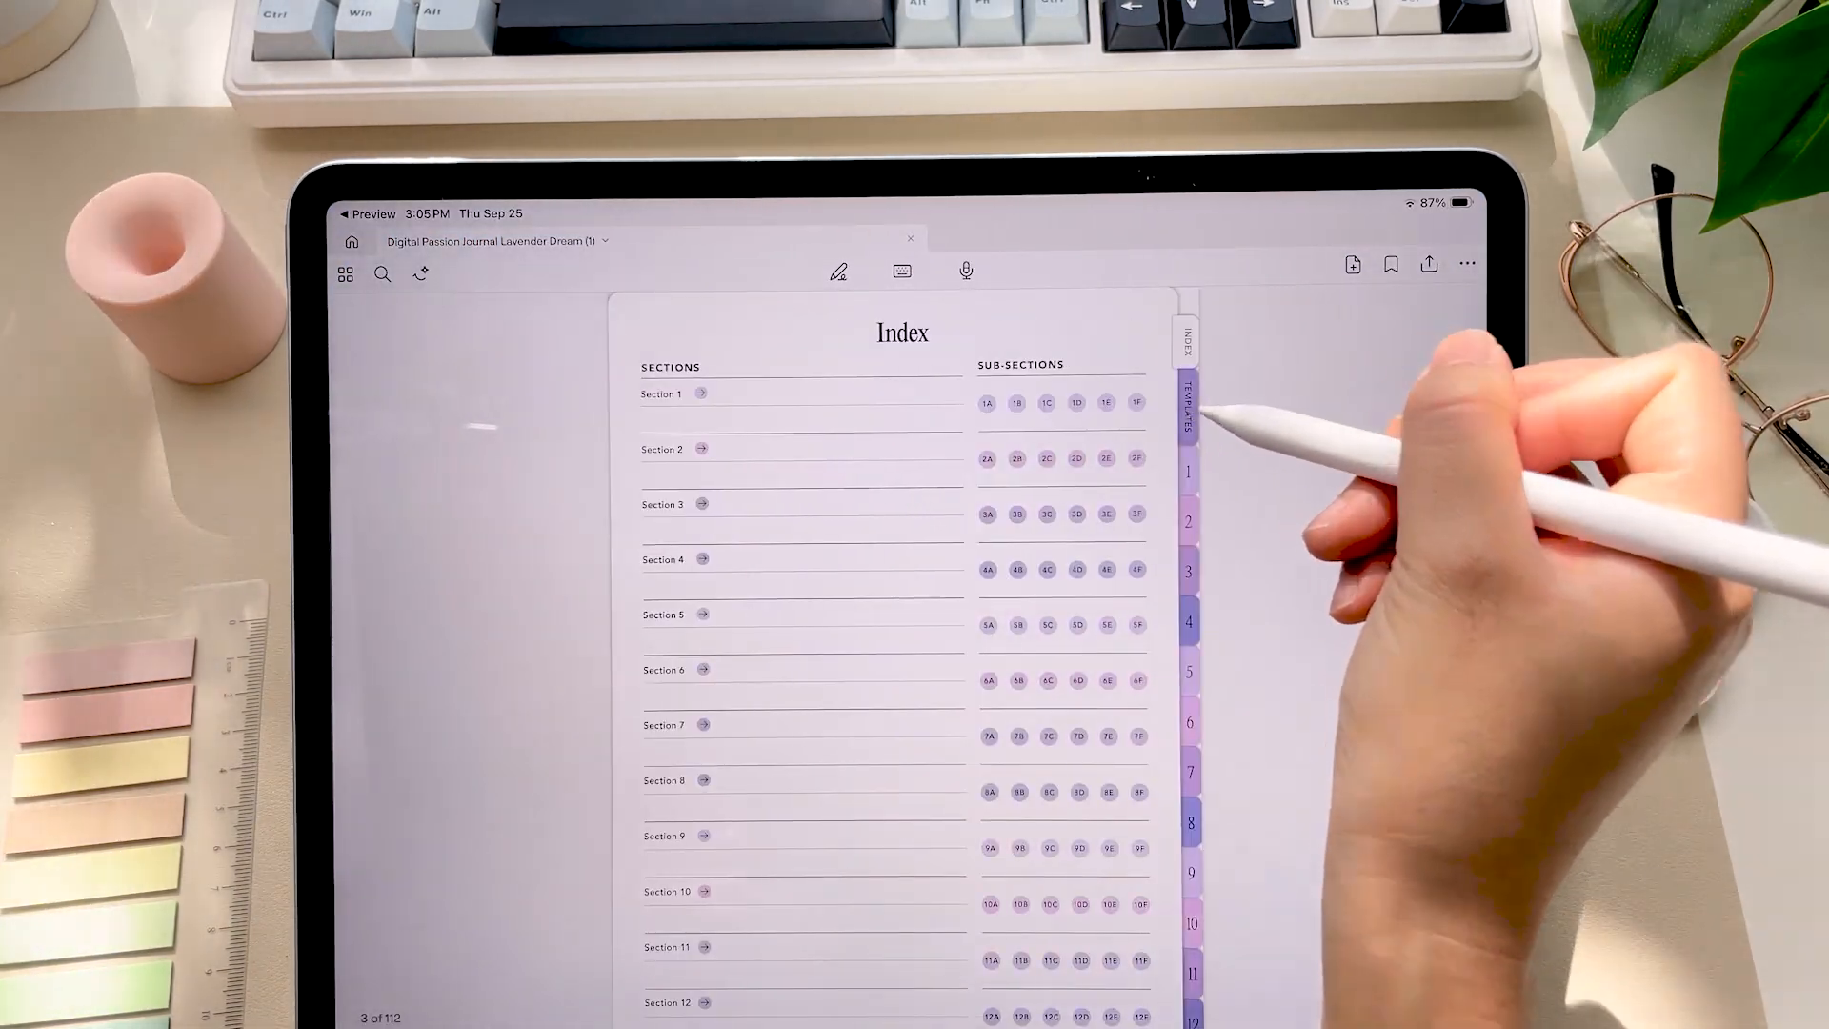
left_click(701, 392)
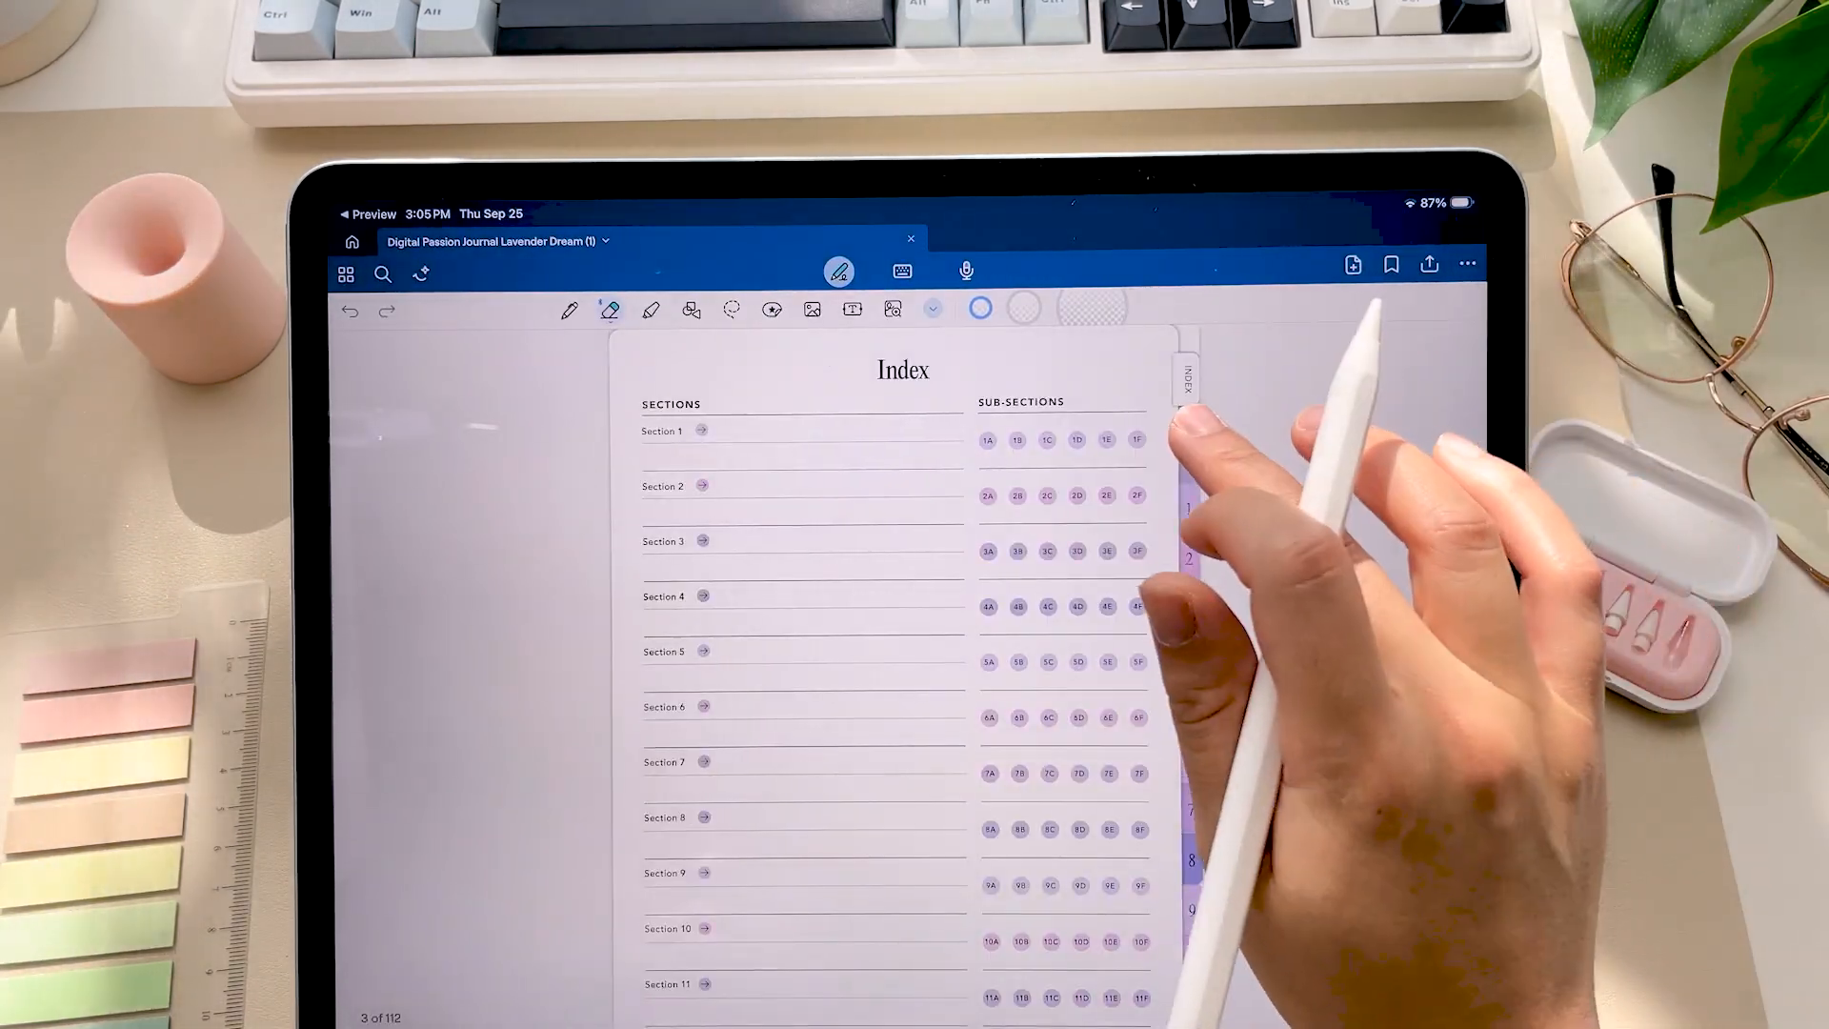
left_click(1187, 432)
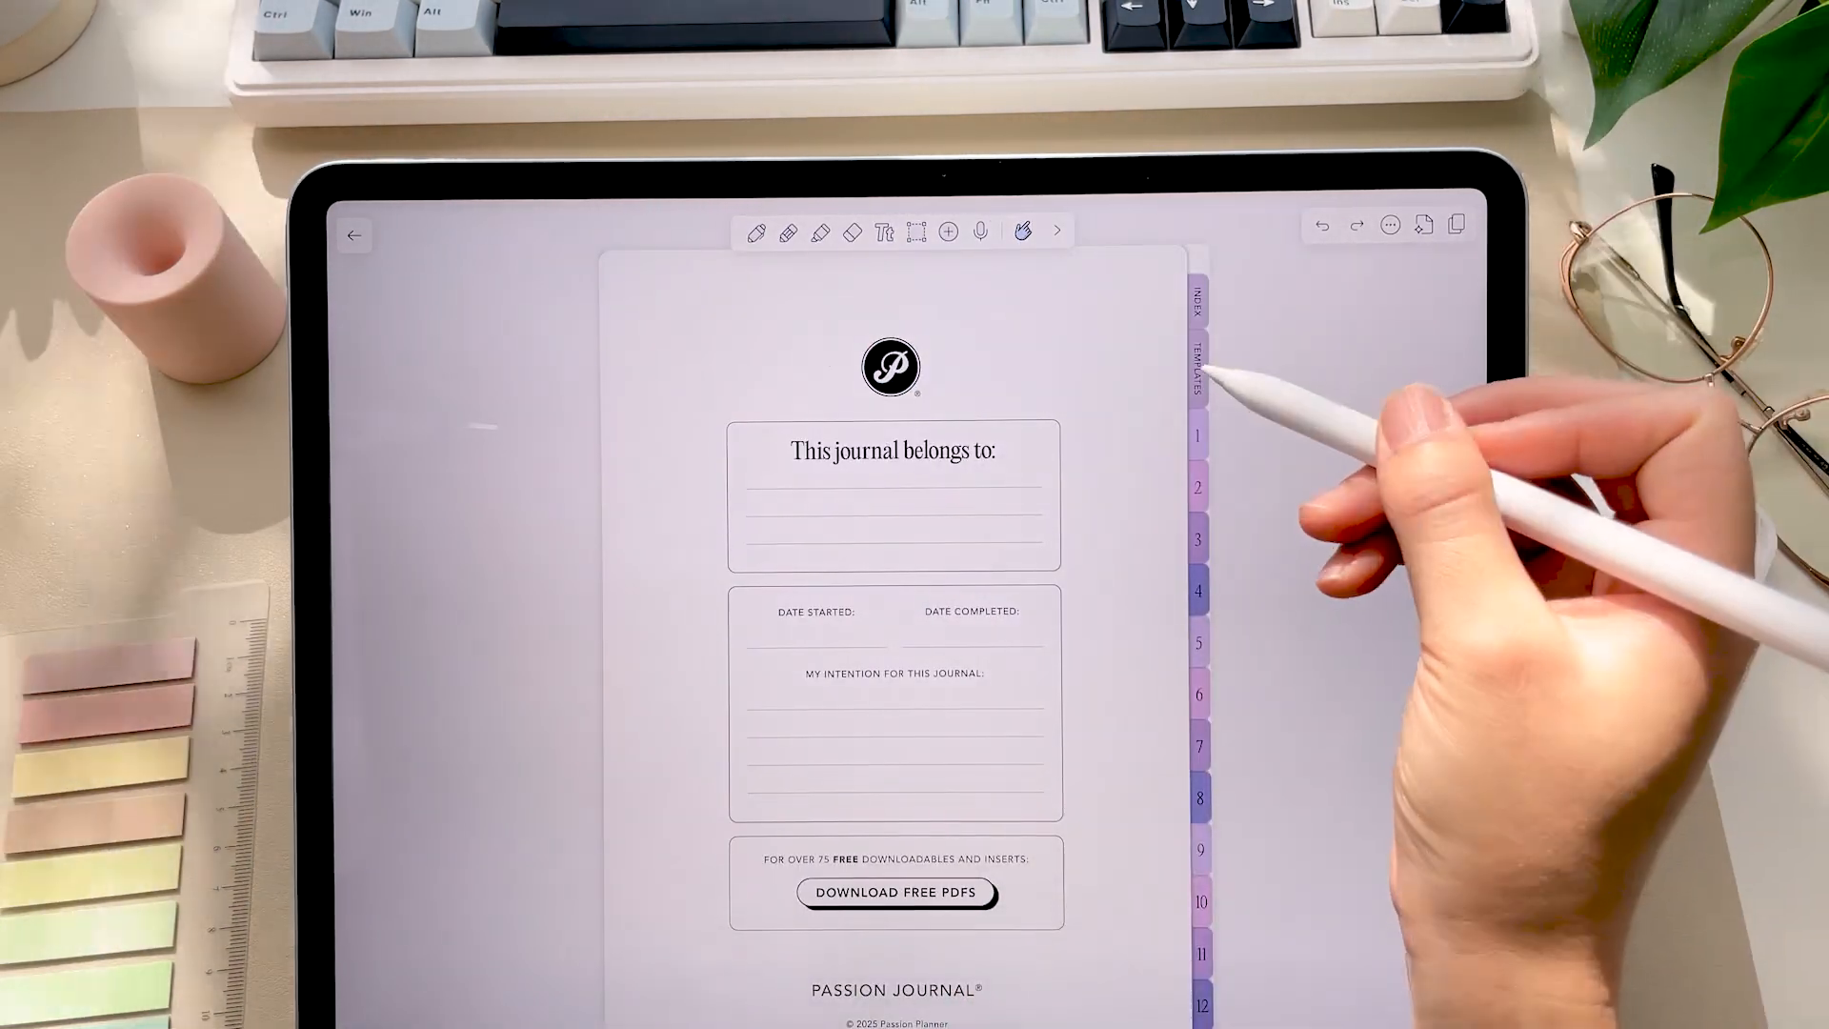
left_click(1196, 485)
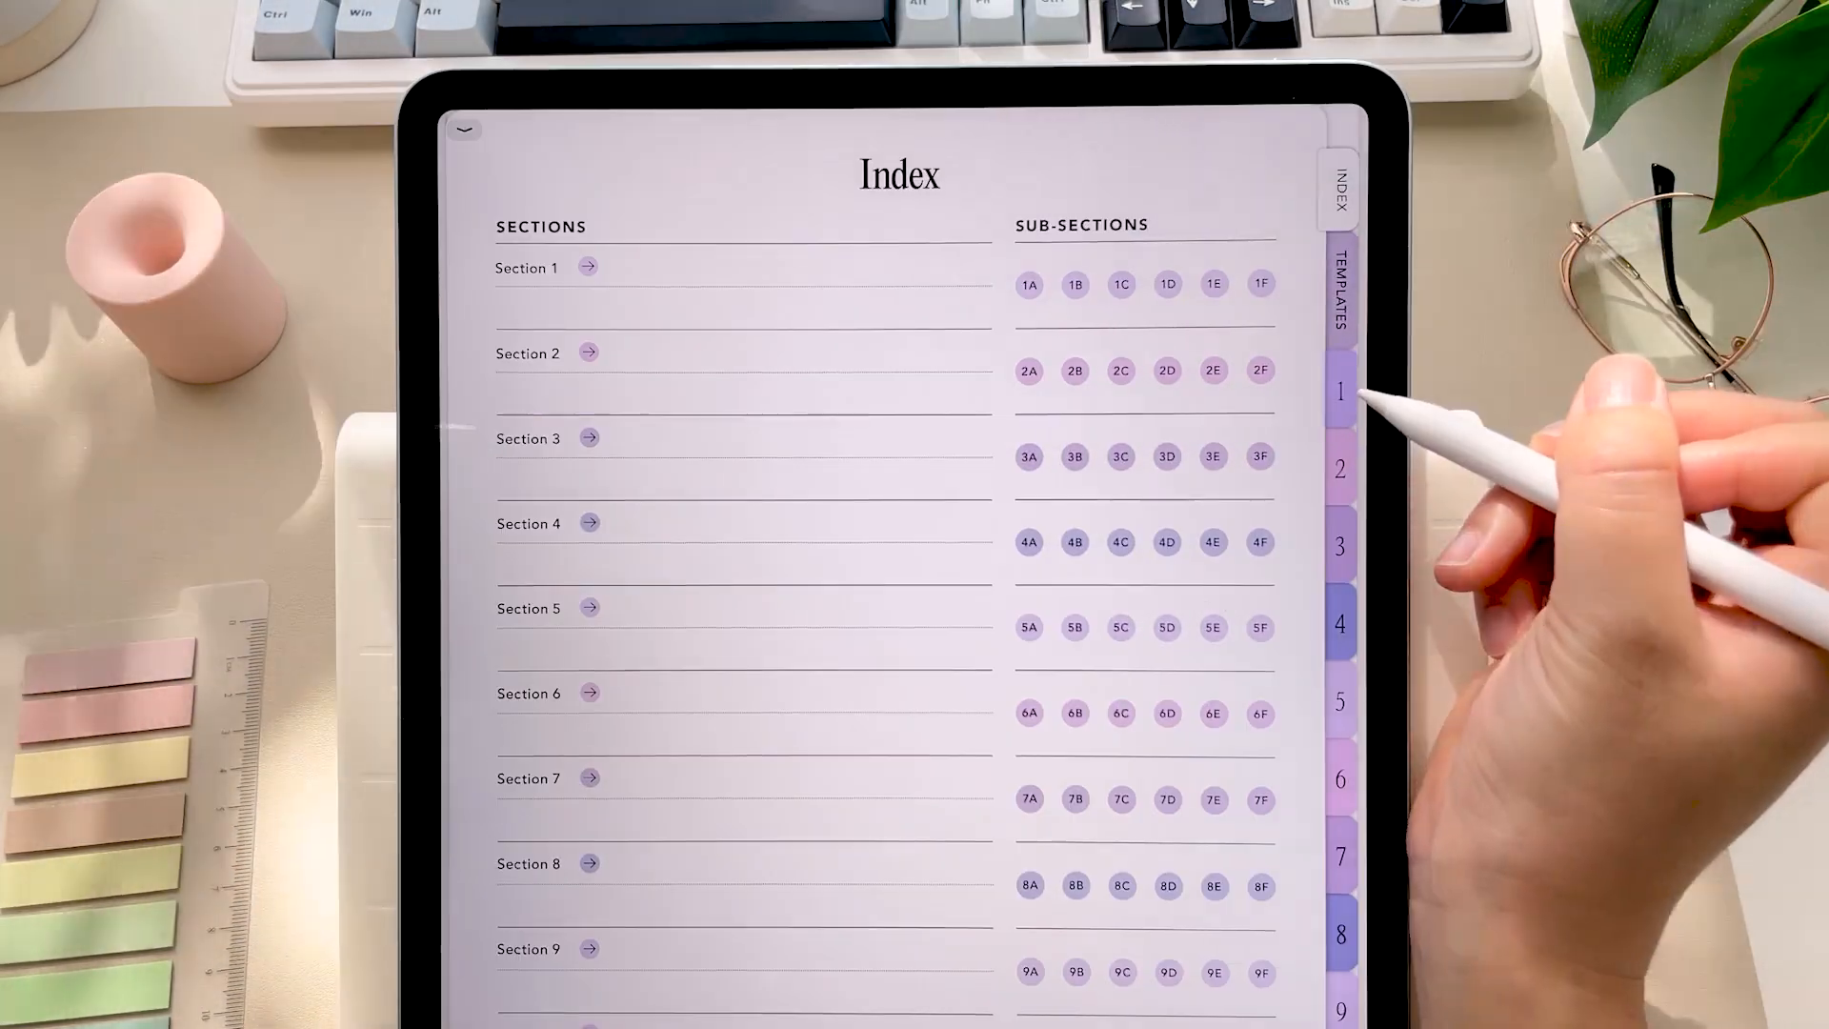
Step: Visit Sections 3 and 5 from the side tabs, return to the Index and follow its Section 1 link
left_click(590, 438)
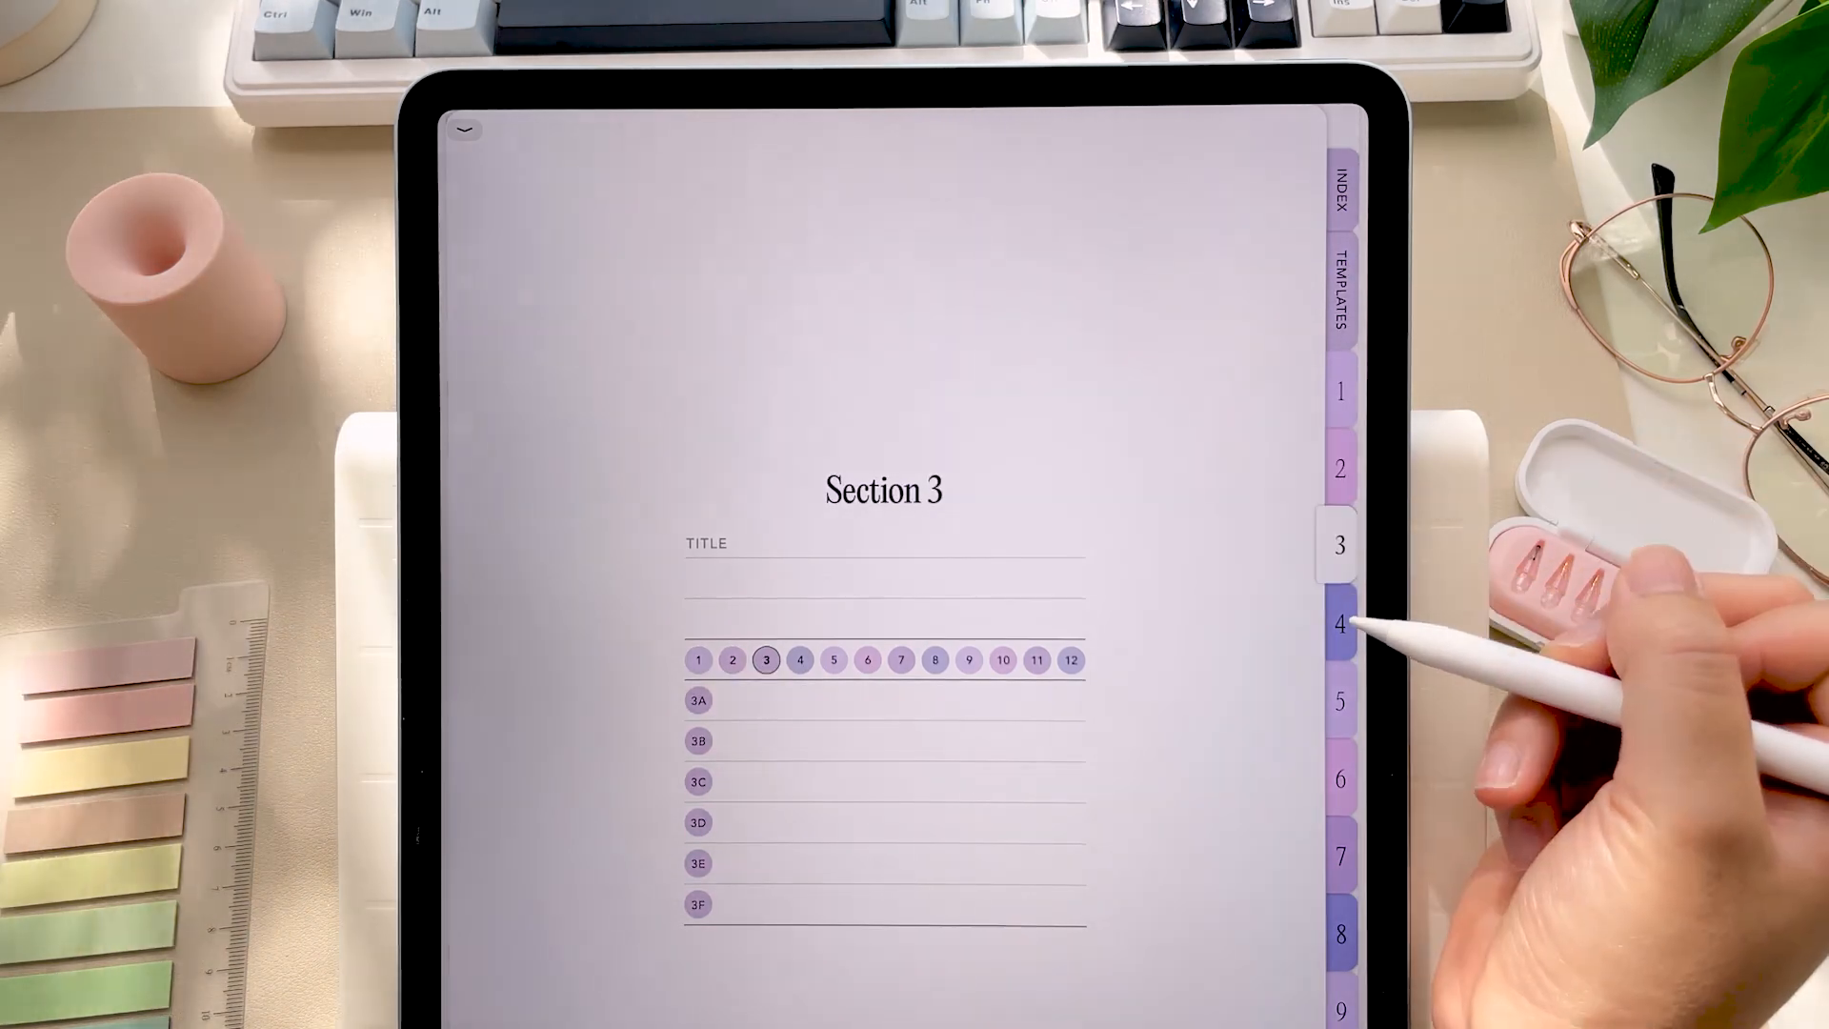
left_click(1339, 699)
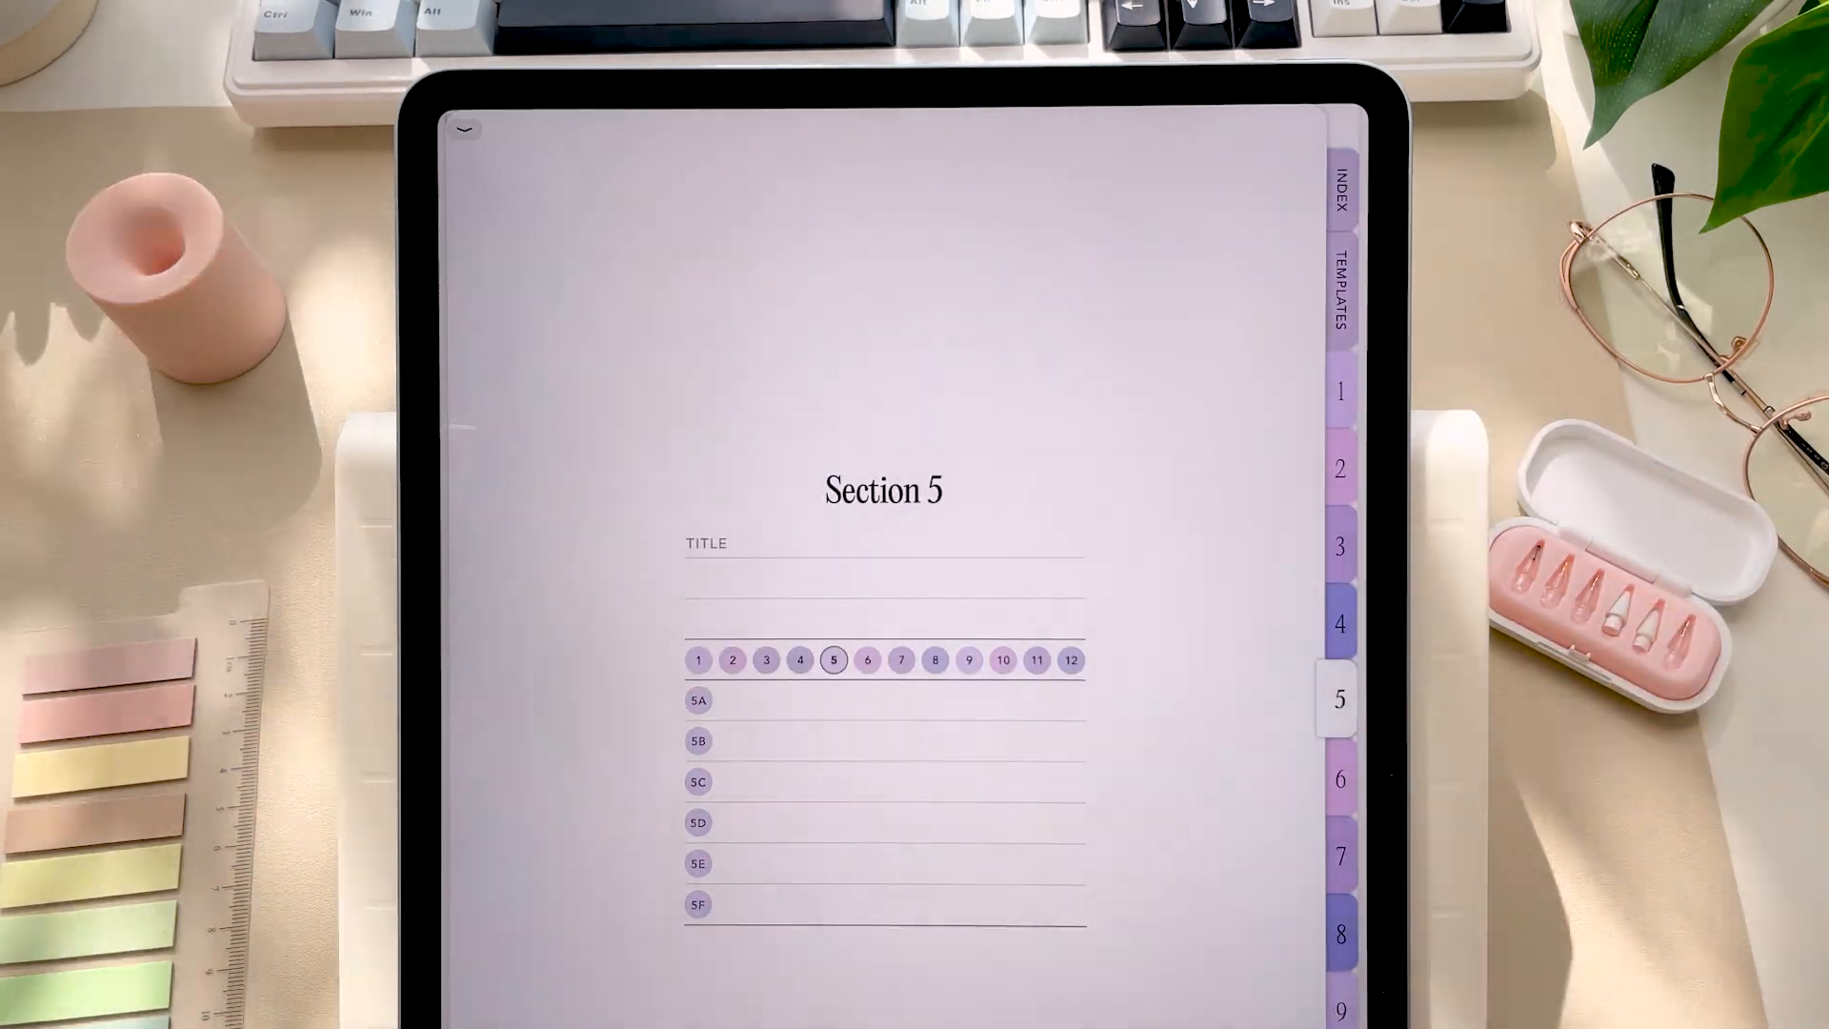
left_click(1337, 196)
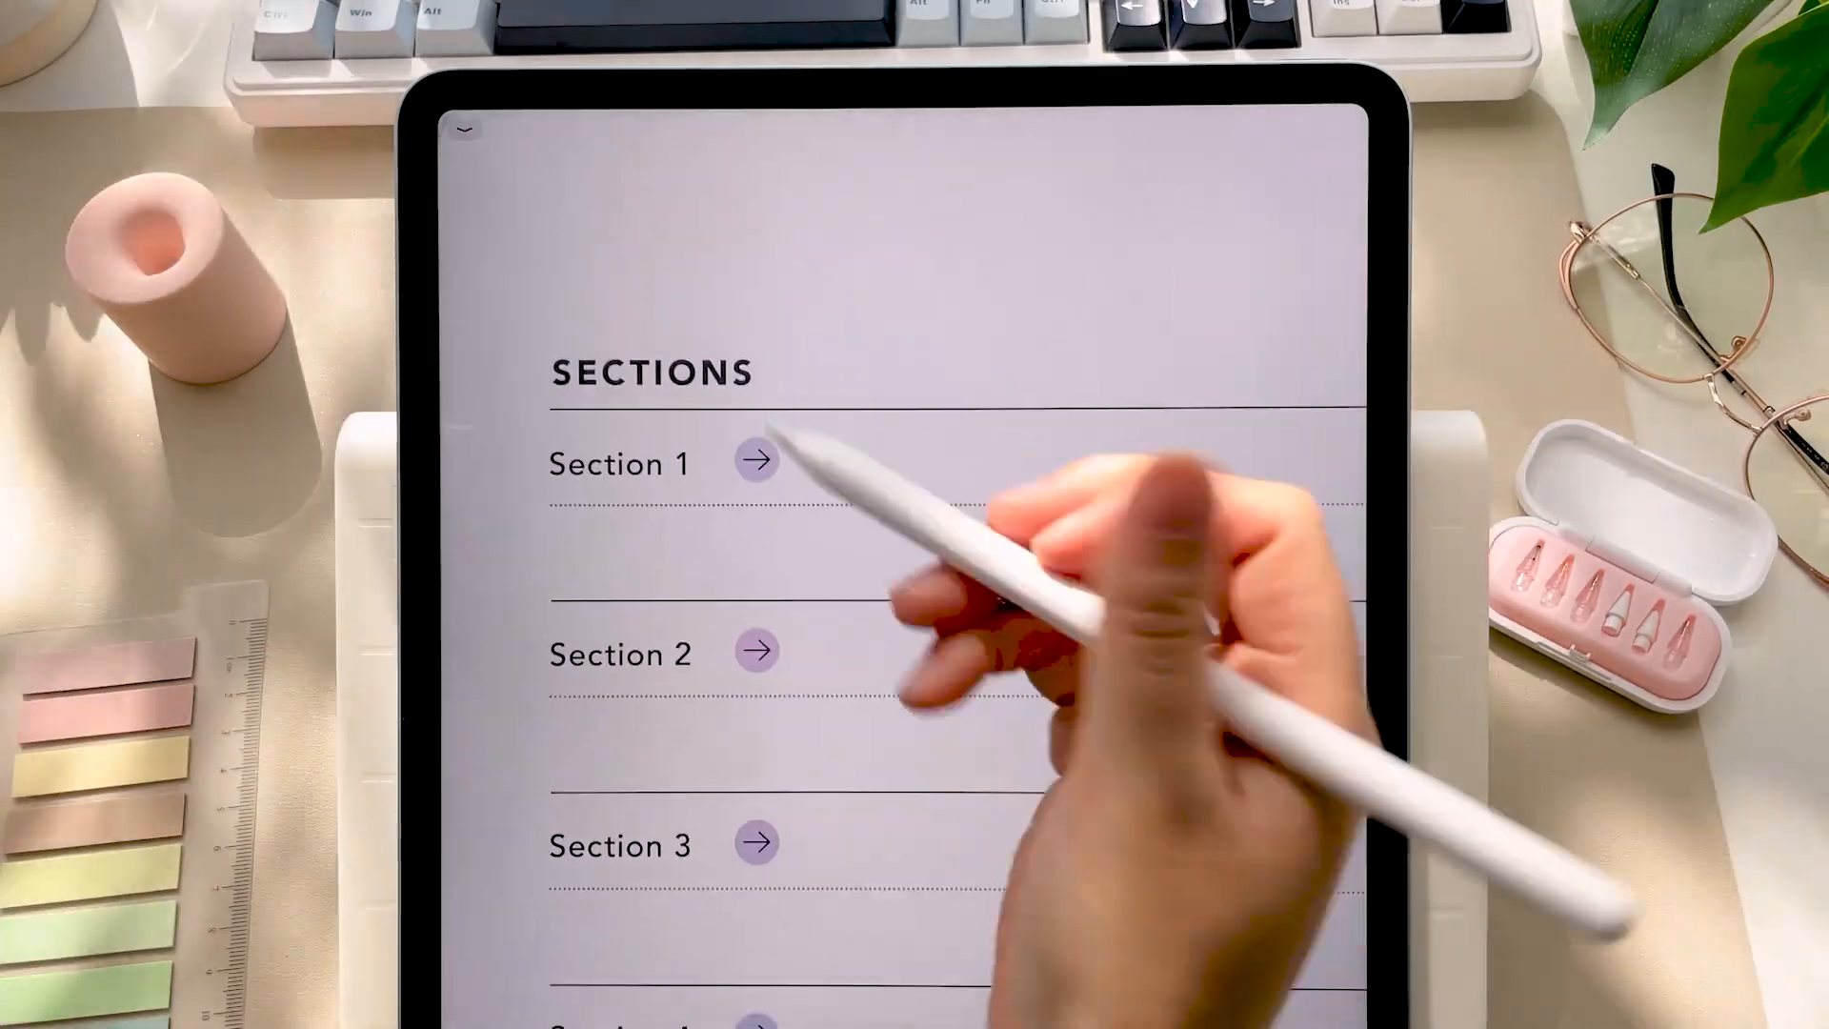
left_click(754, 461)
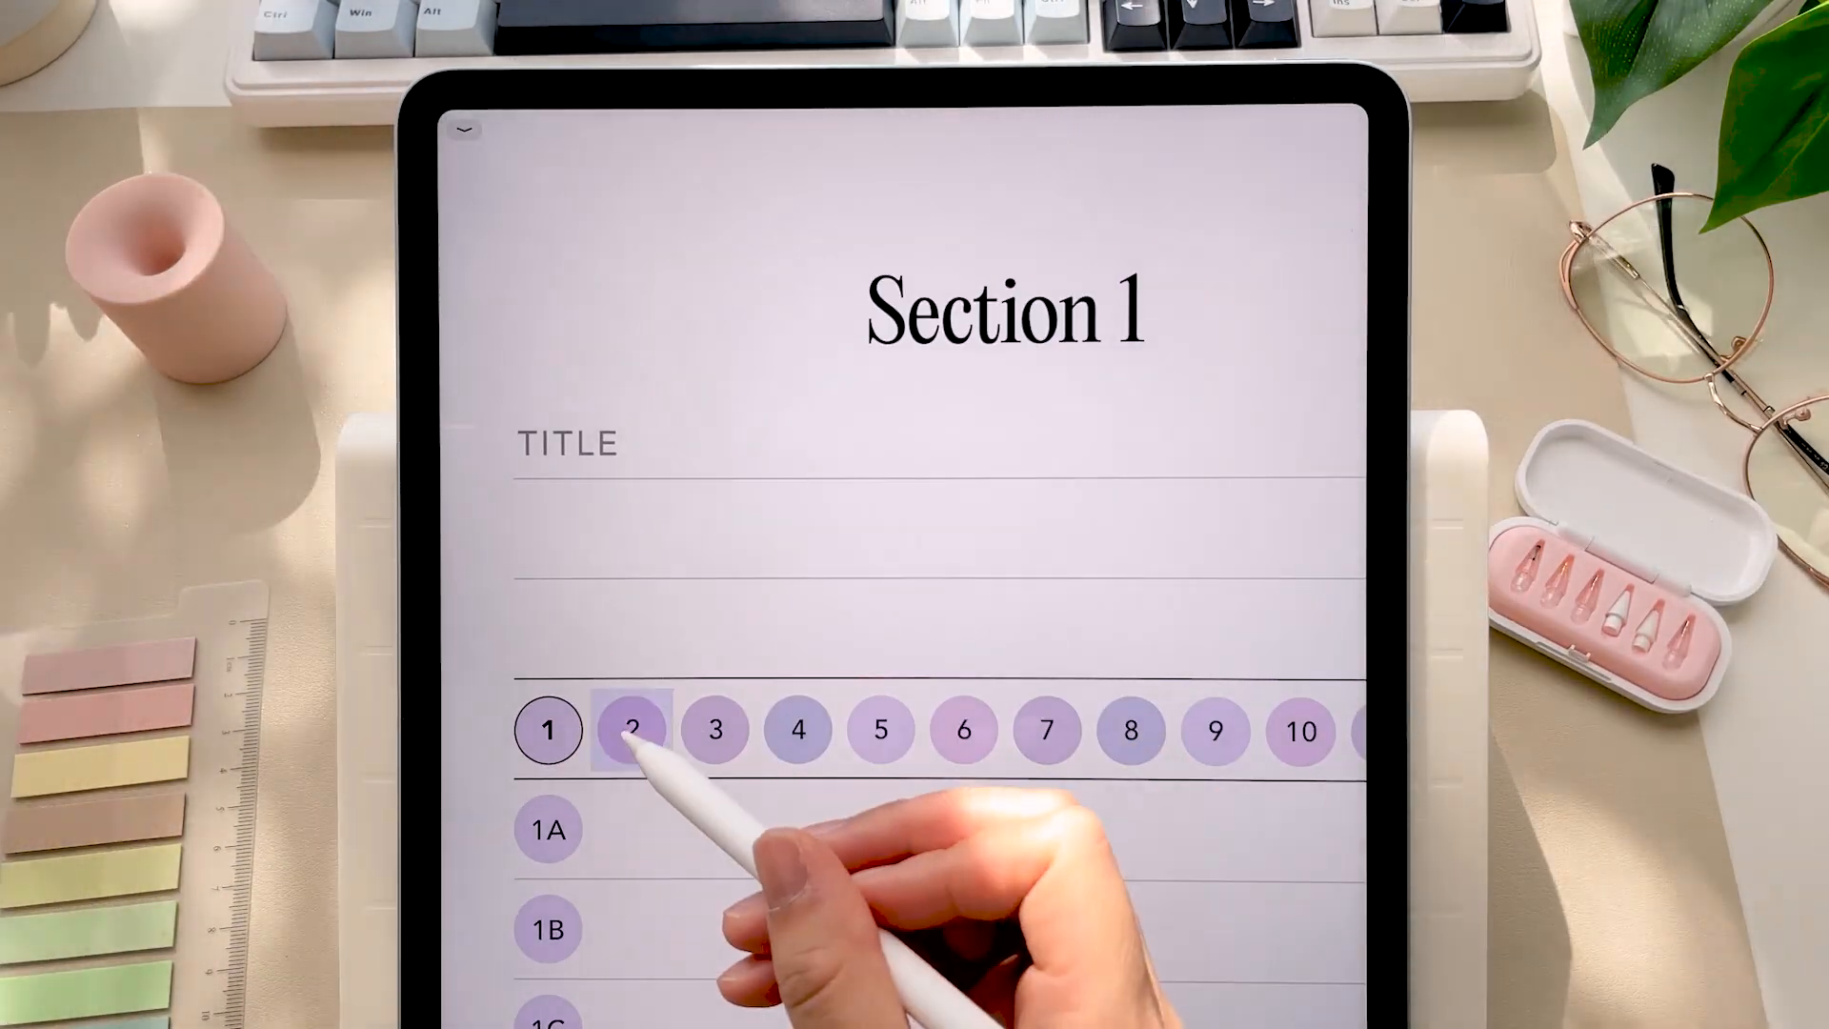
Step: Go to Section 2 and sub-page 2A, back to Section 2, then the Index and the Templates page
left_click(633, 730)
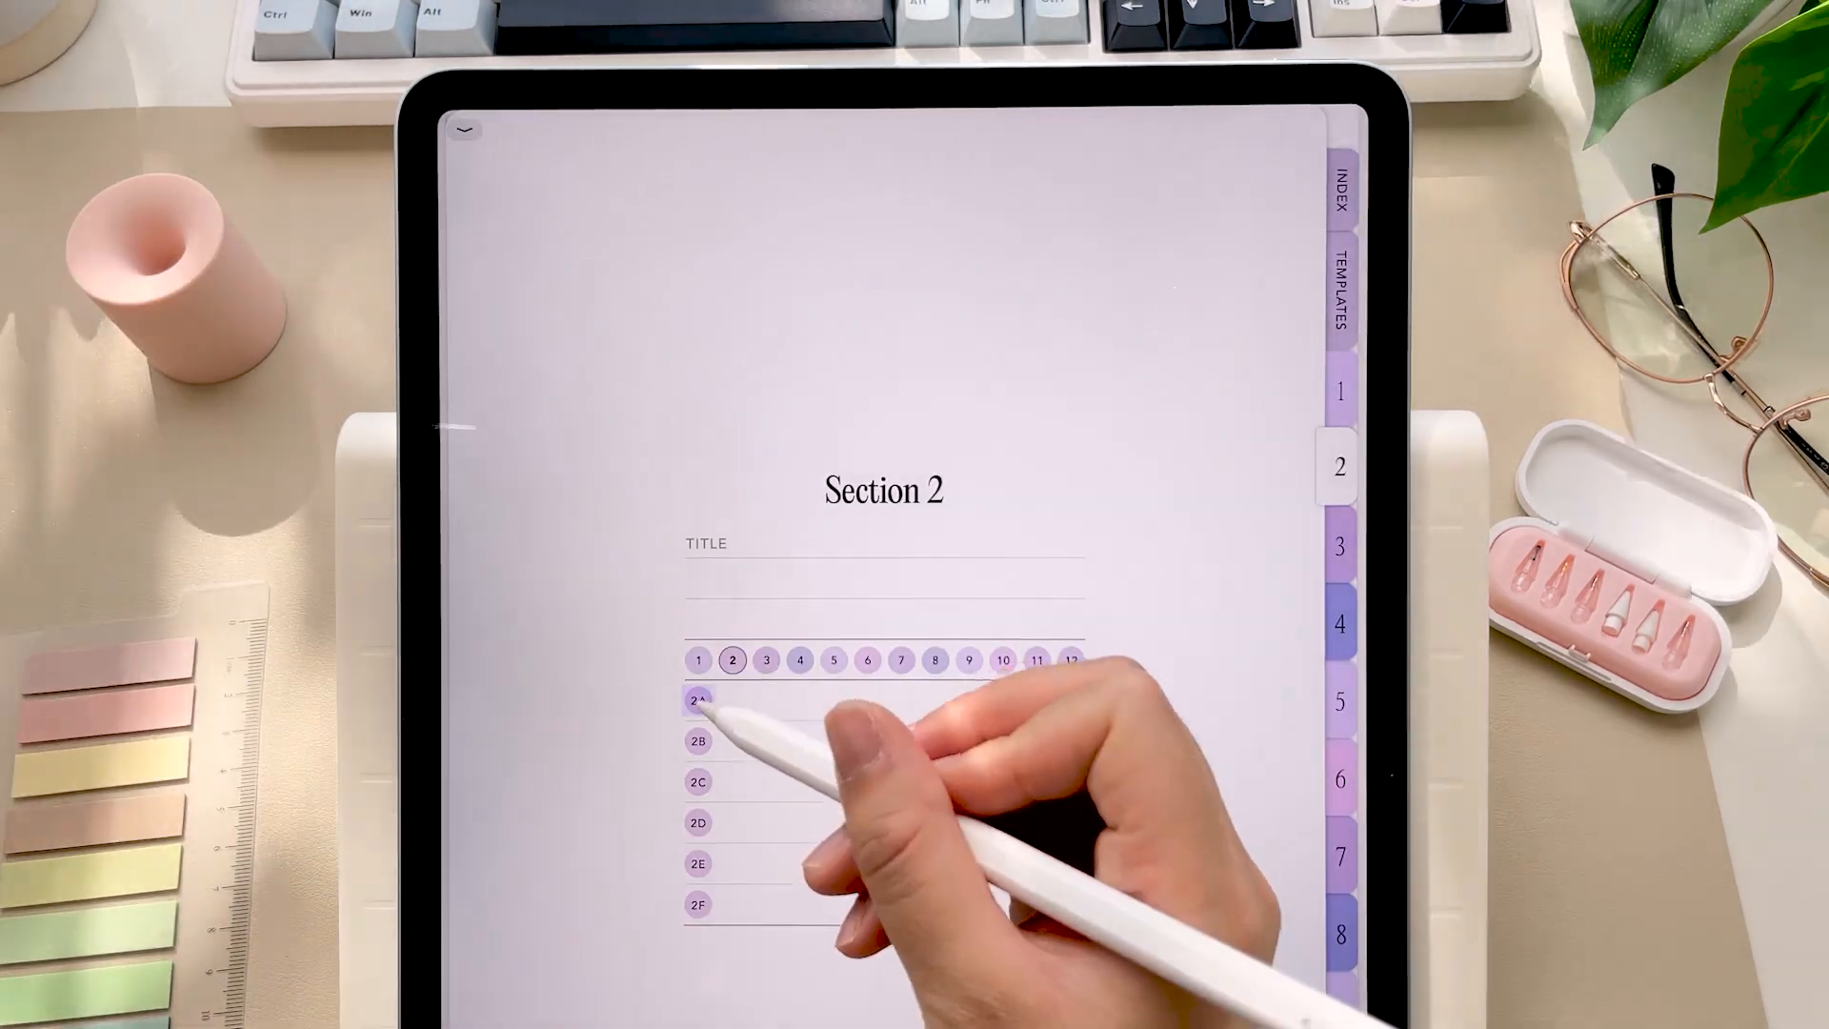
left_click(697, 700)
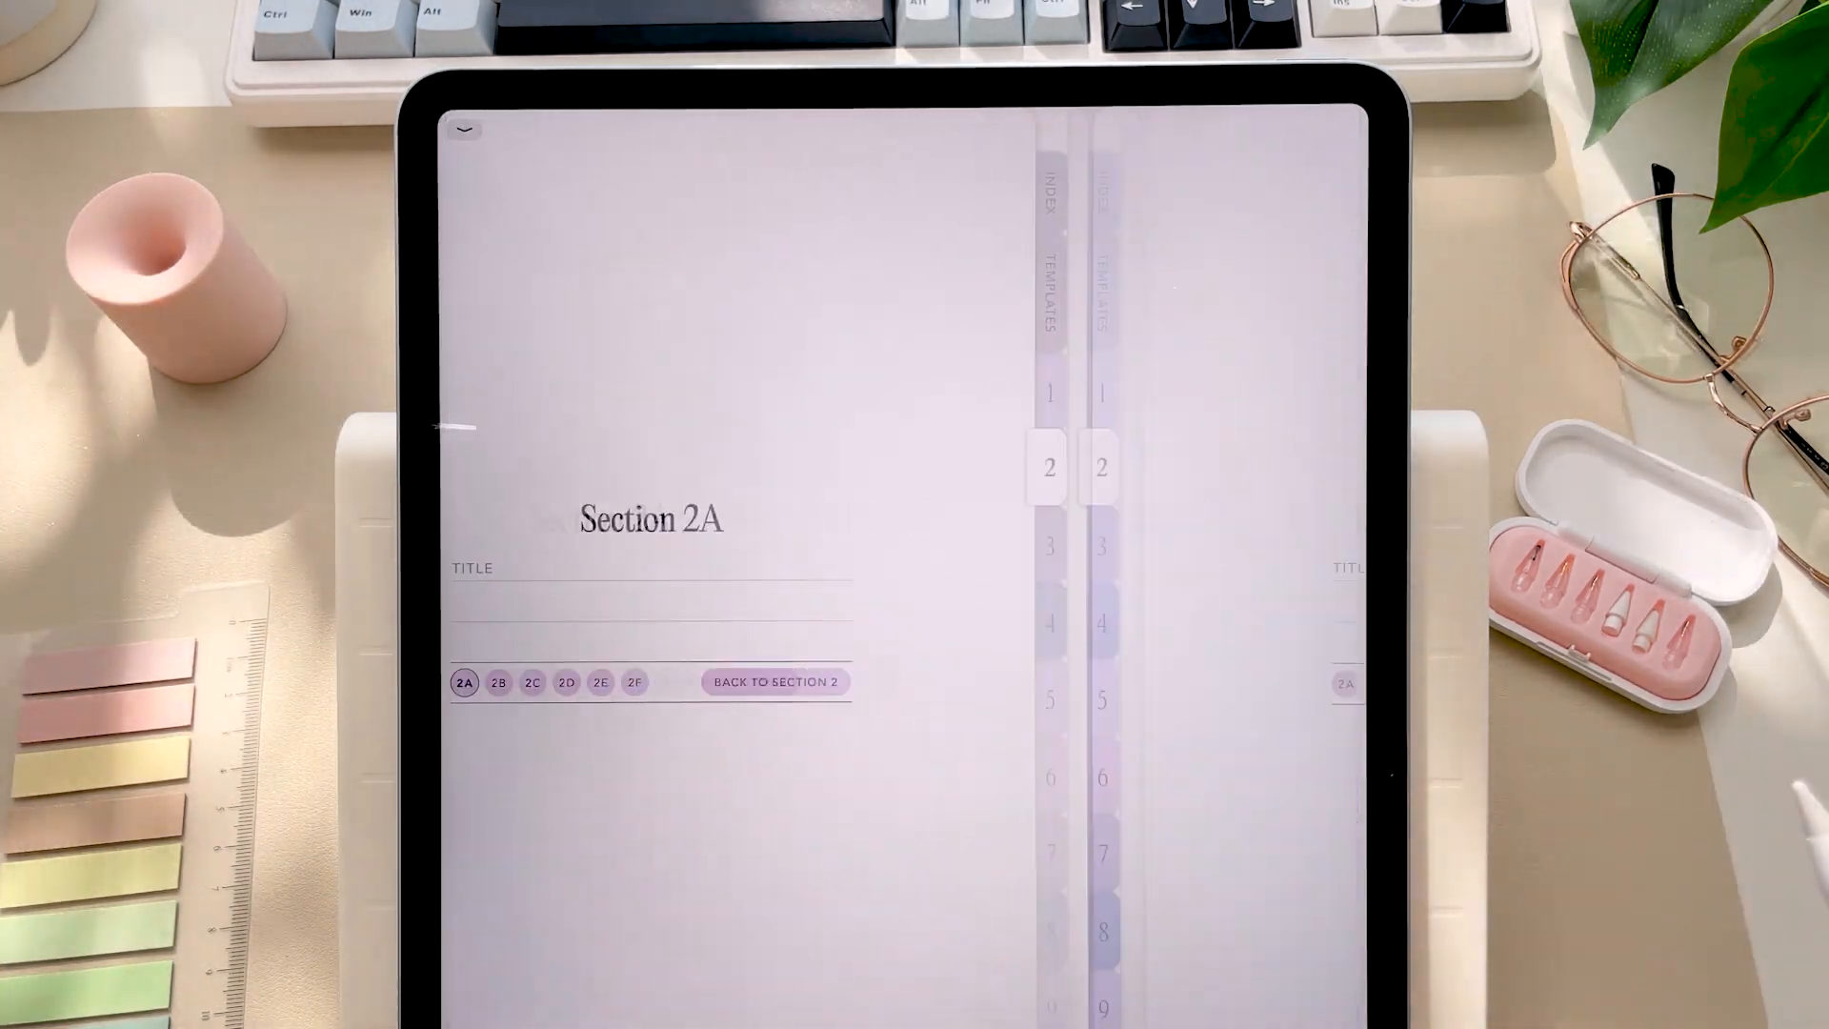
left_click(773, 682)
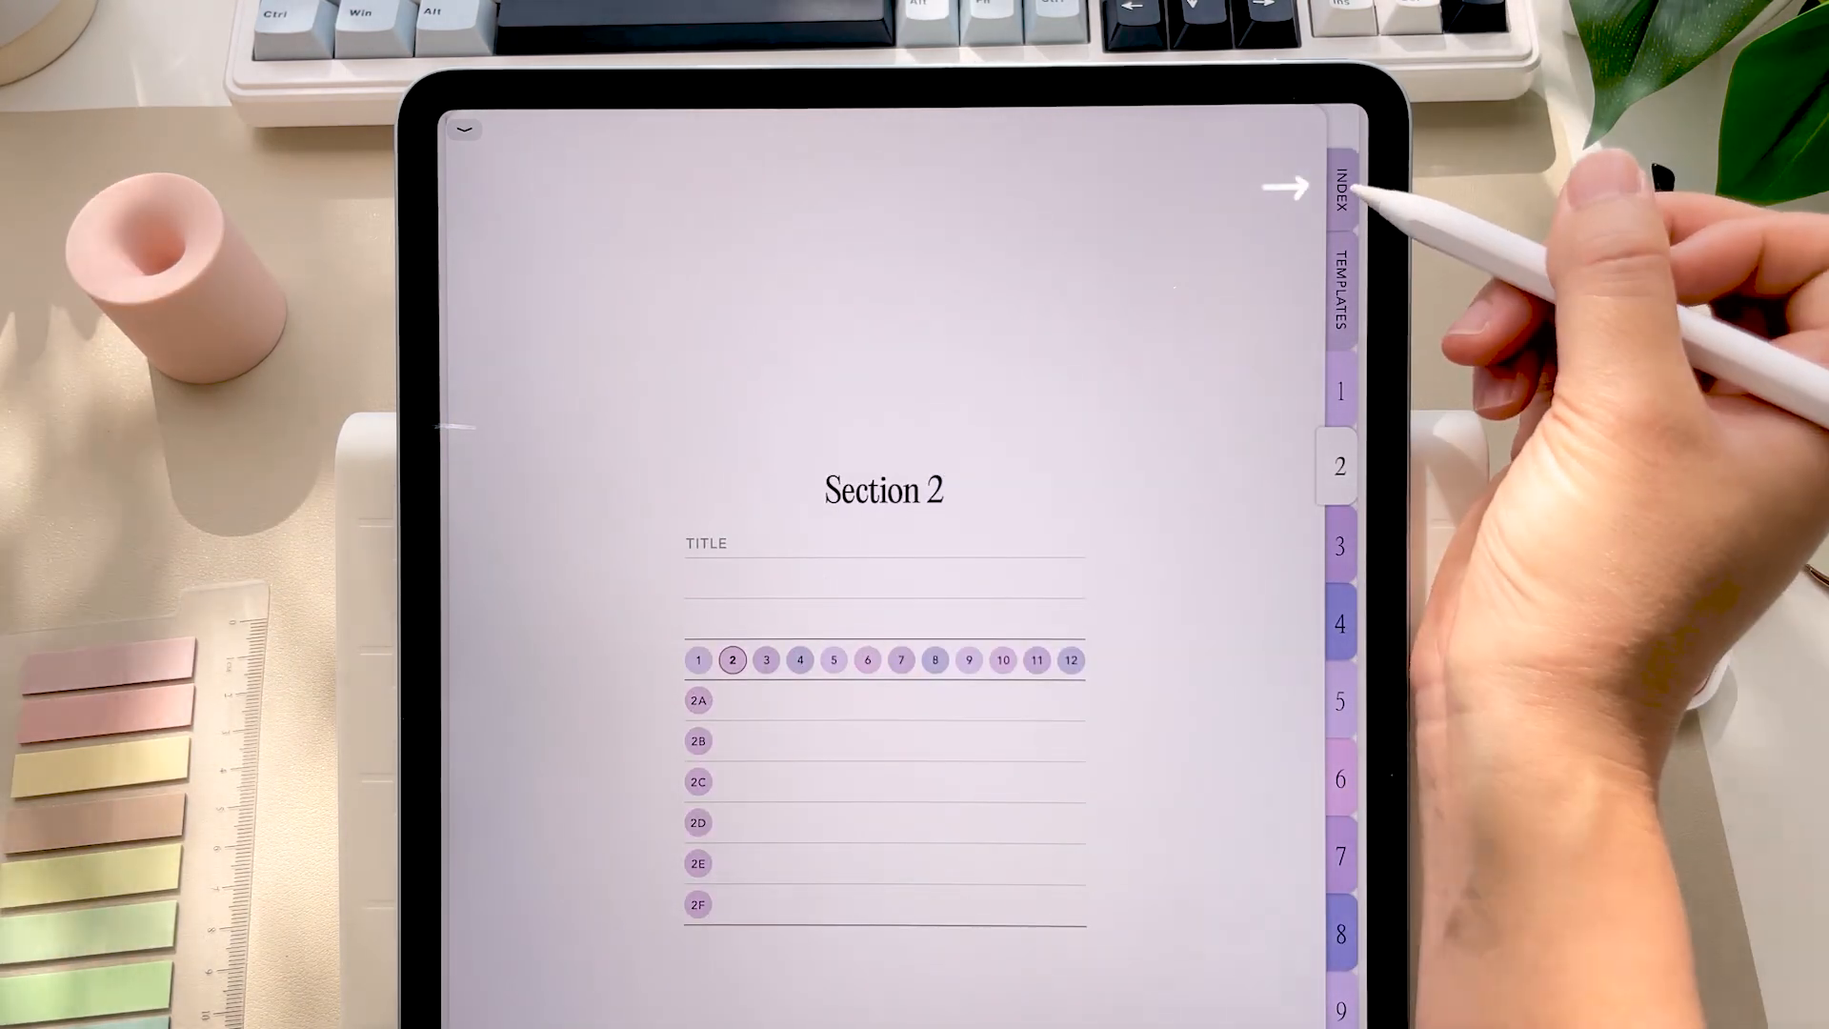
left_click(1337, 188)
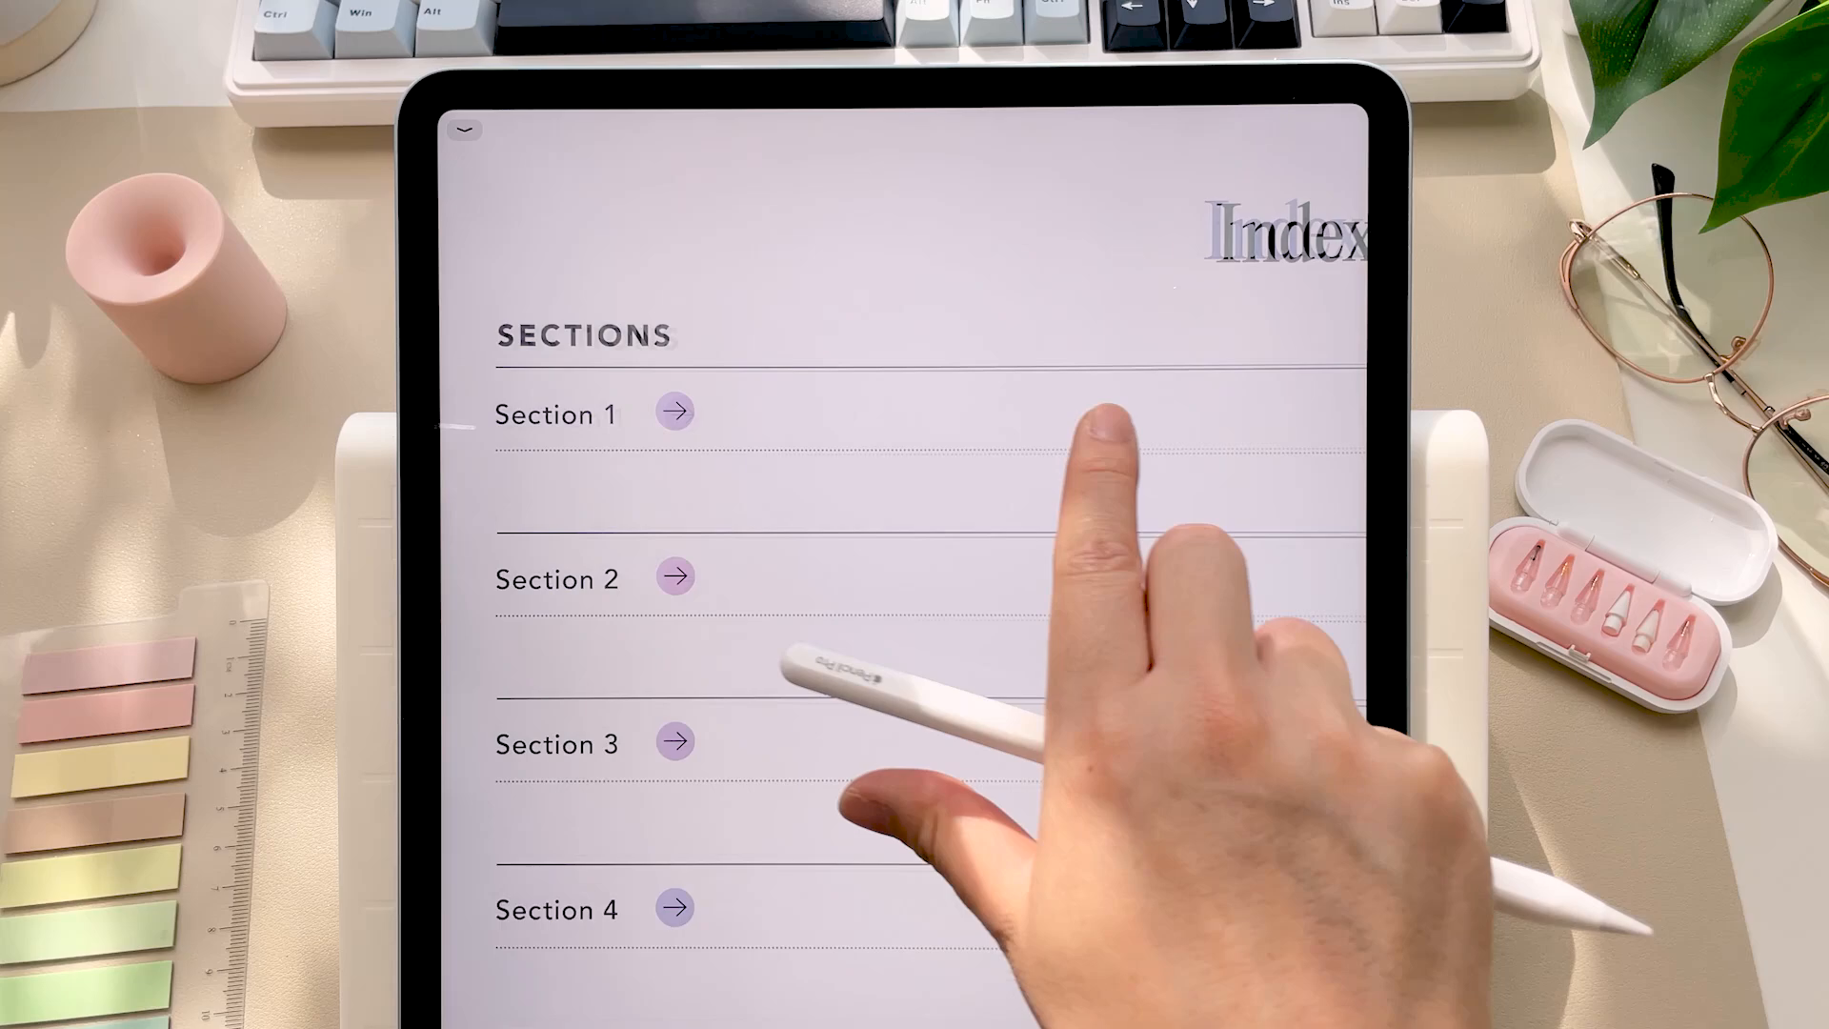
left_click(673, 411)
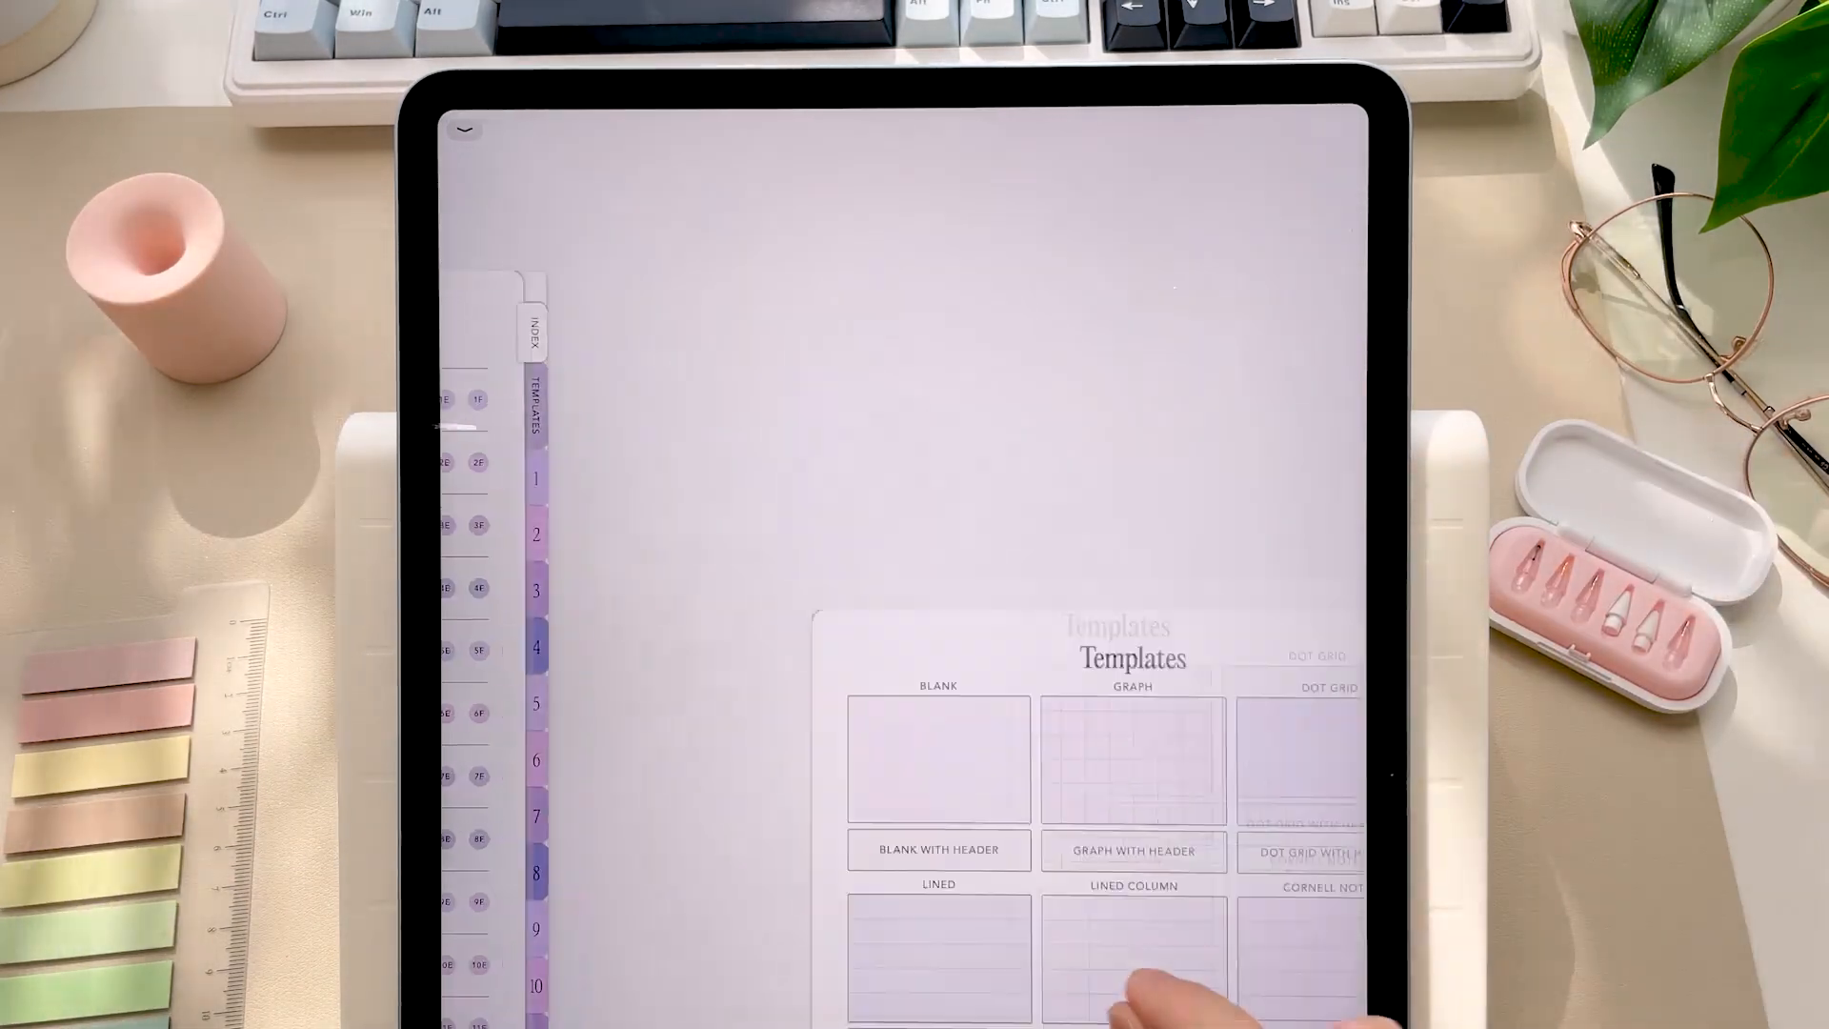
Step: View the lined column template and Sections 1, 3 and 4, then return to the Index for labelling
left_click(1129, 758)
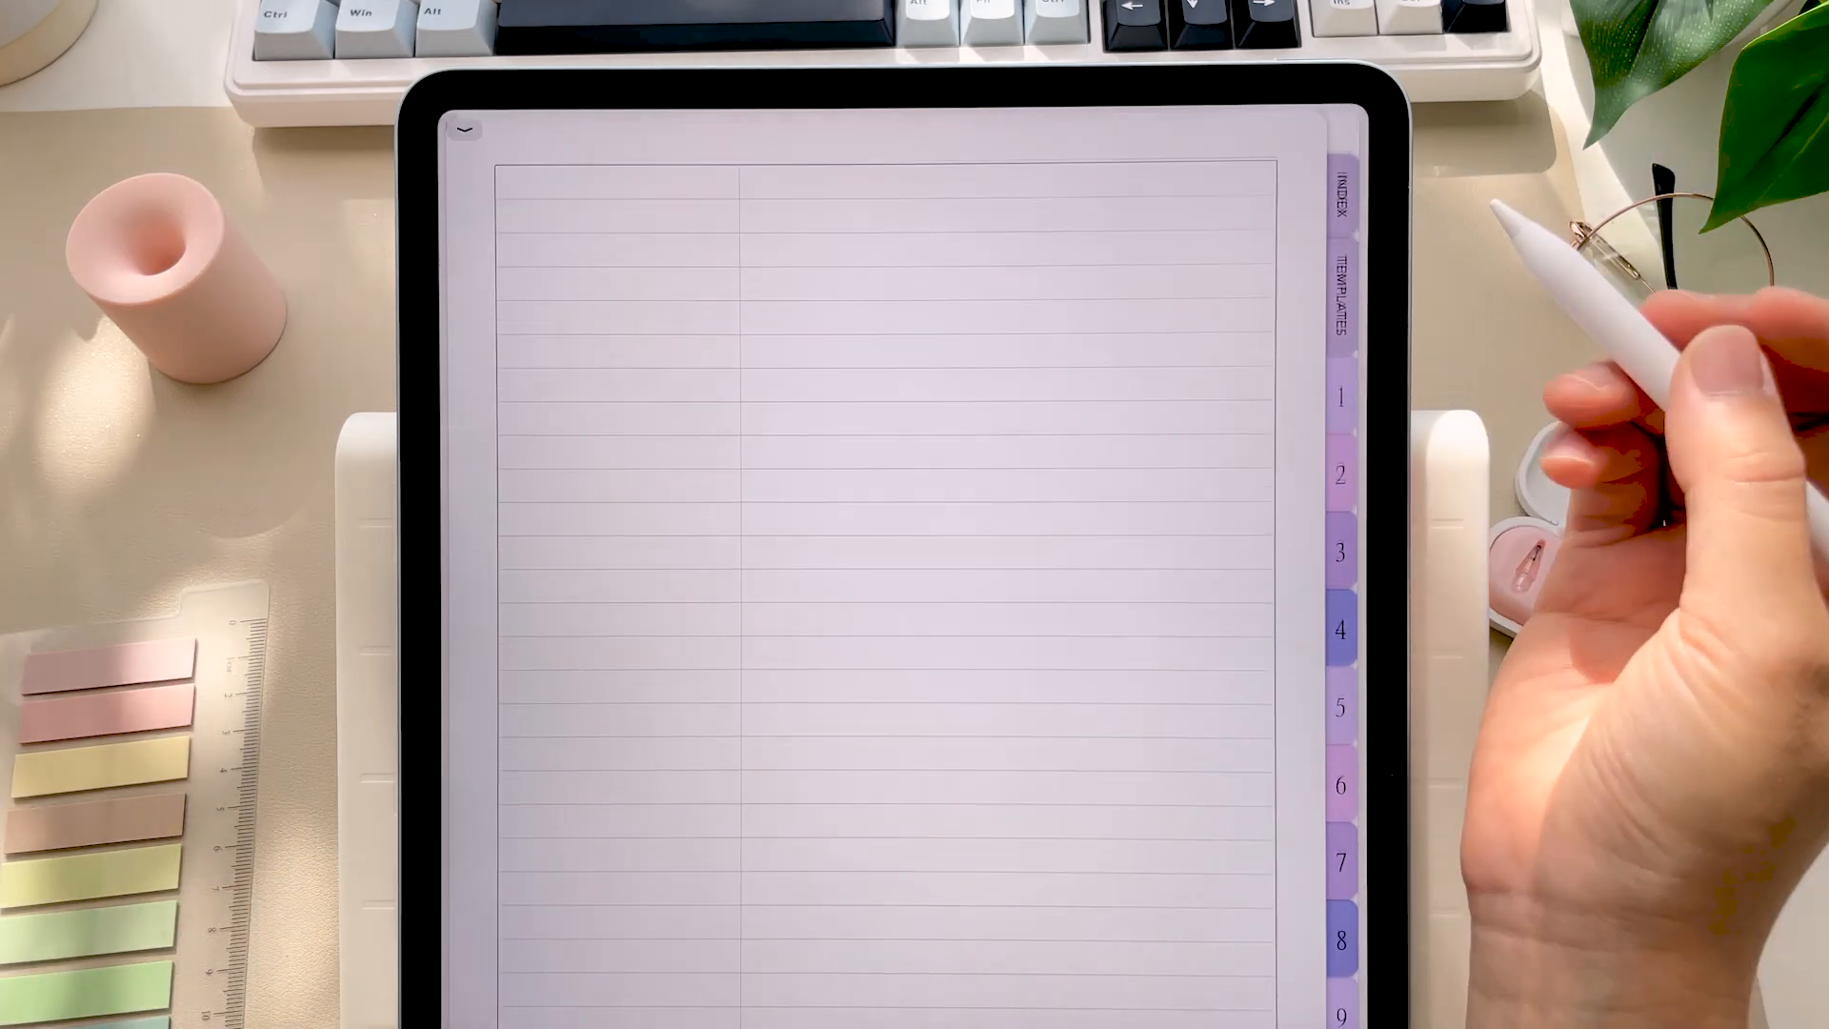
left_click(1339, 396)
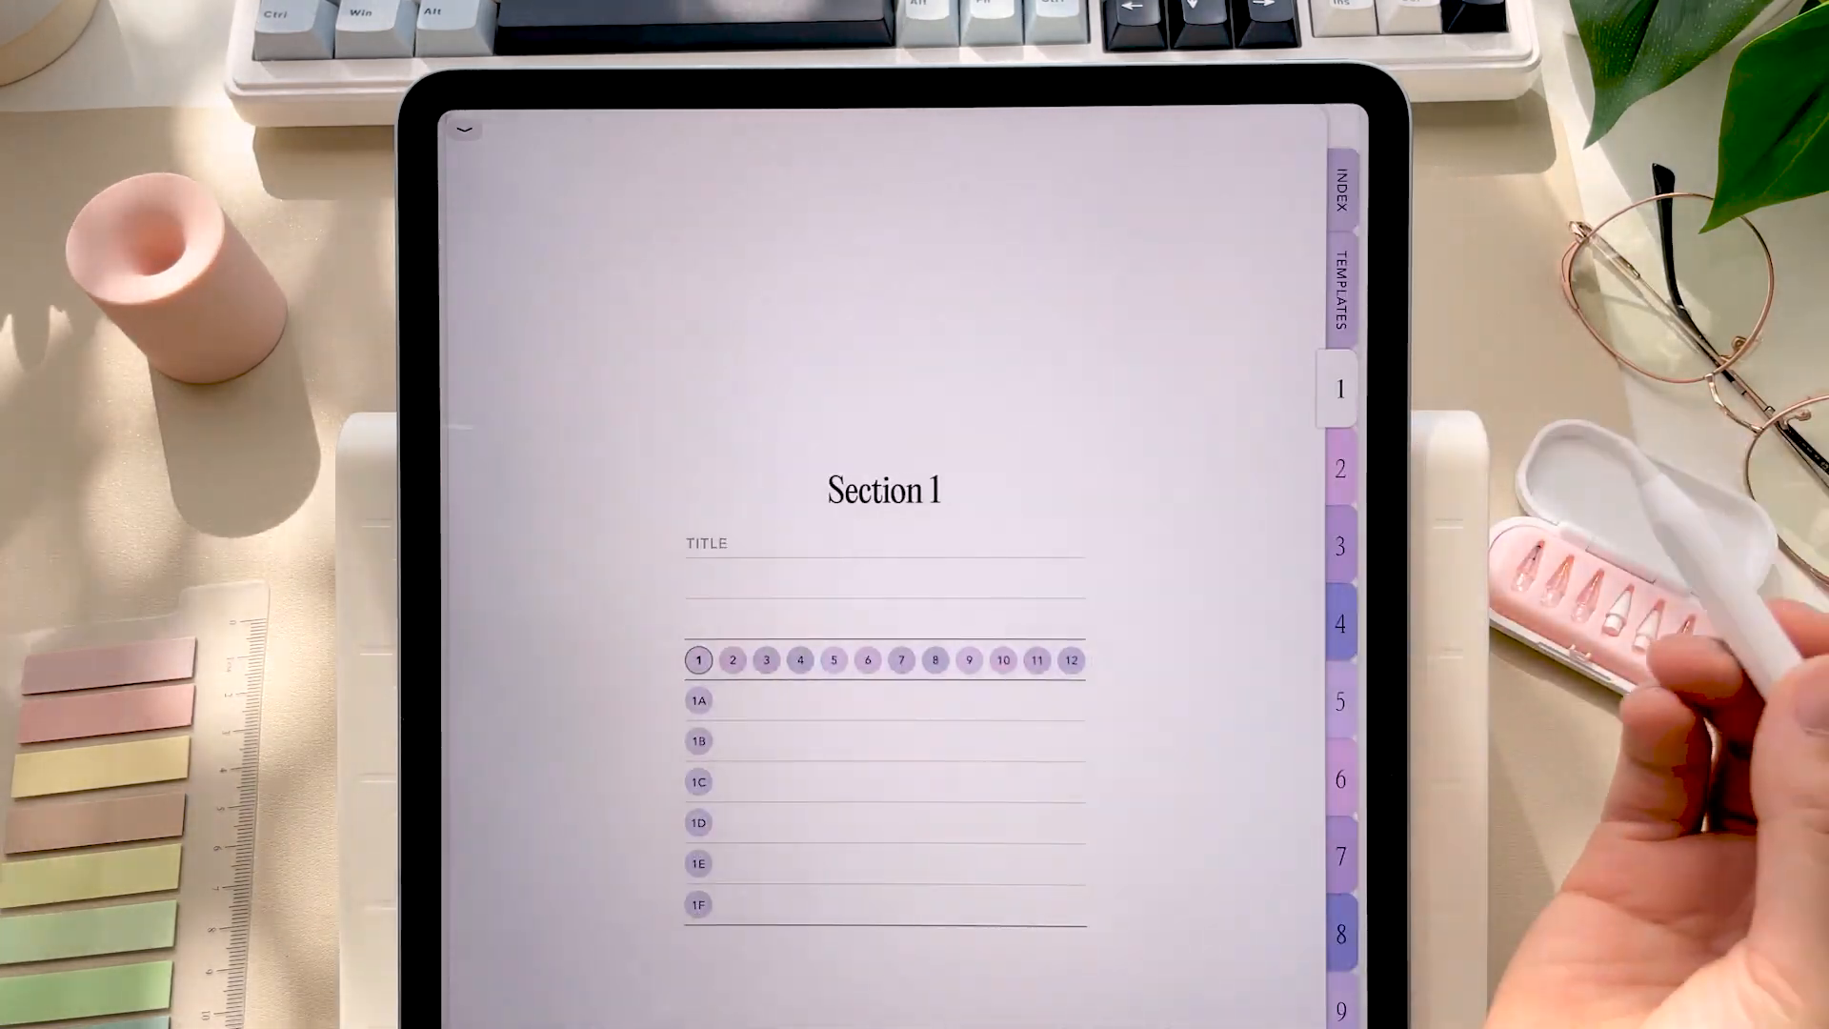
left_click(1339, 547)
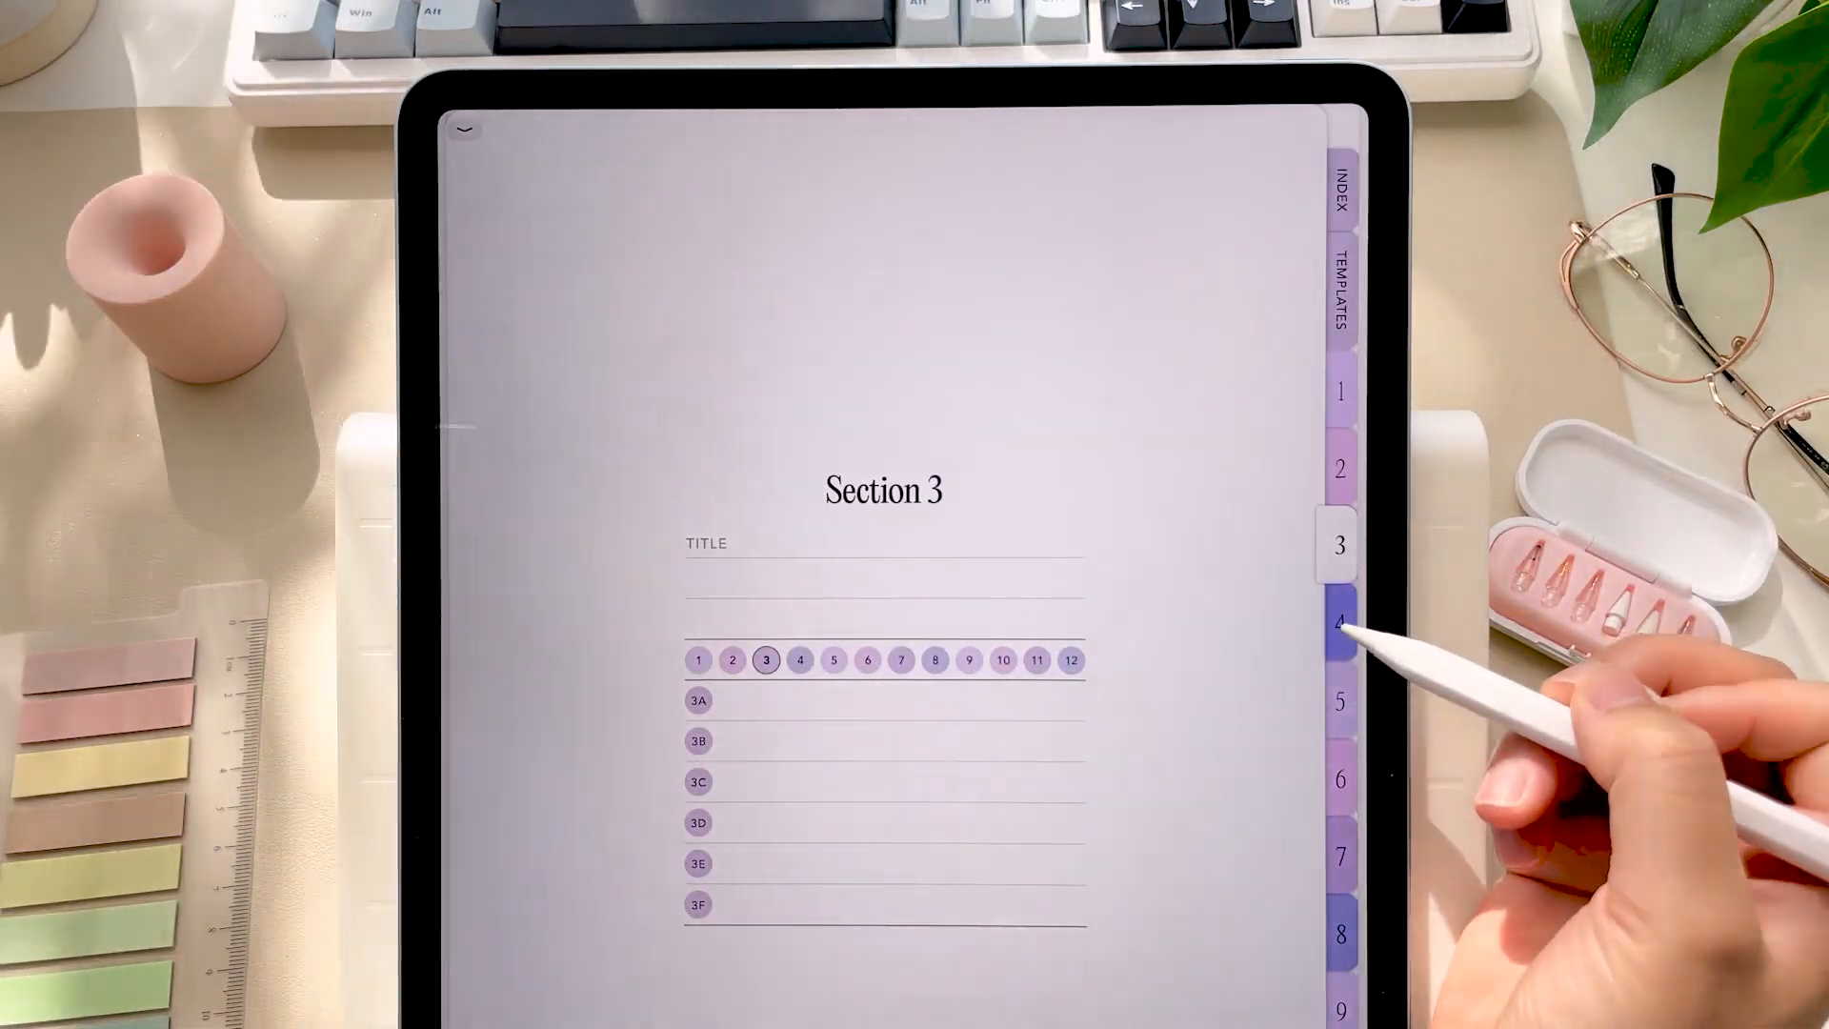
left_click(1340, 701)
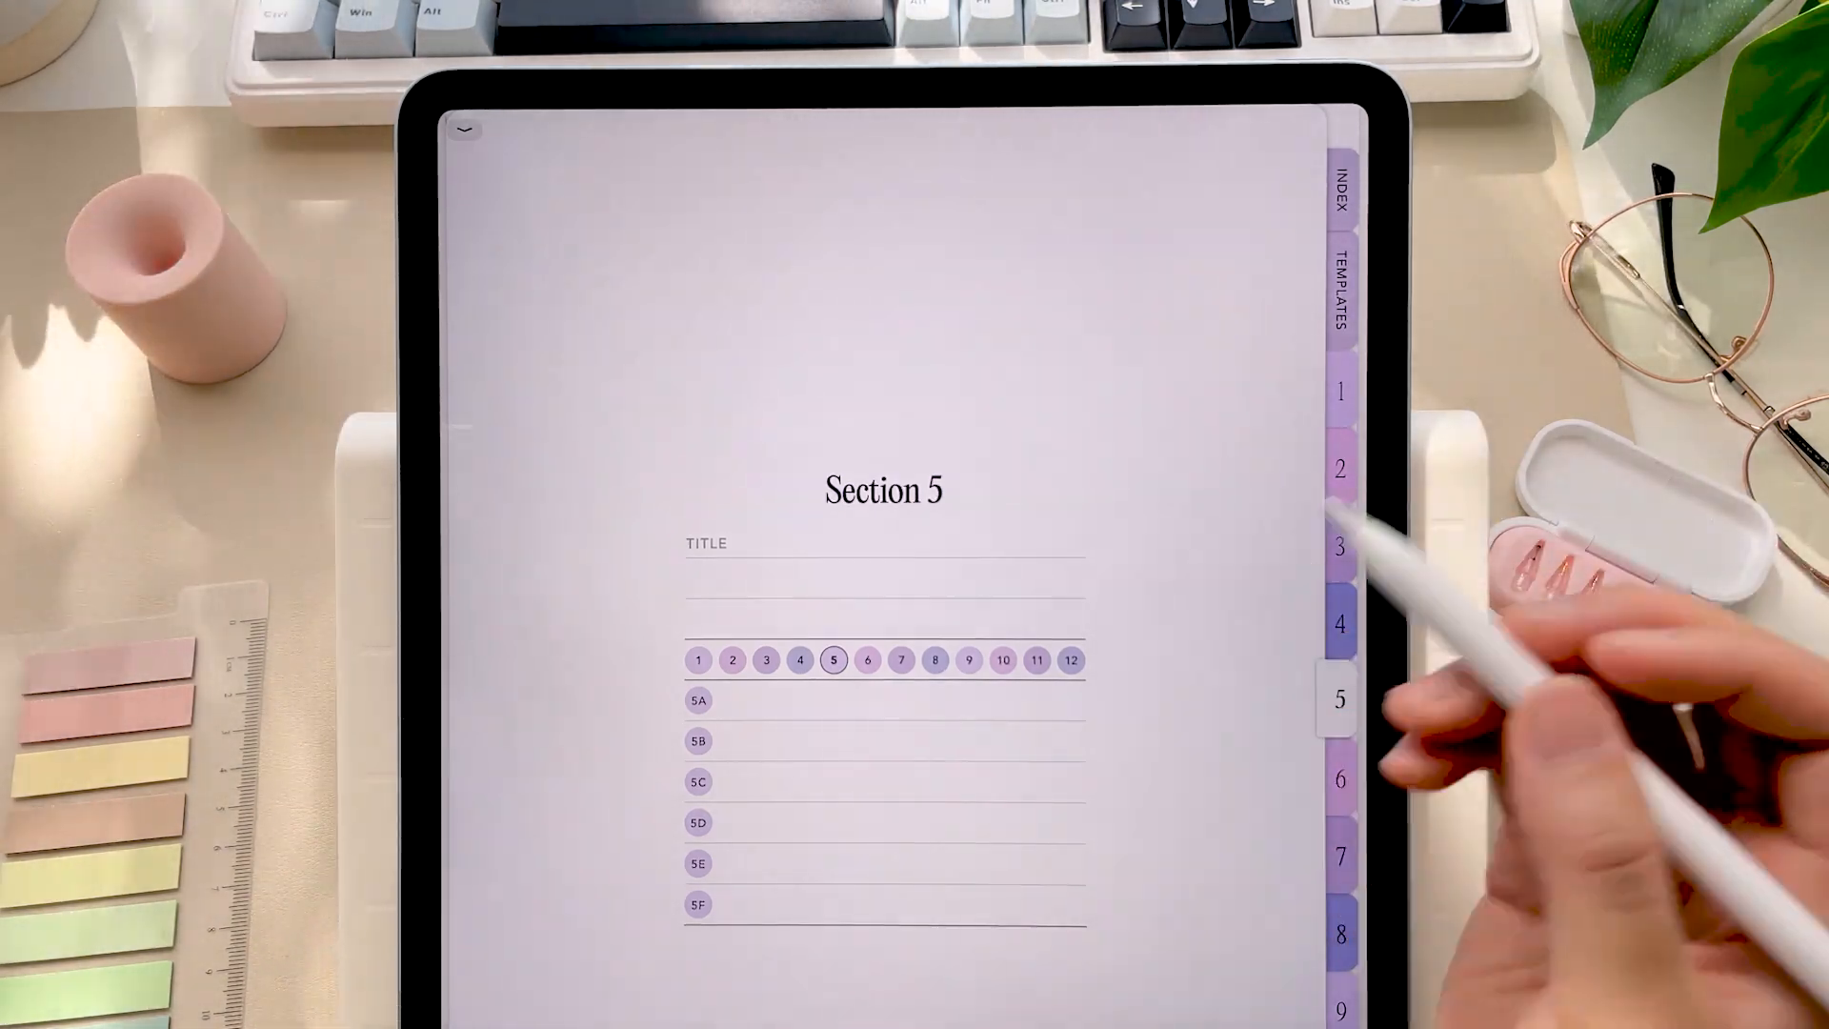
left_click(1339, 194)
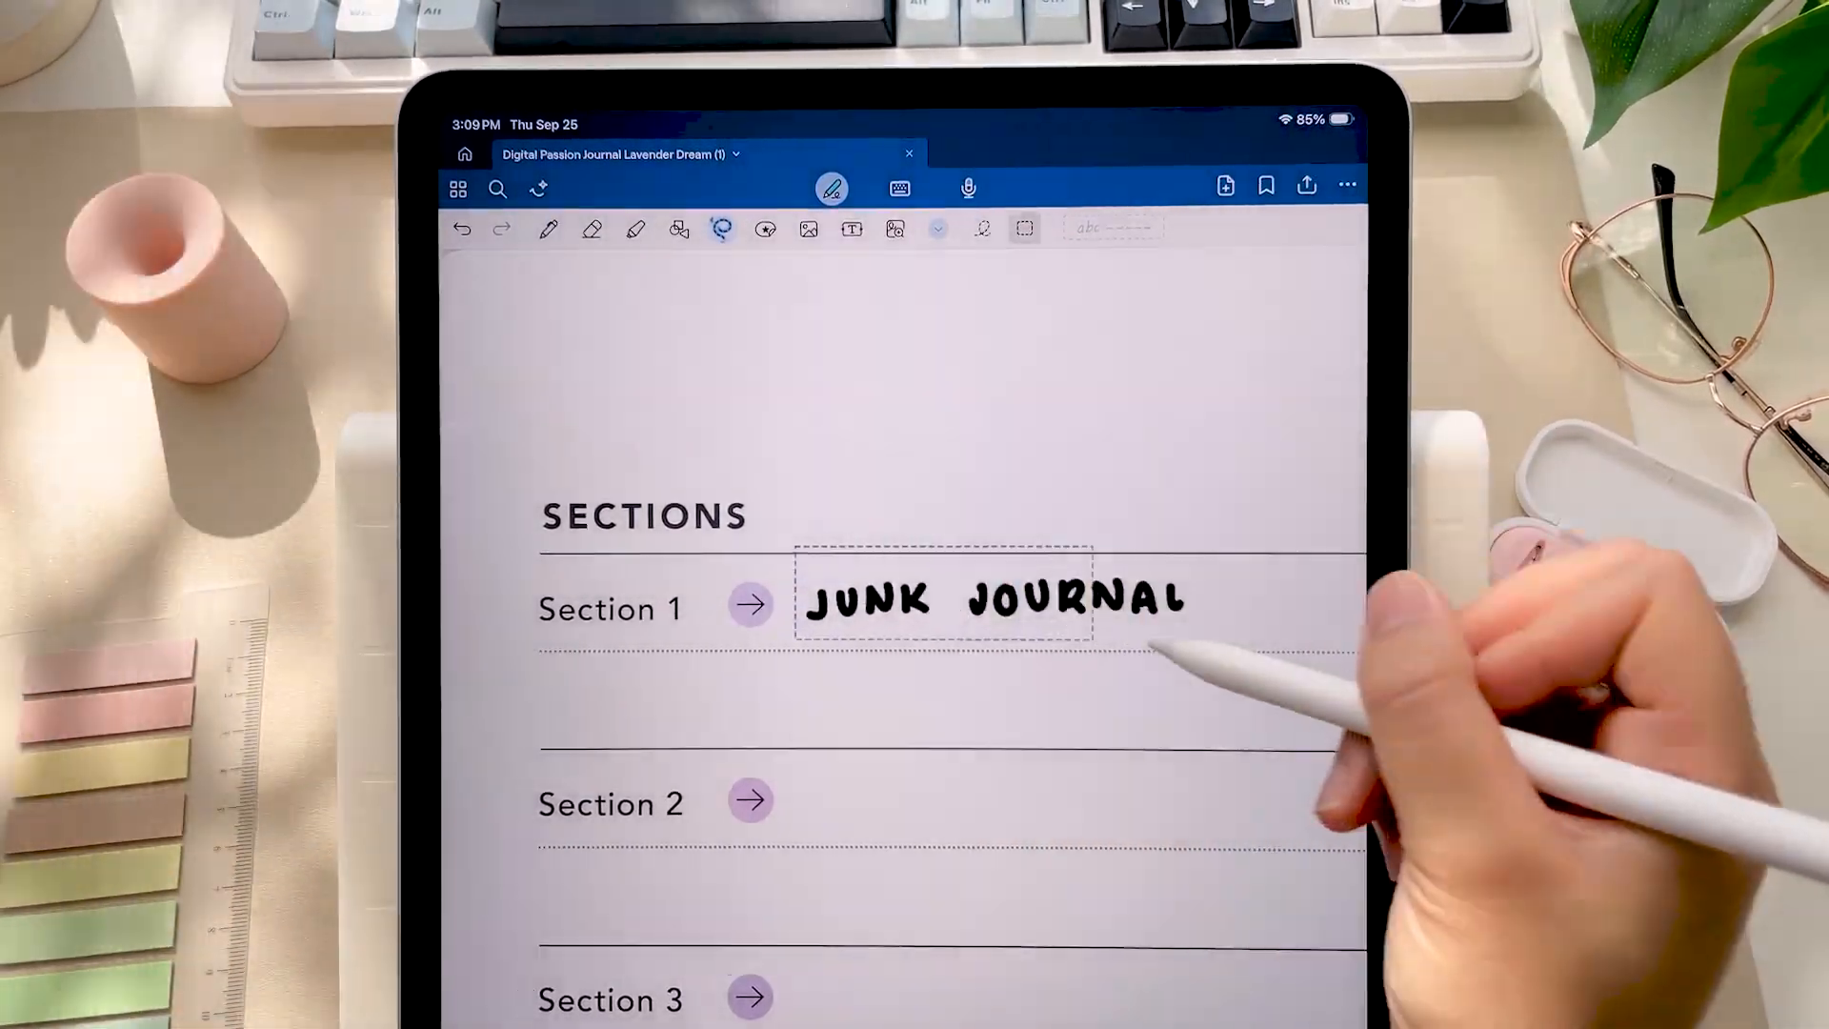
Step: Copy the lasso-selected JUNK JOURNAL label and paste it as the Section 1 page title
left_click(945, 598)
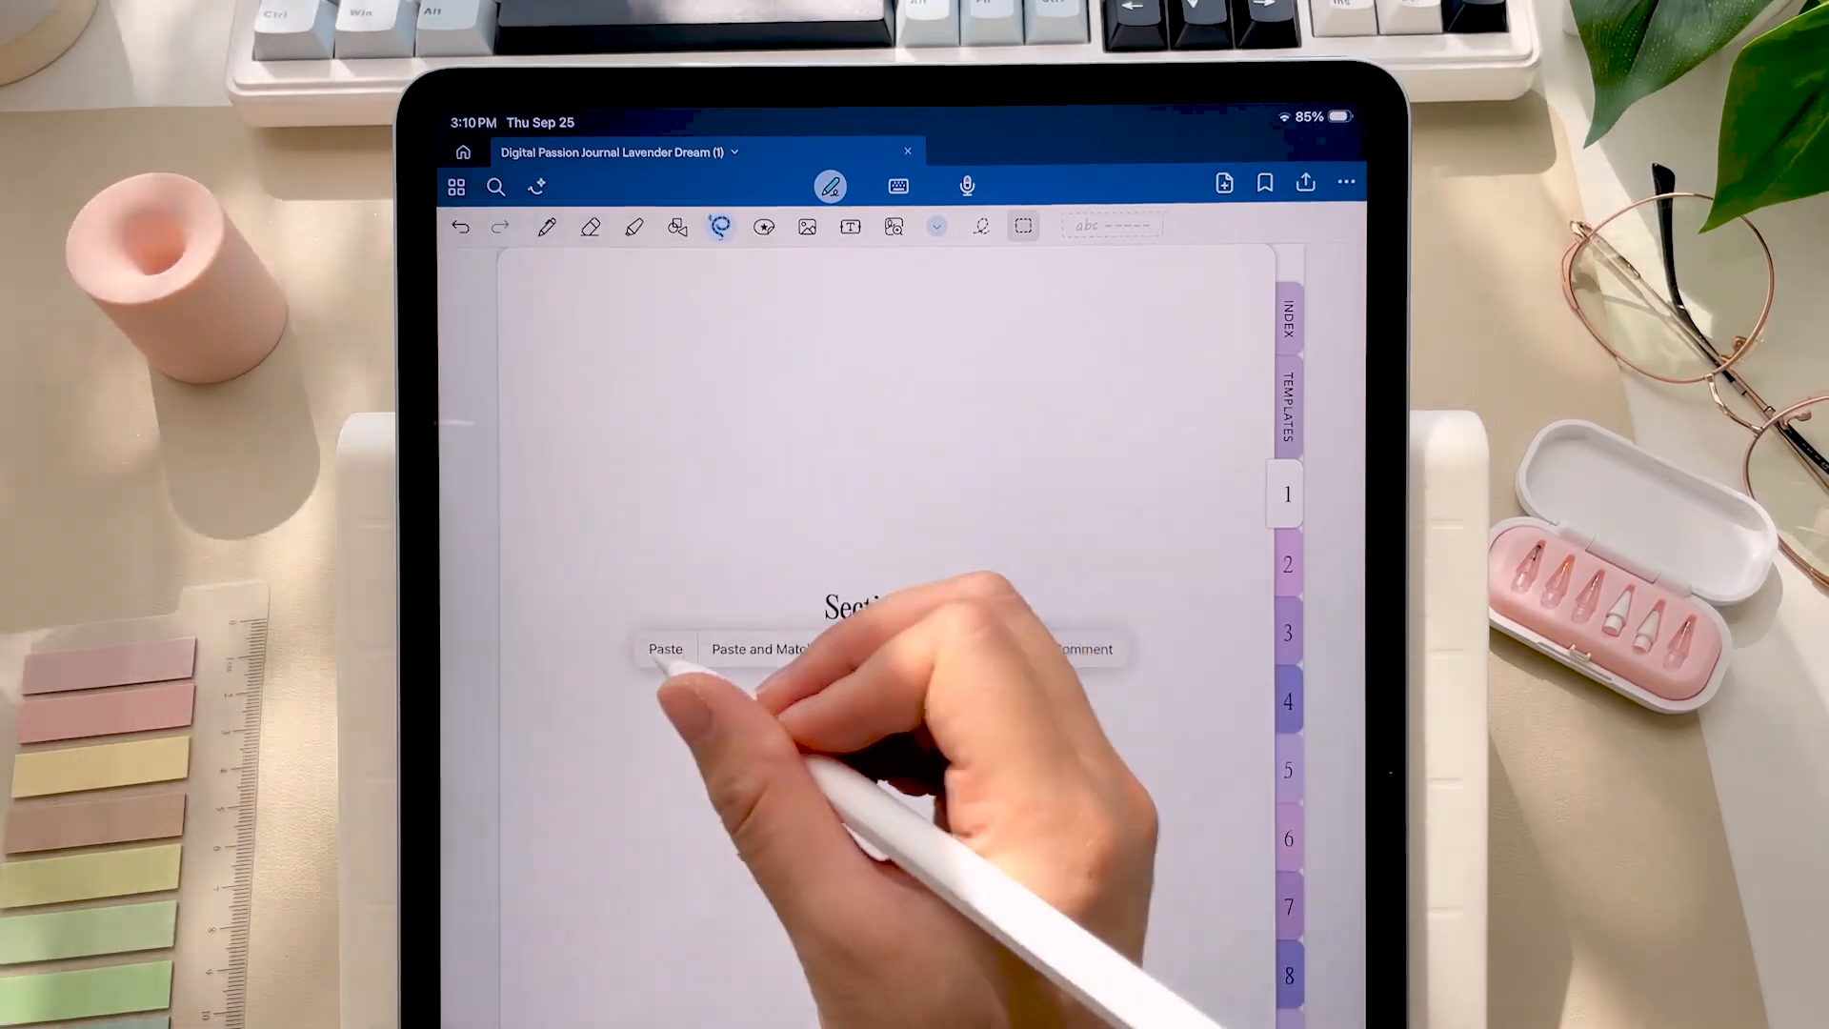
left_click(1286, 408)
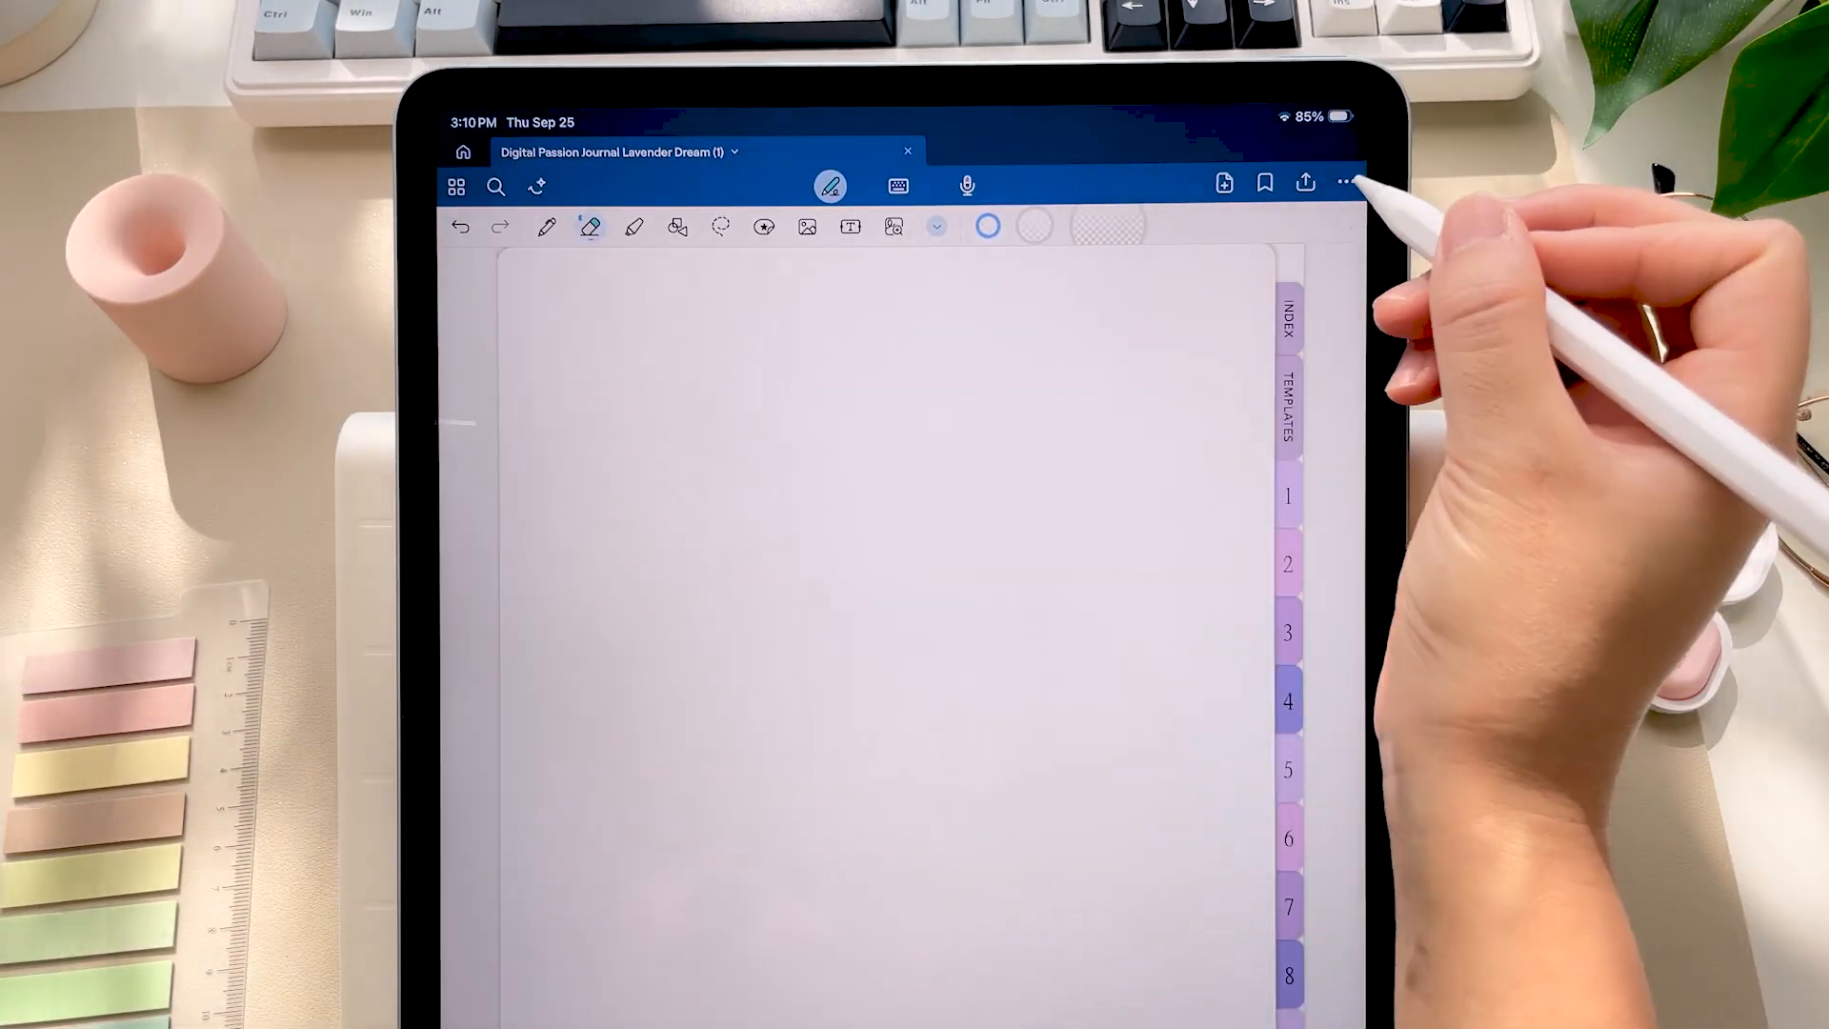
left_click(1304, 183)
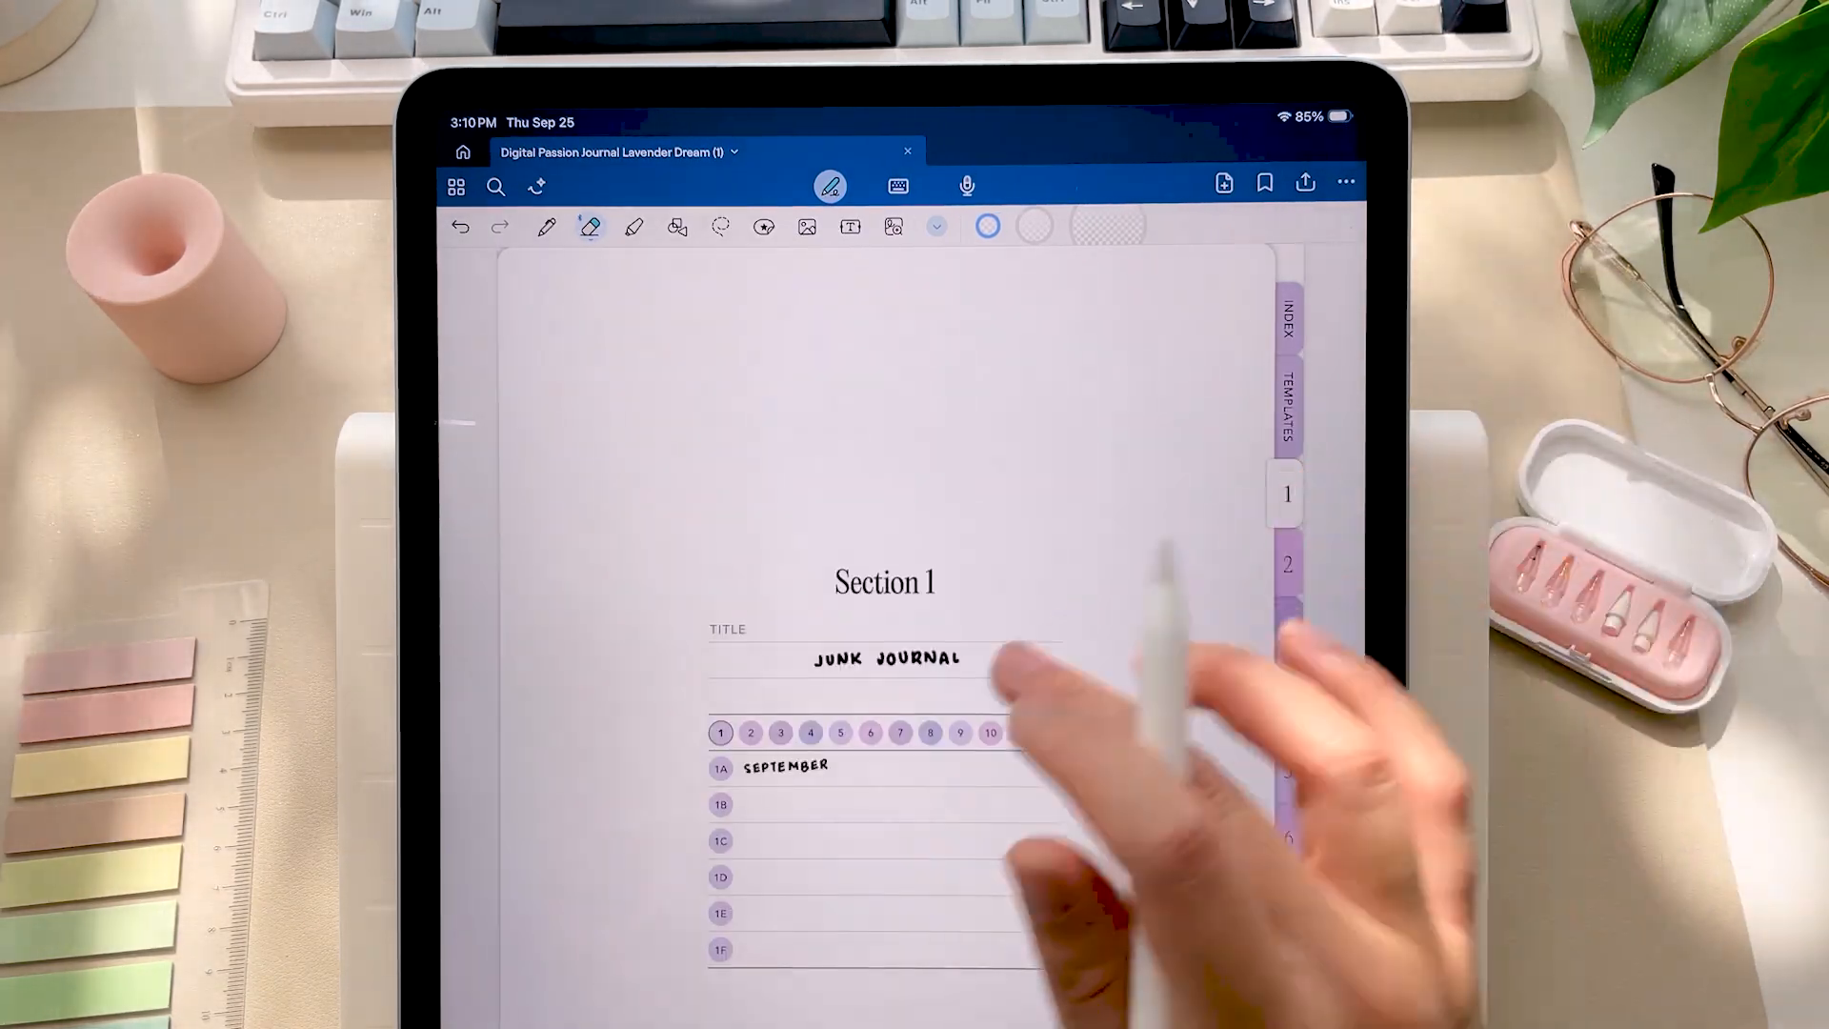
Step: Follow the 1A link from Section 1 to its blank graph-paper page
left_click(720, 767)
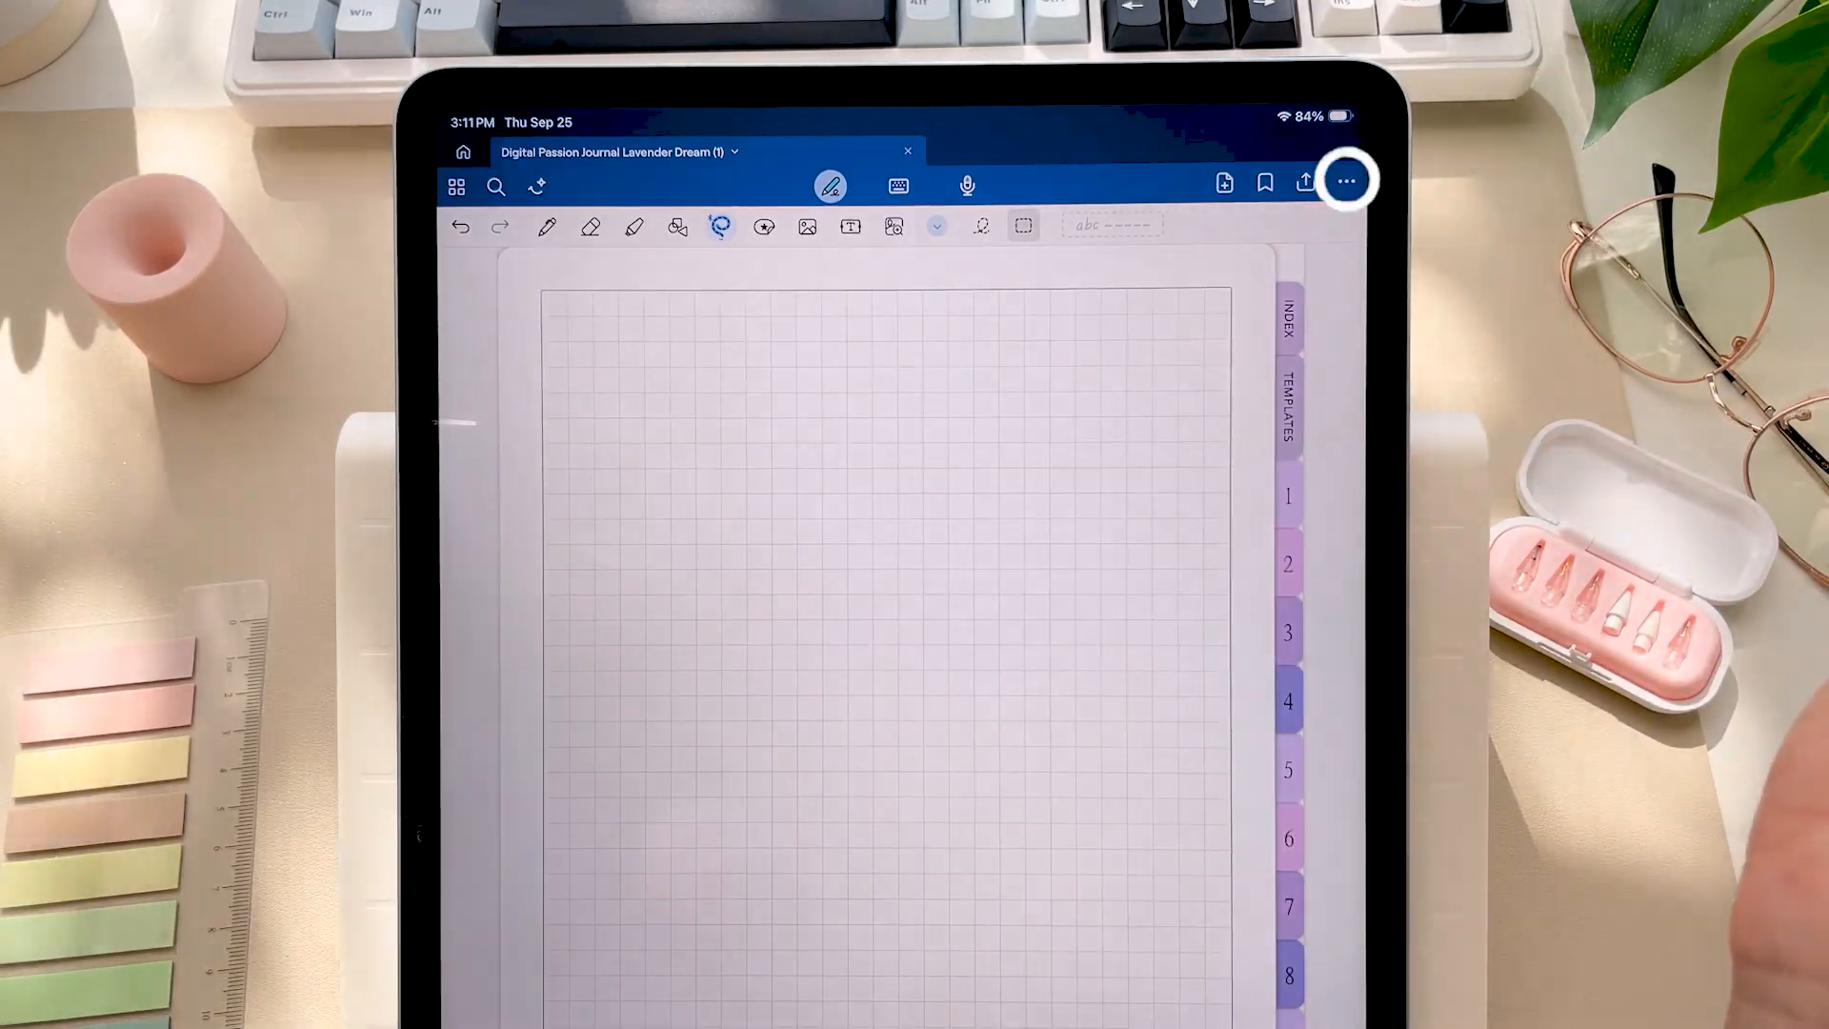
Step: Copy the current graph-paper page from the page actions menu
left_click(1345, 181)
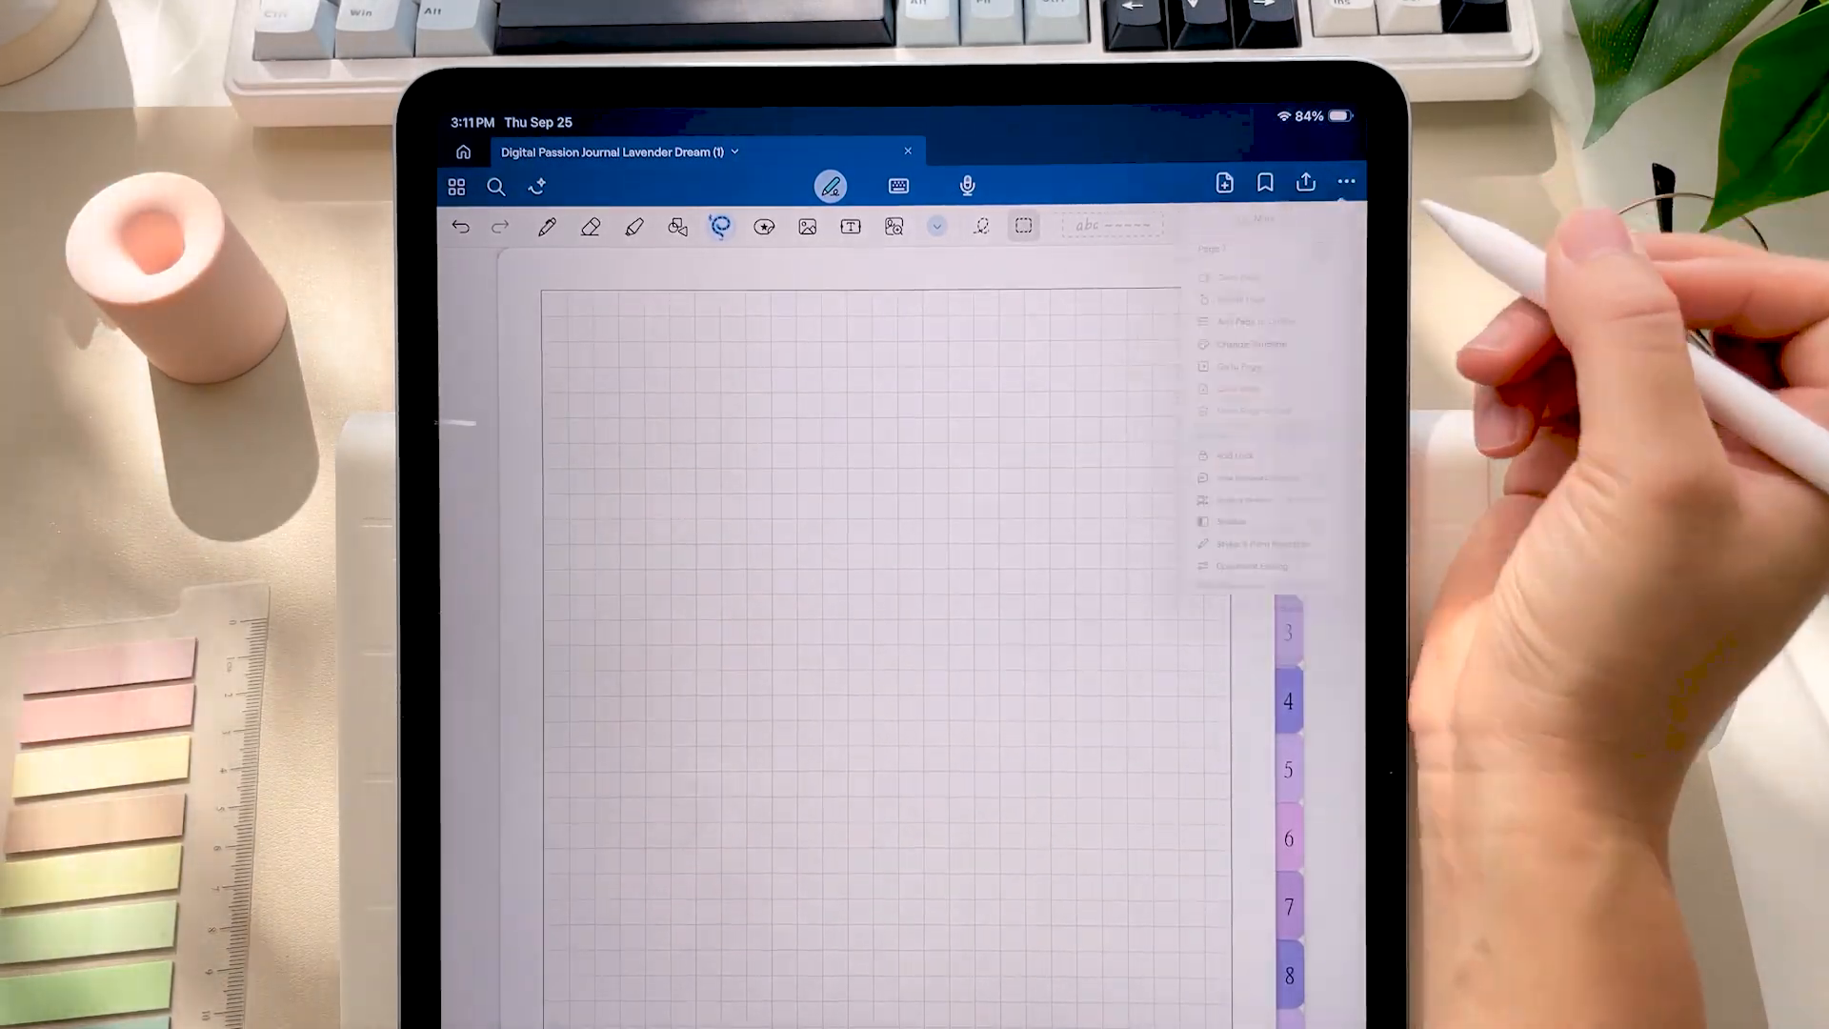
left_click(1345, 183)
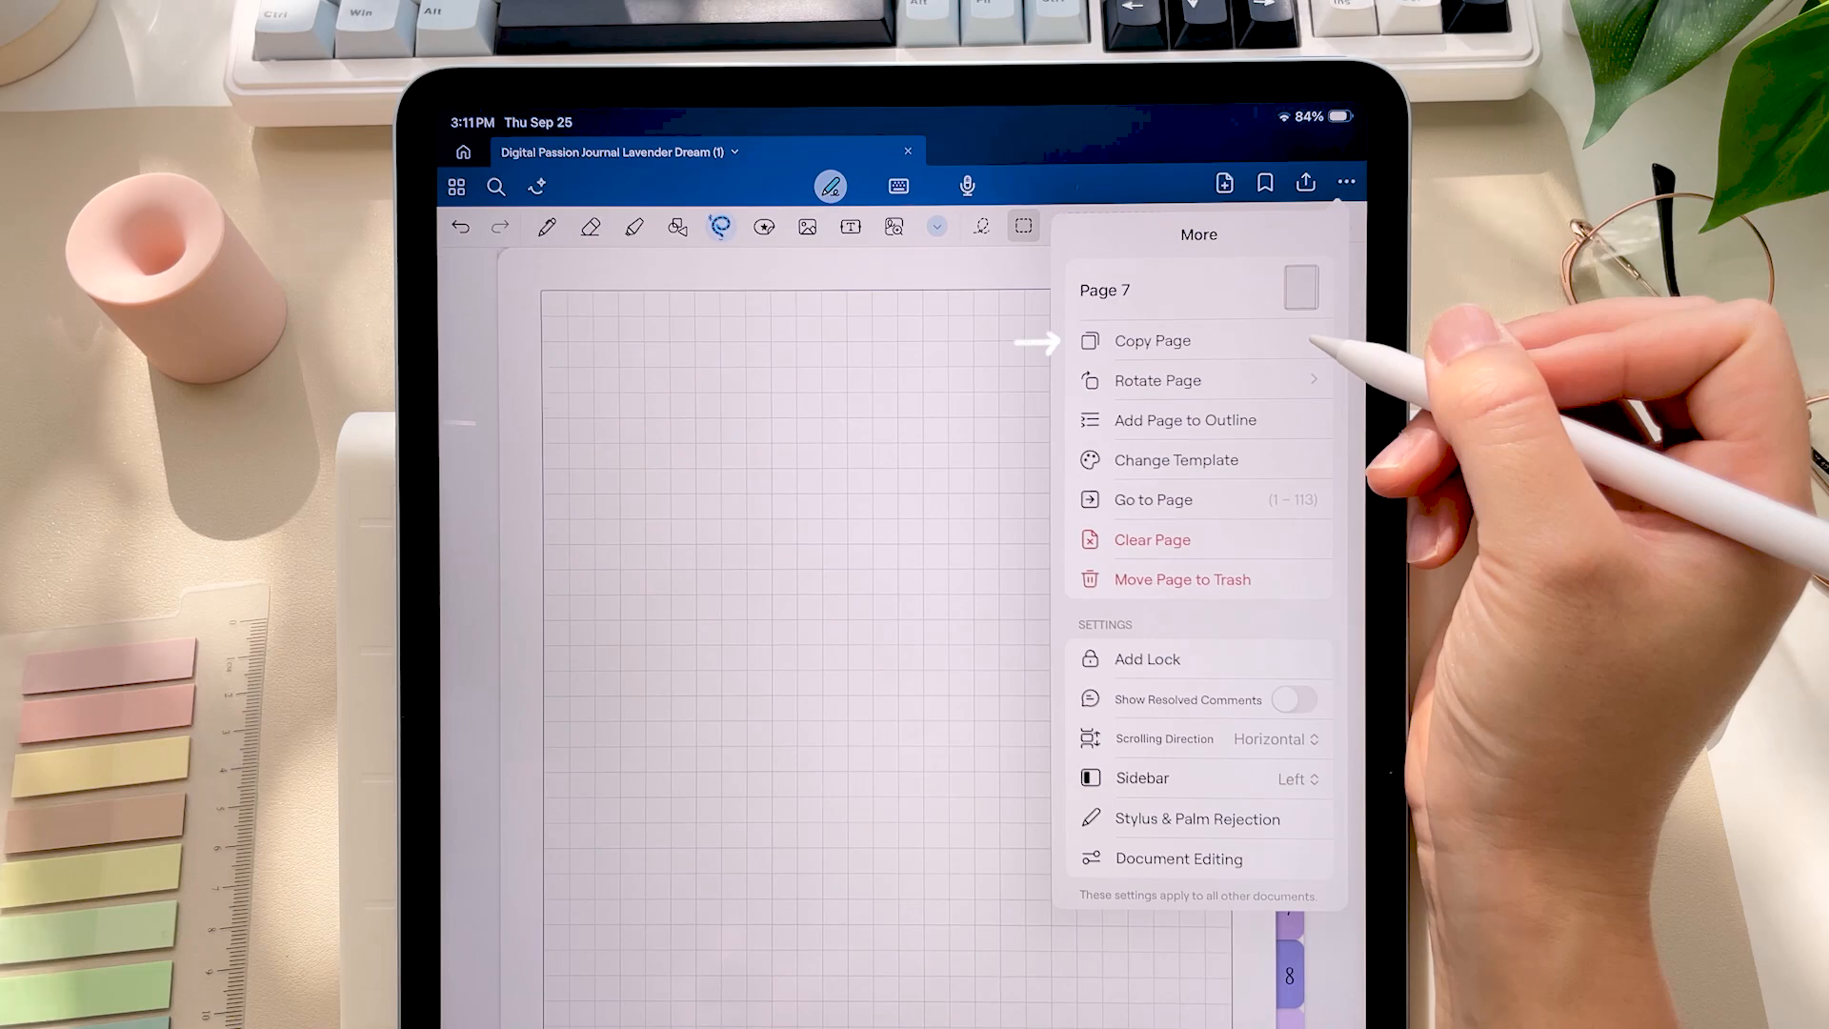
left_click(1150, 339)
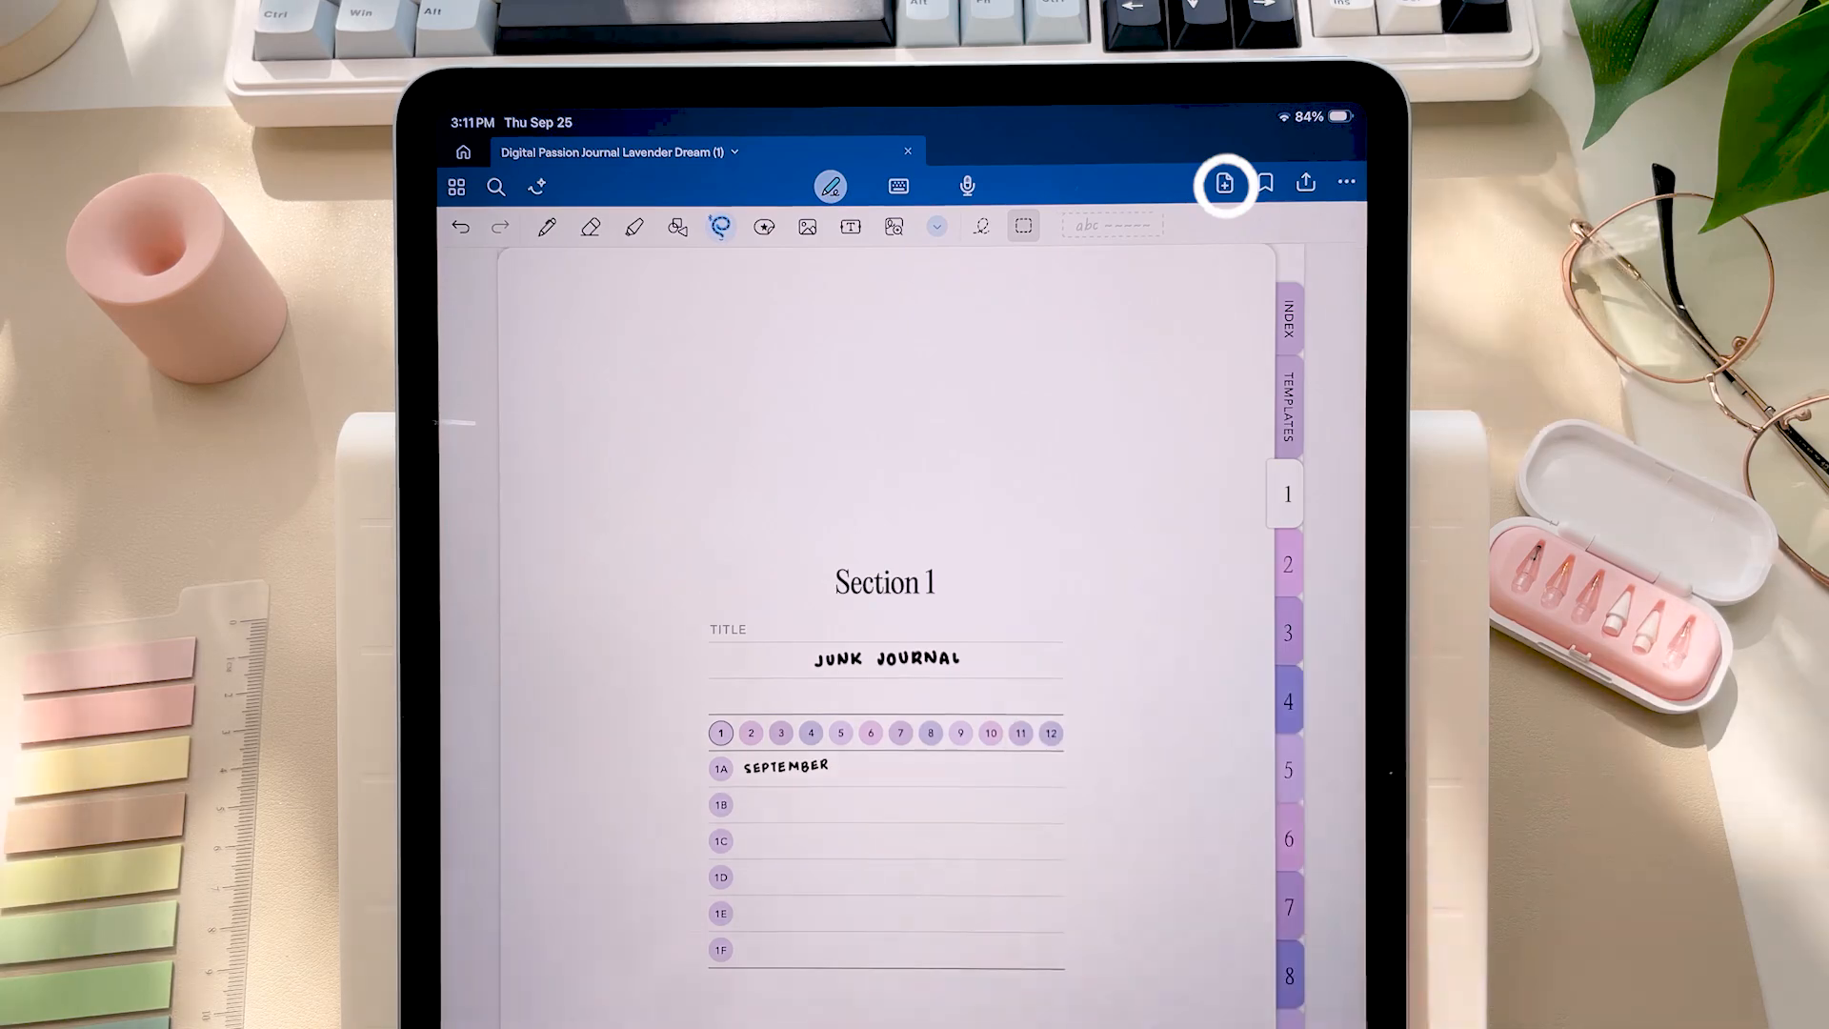
Step: Paste the copied page into the journal as a new page
left_click(1222, 183)
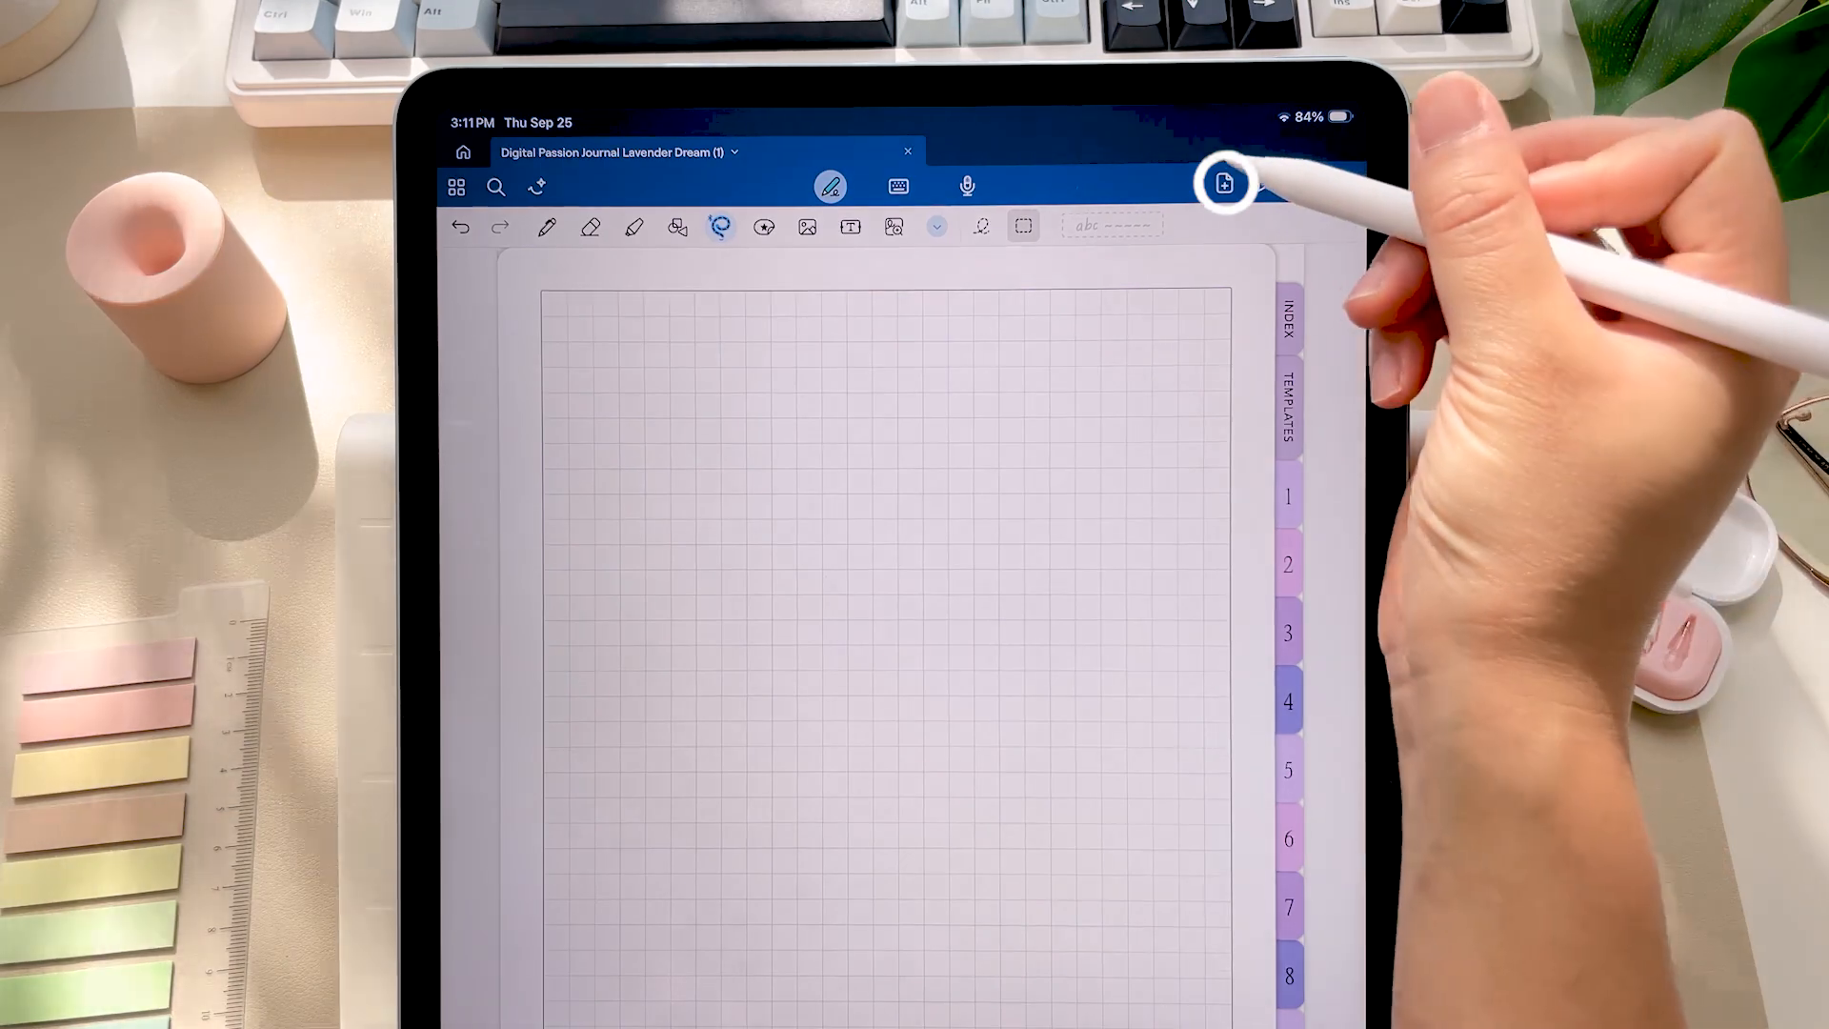
left_click(1223, 183)
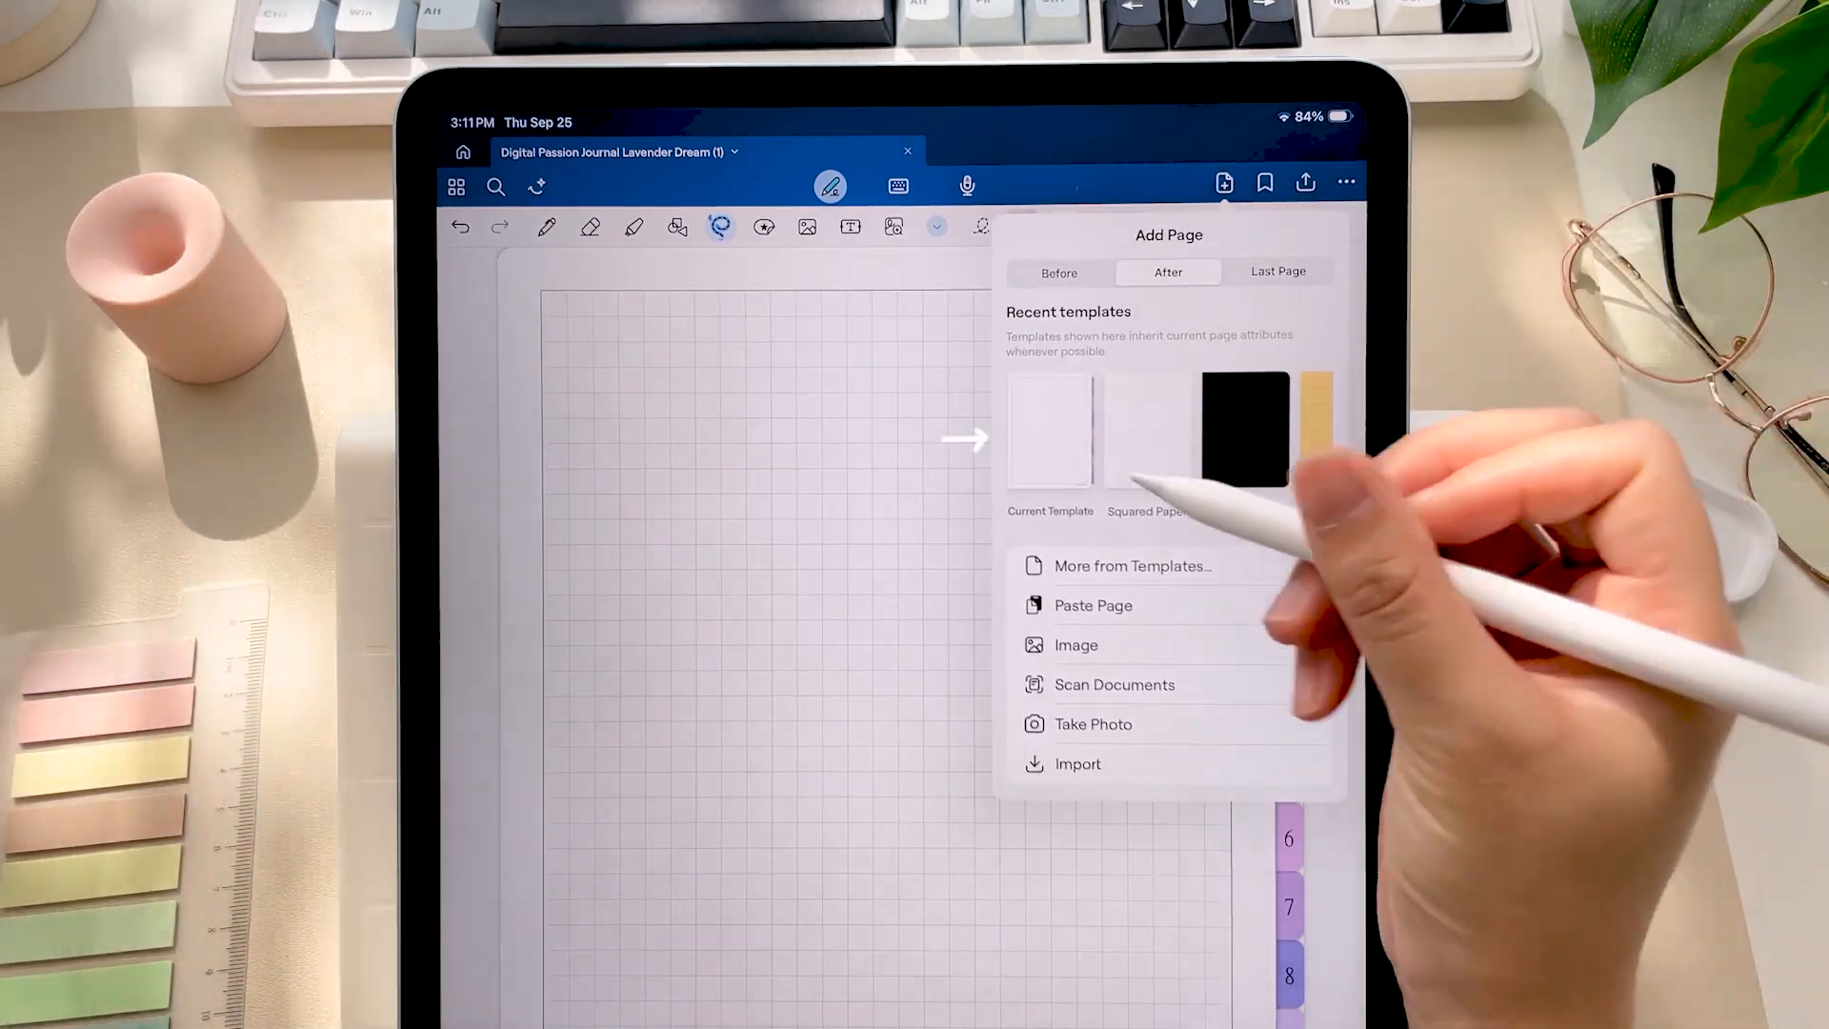
left_click(1048, 433)
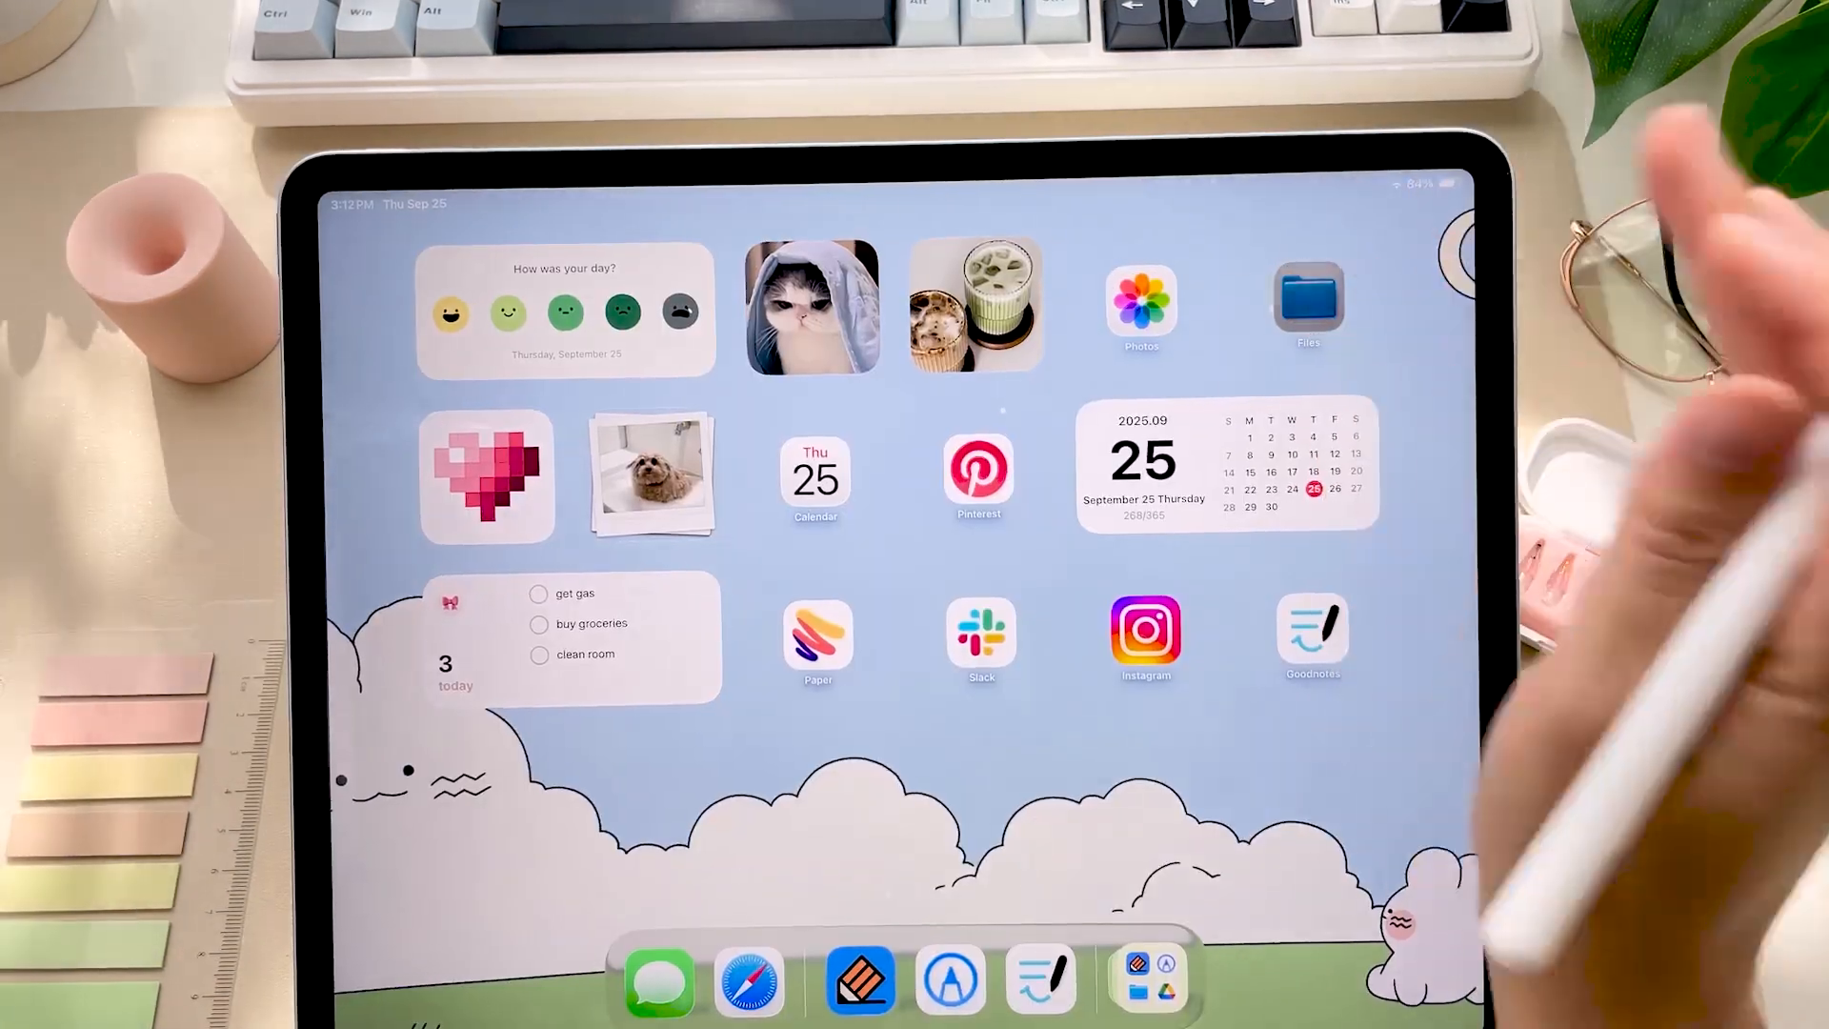
Step: Browse Files into Passion Journal Digi Stickers and its Goodnotes subfolder
left_click(1307, 309)
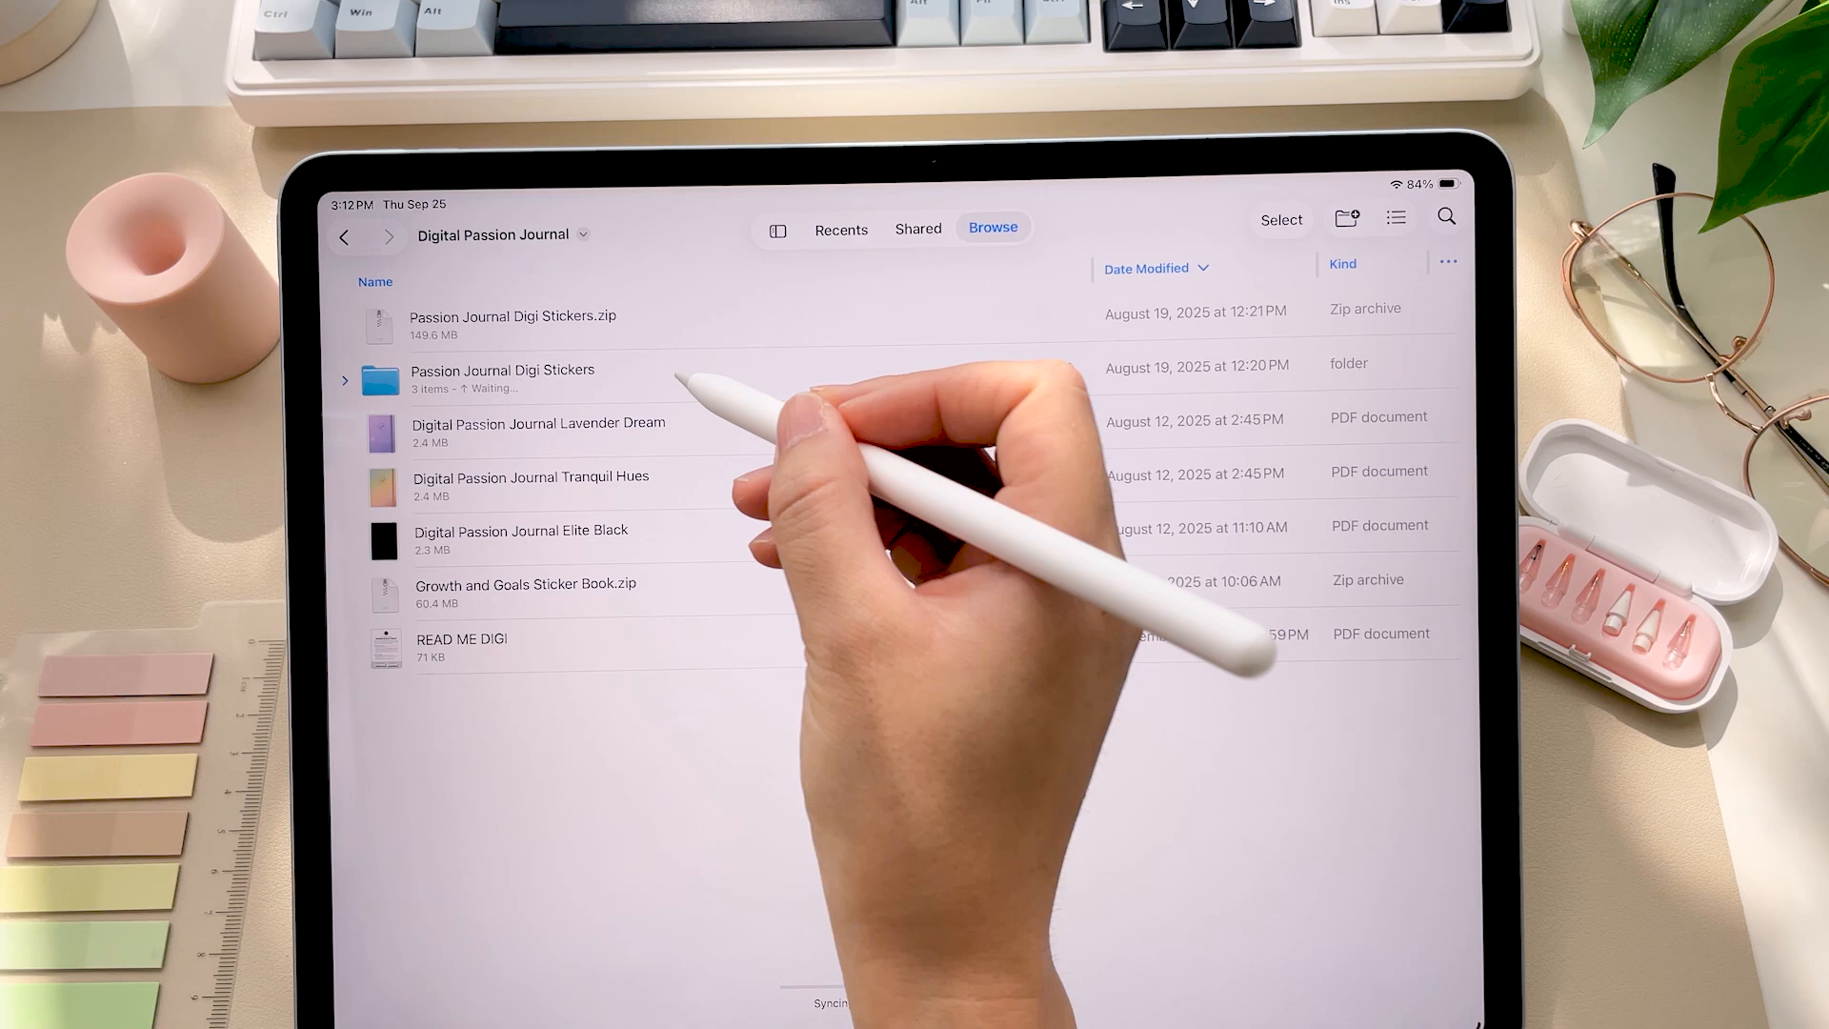
left_click(501, 377)
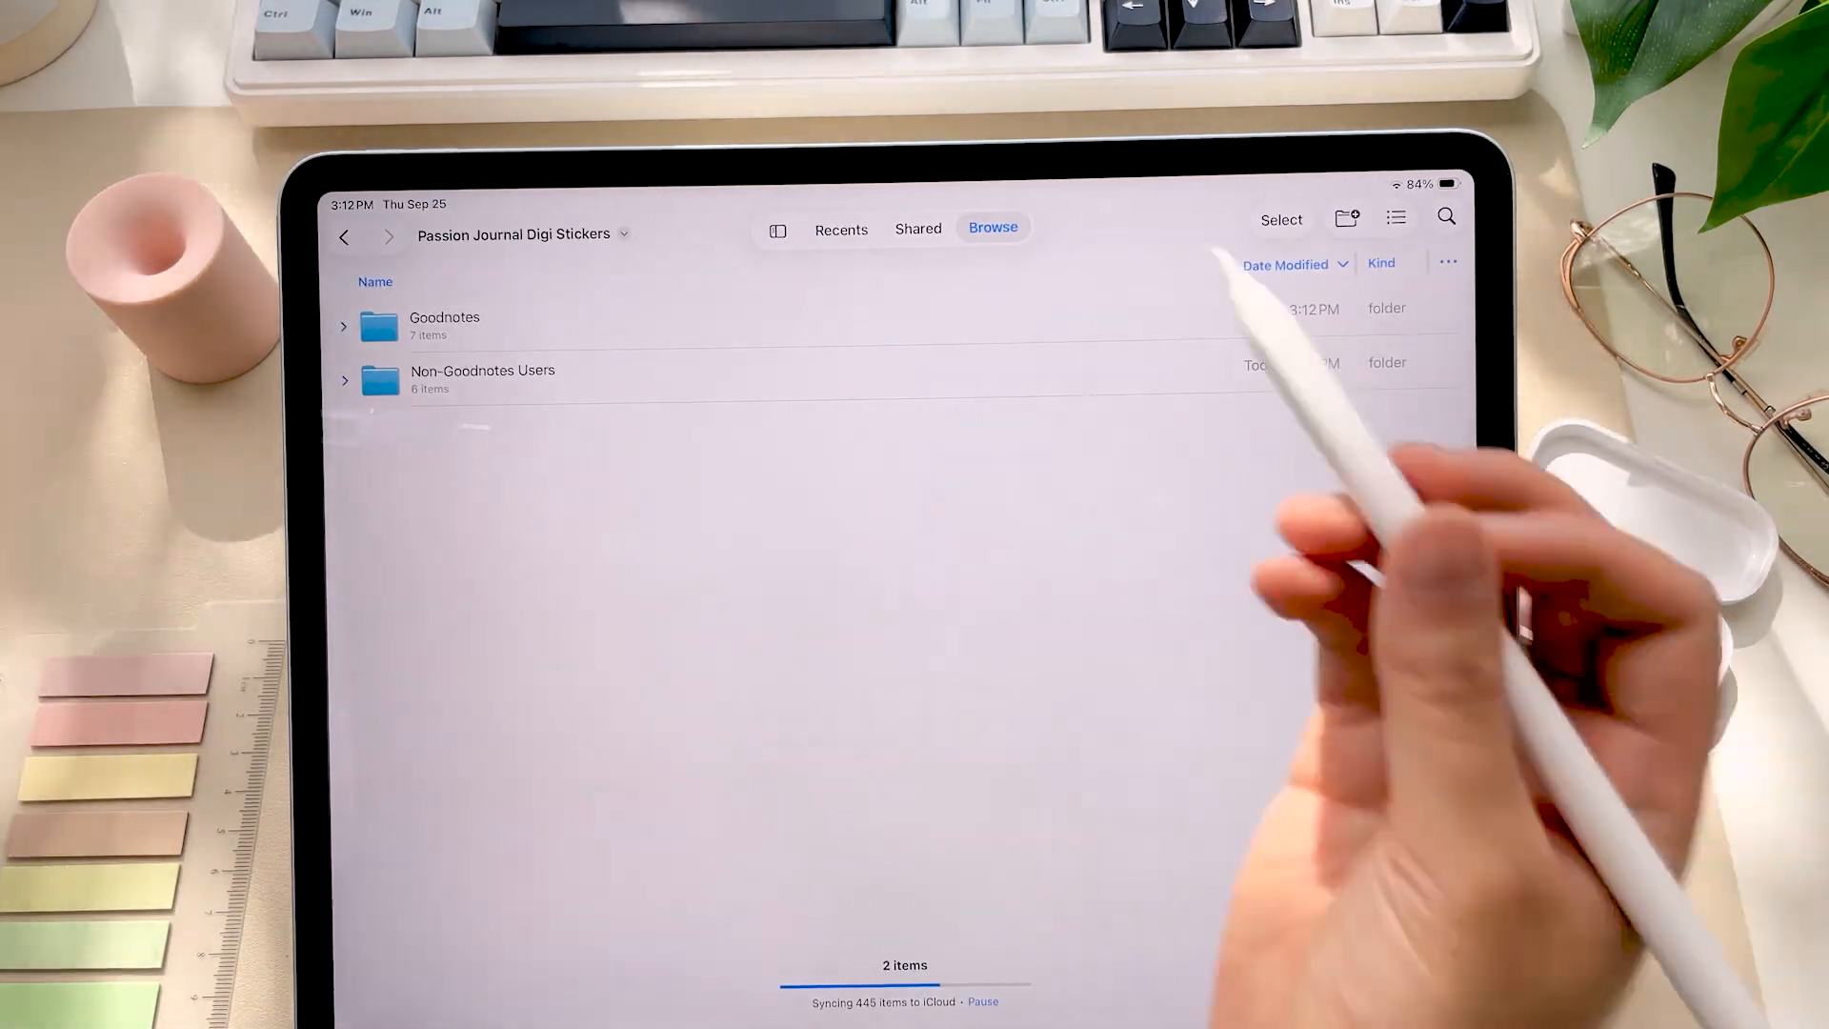
left_click(444, 318)
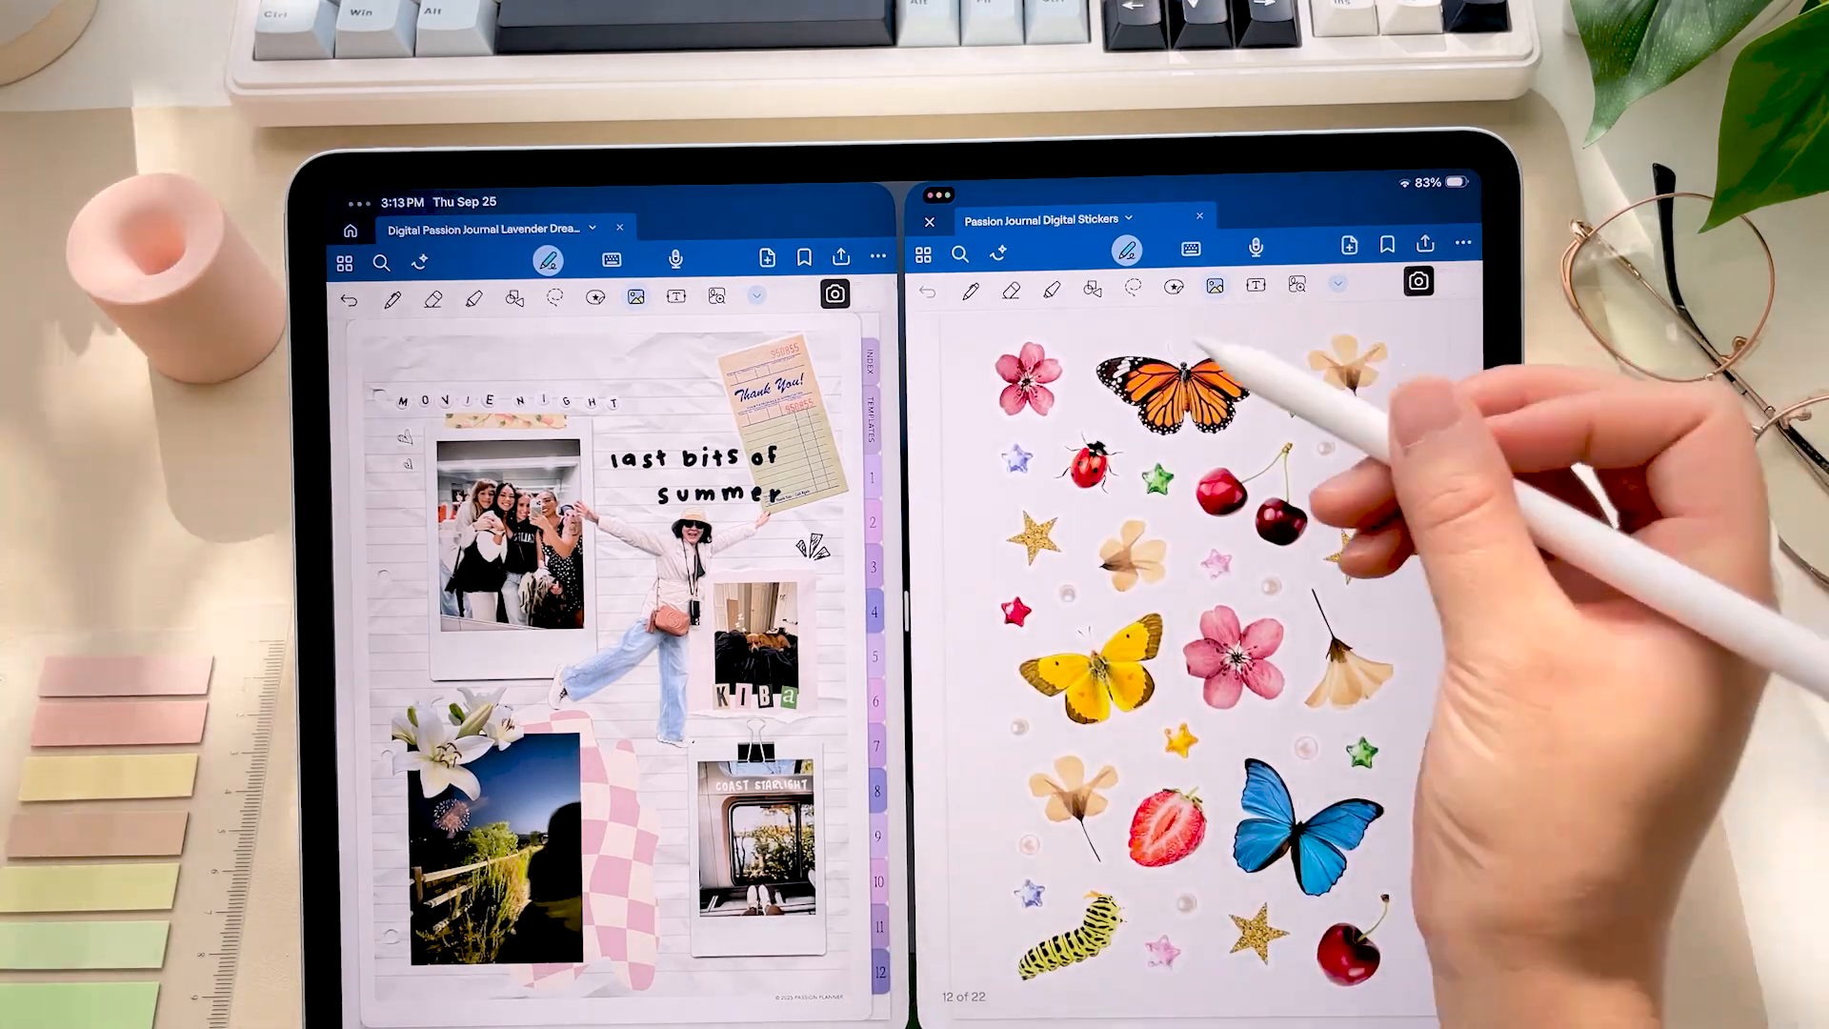
left_click(1177, 384)
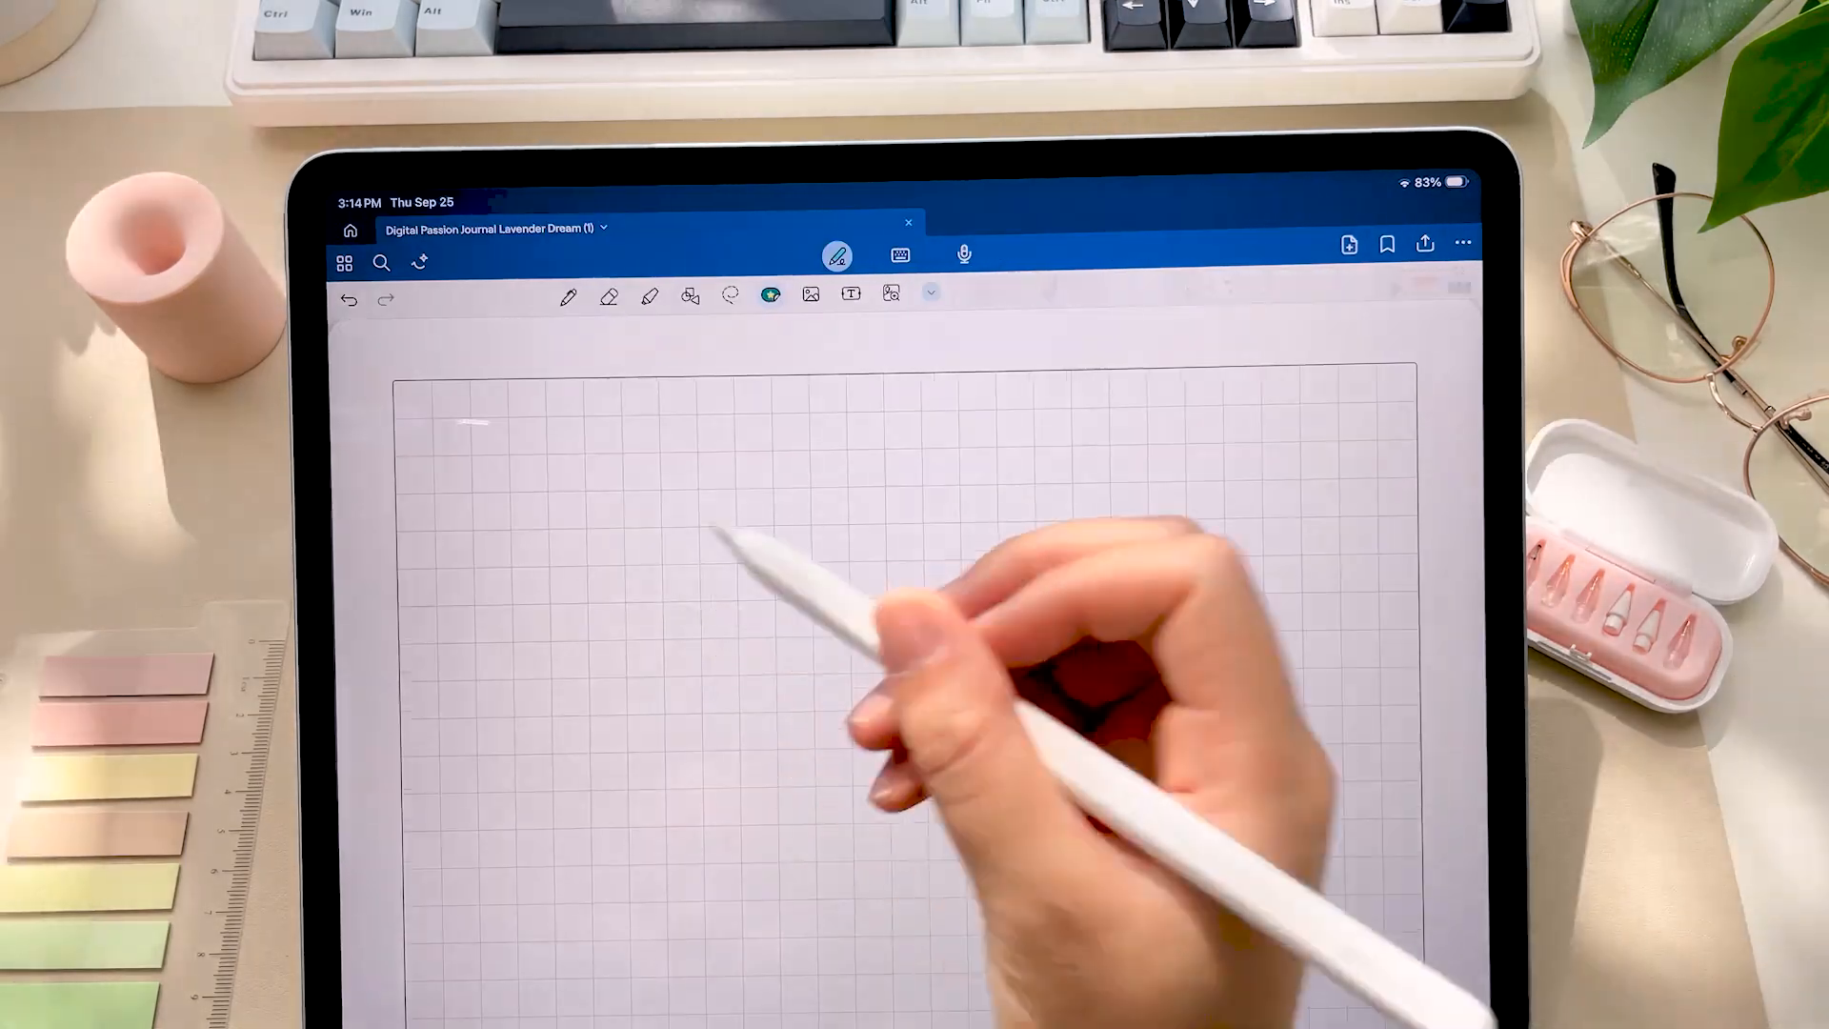
Step: Share Passion Journal Digital Stickers.goodnotes from list view to Goodnotes
left_click(768, 294)
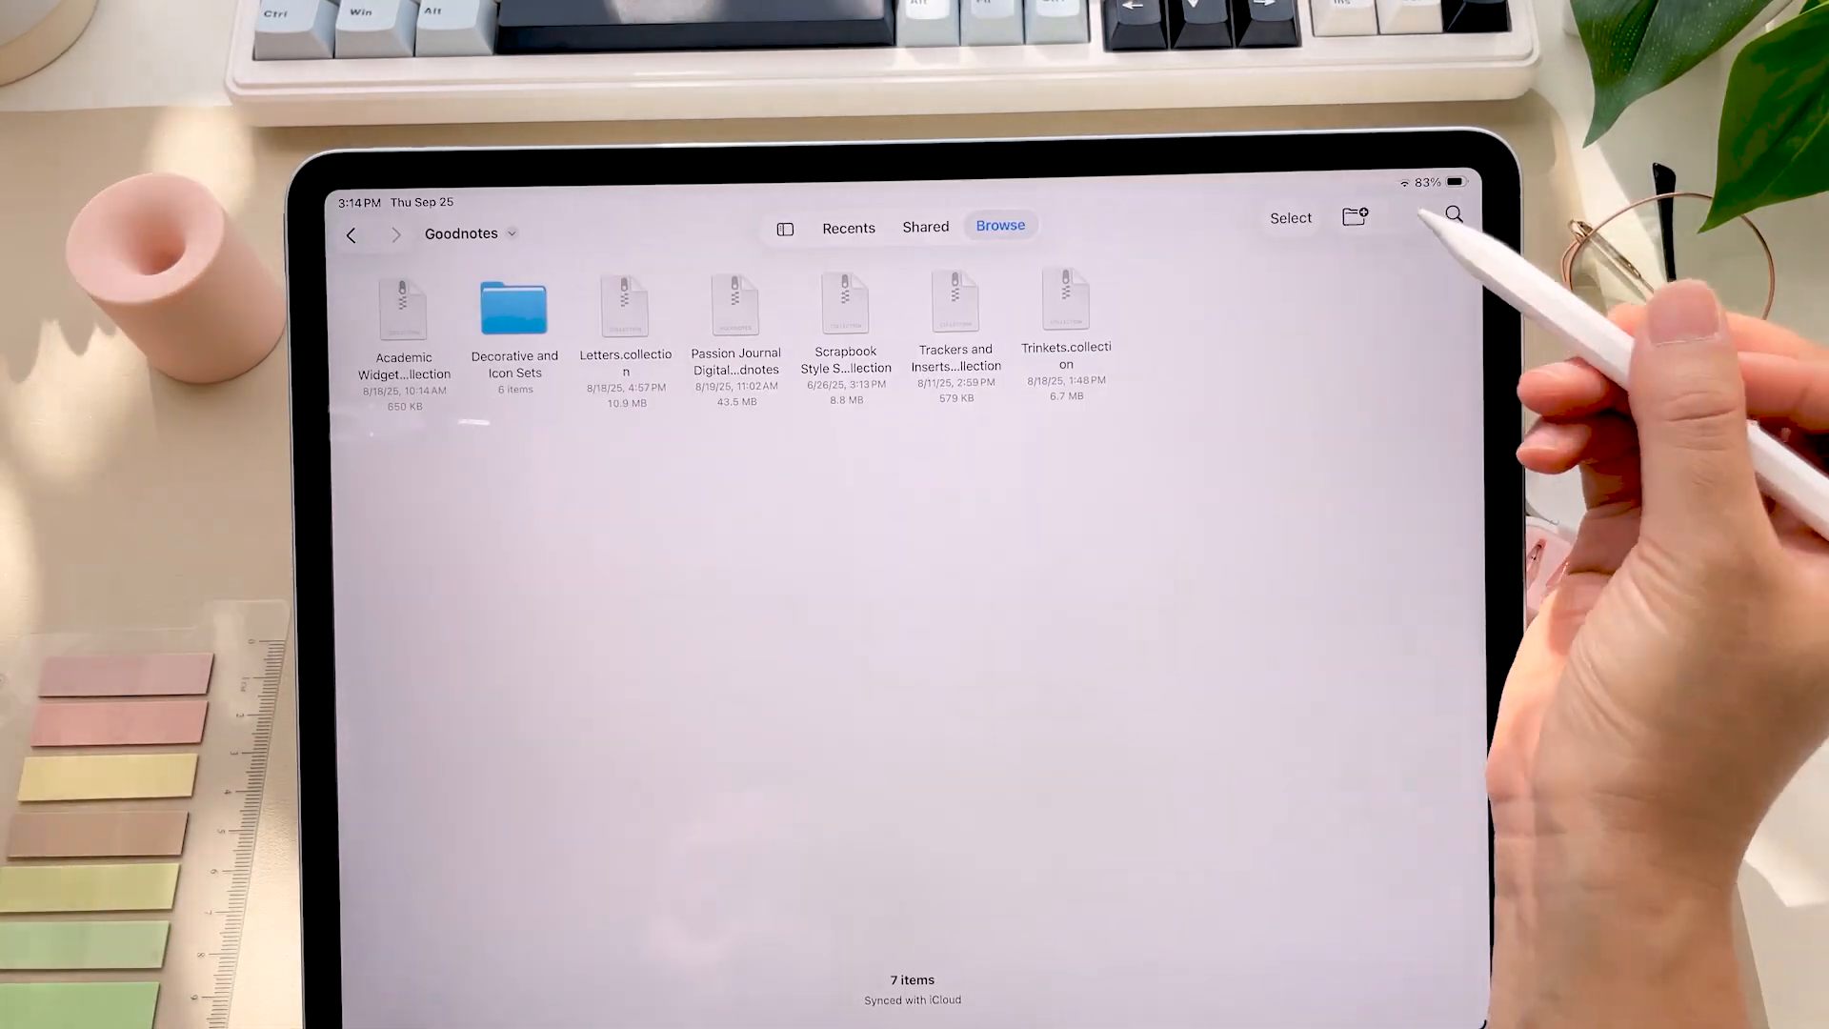
left_click(1354, 215)
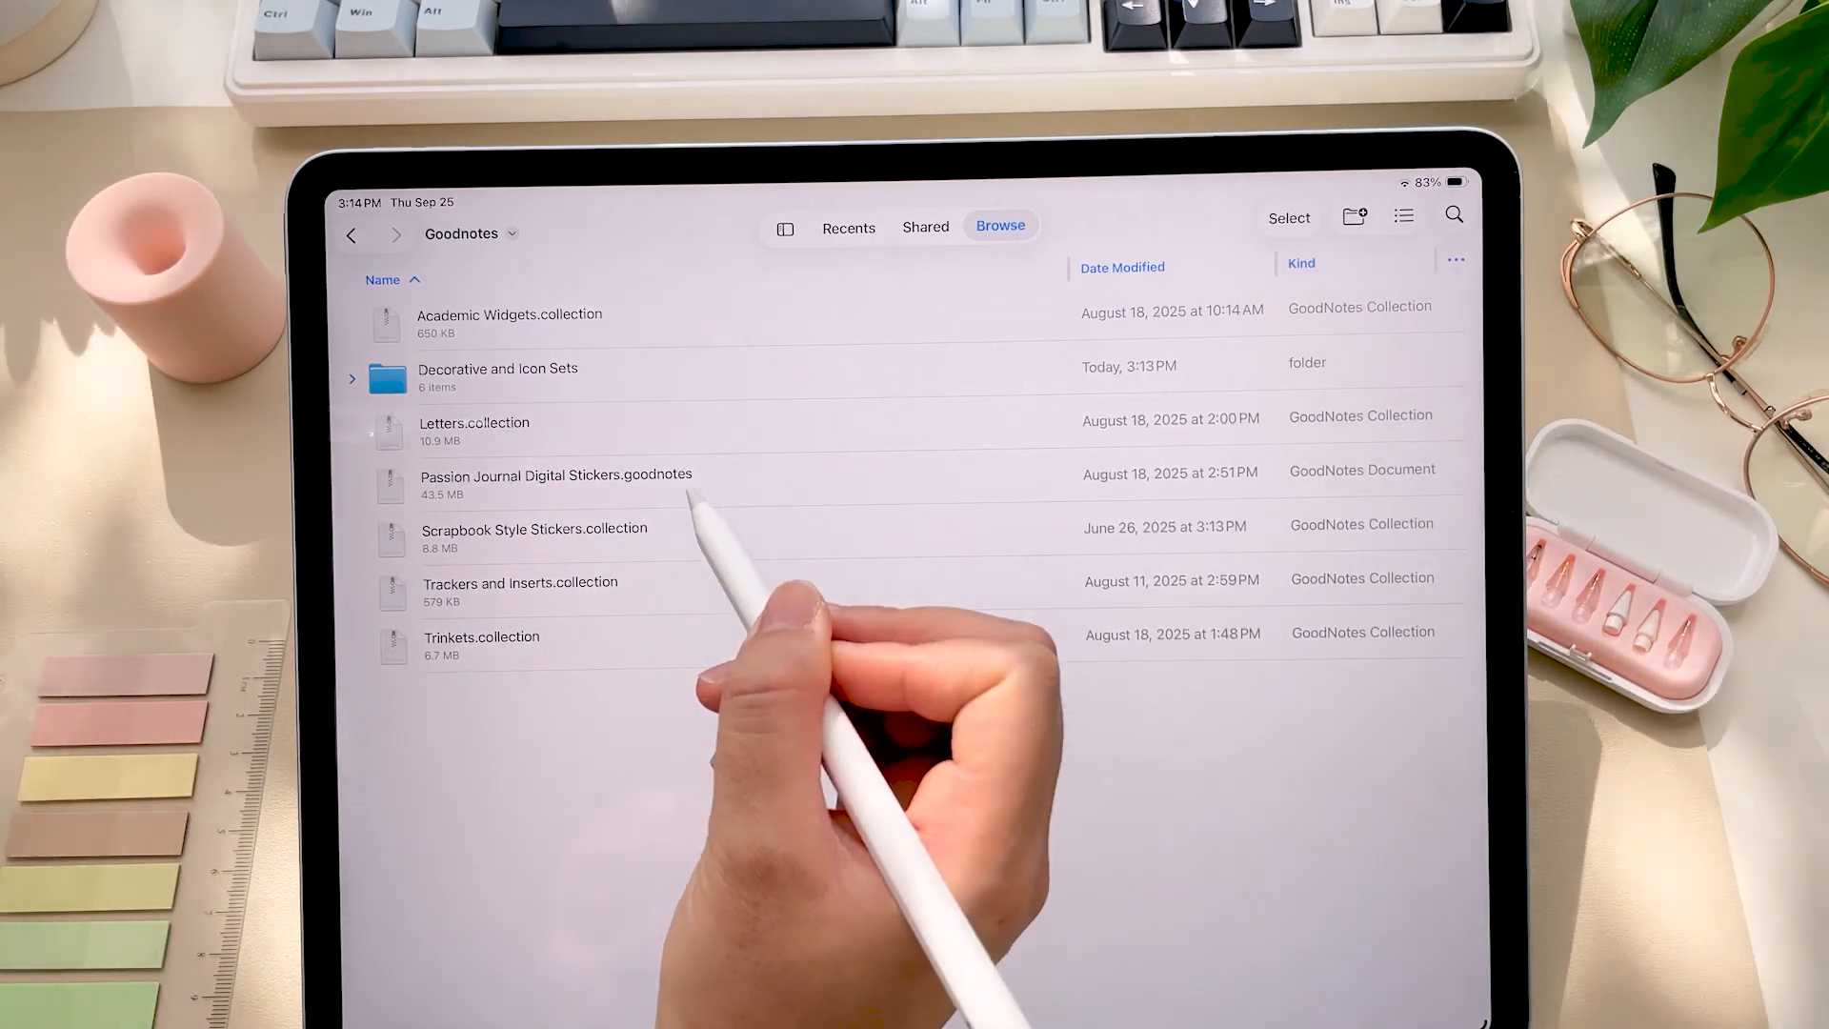
left_click(554, 475)
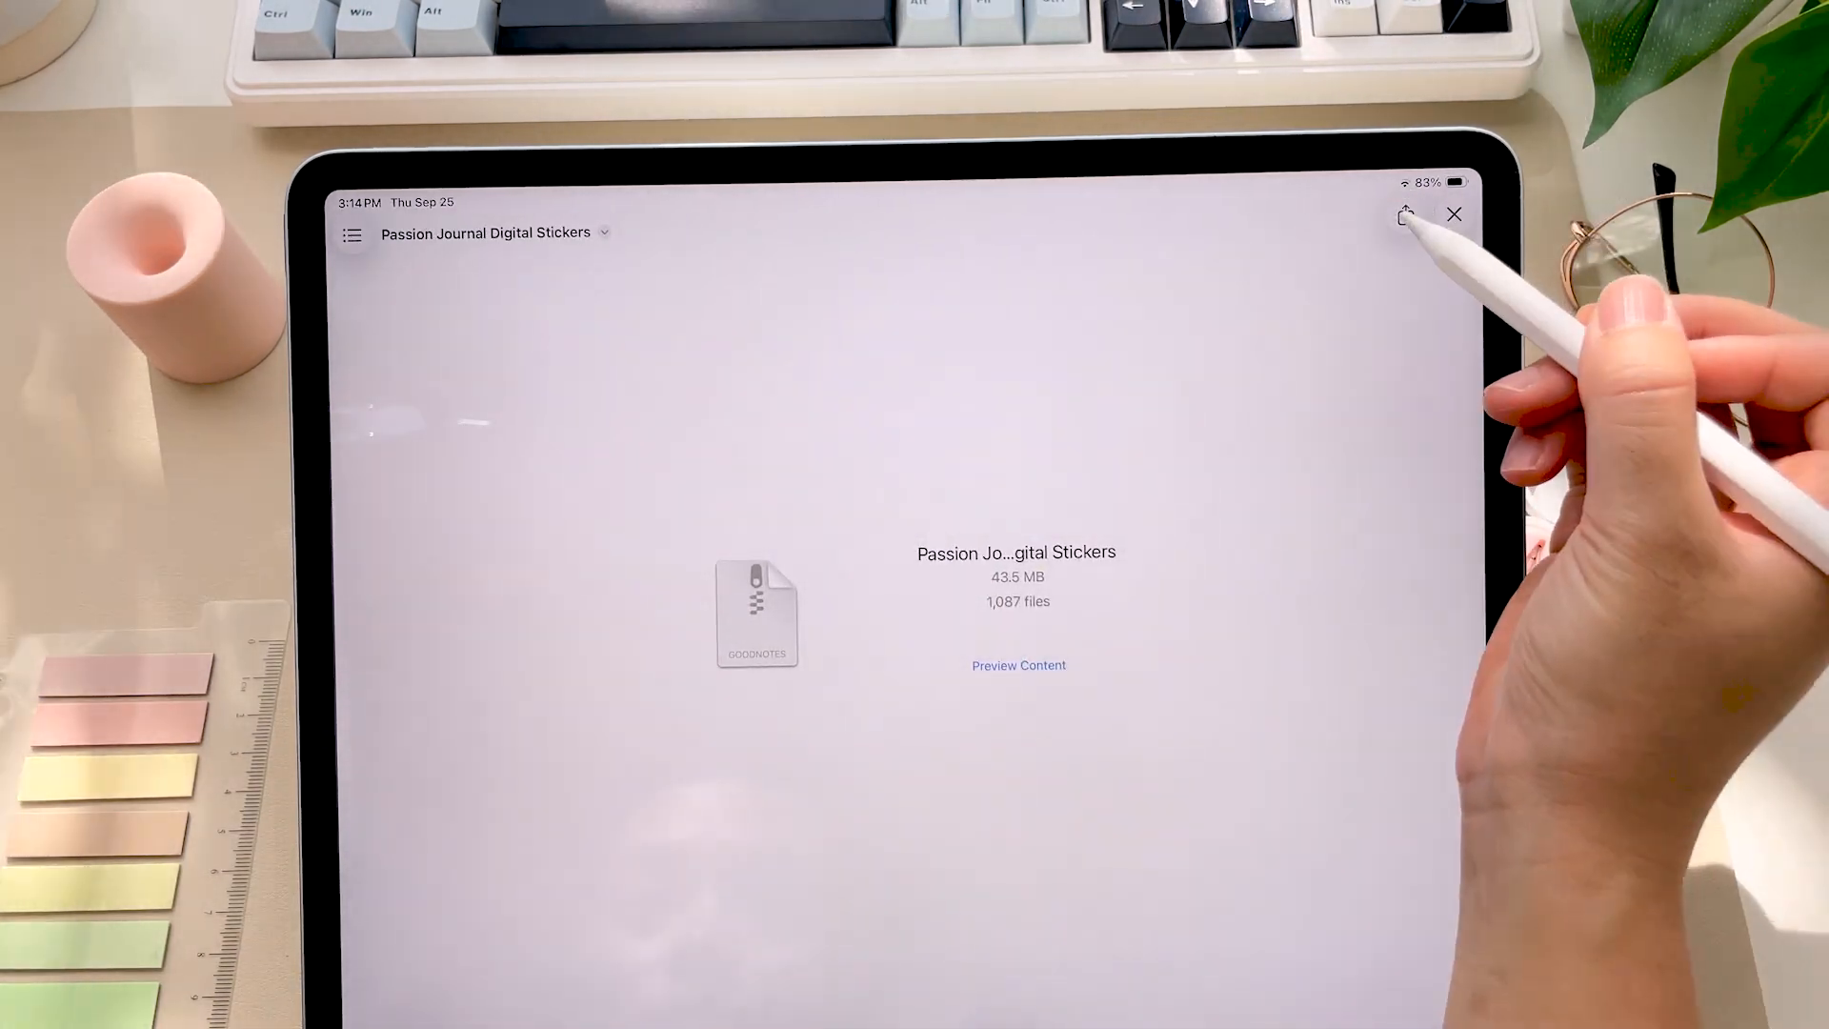
left_click(1403, 215)
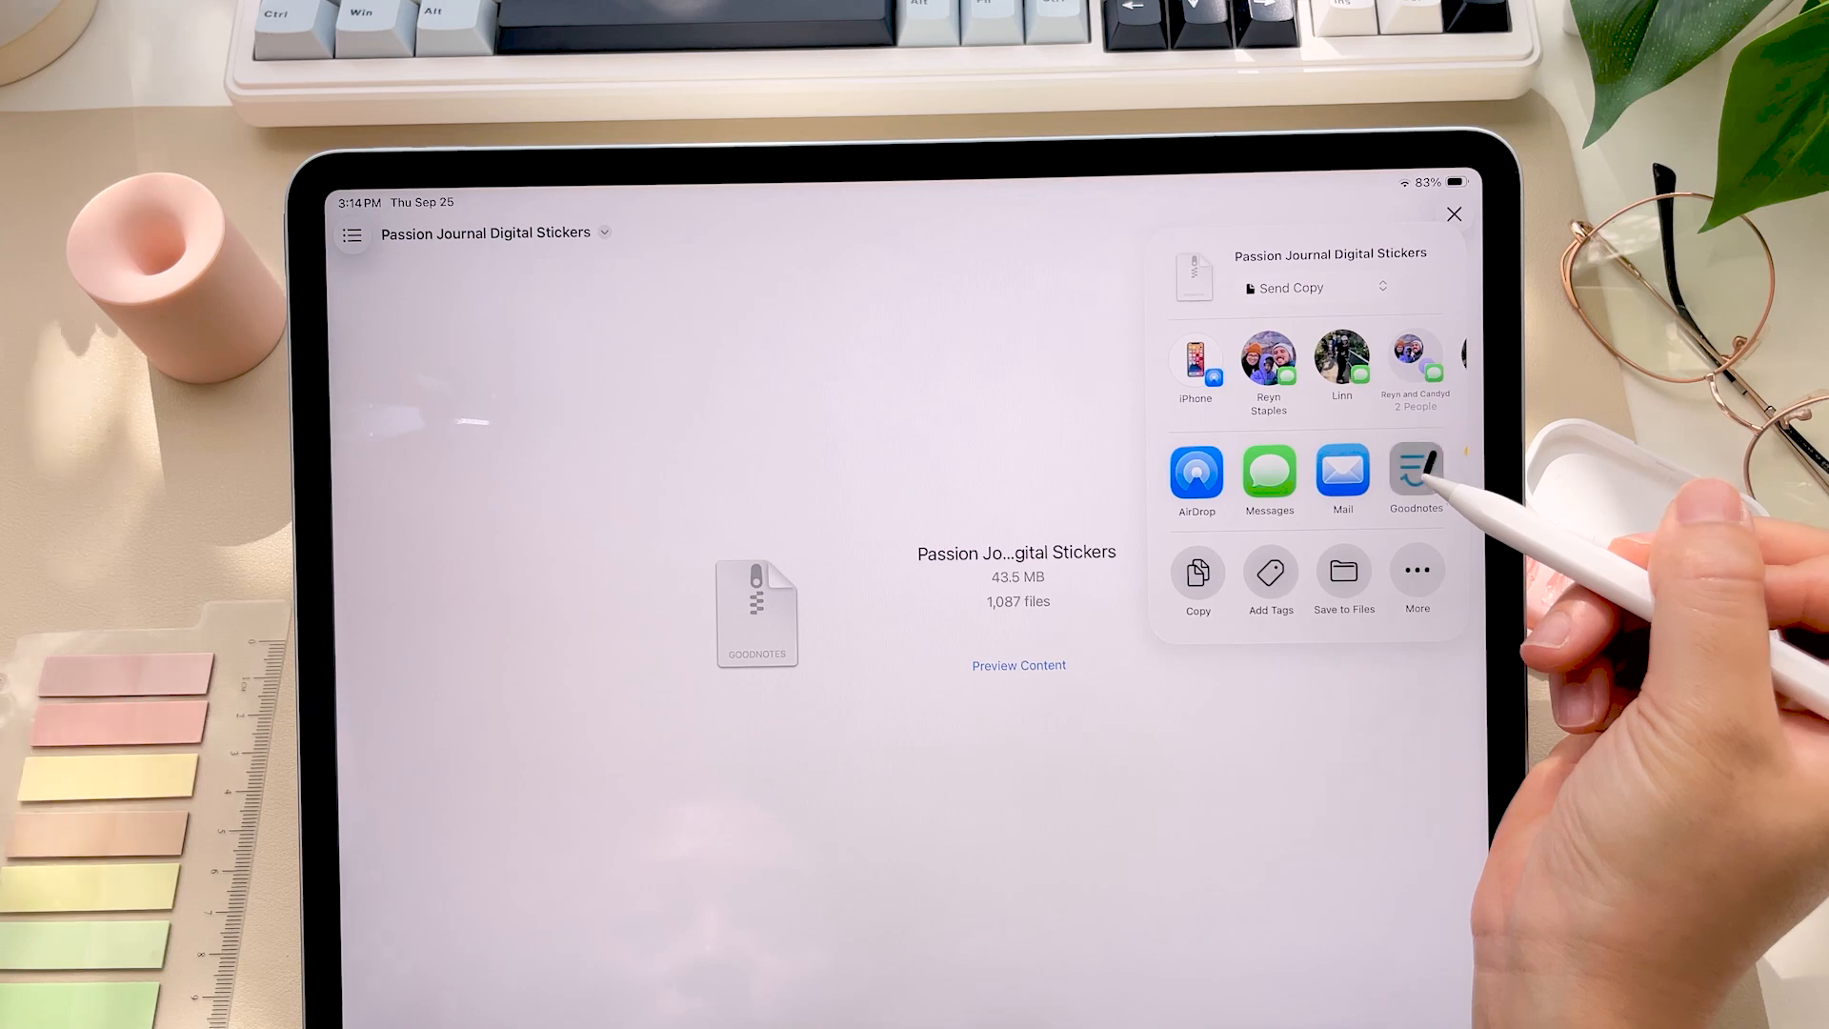
left_click(1415, 476)
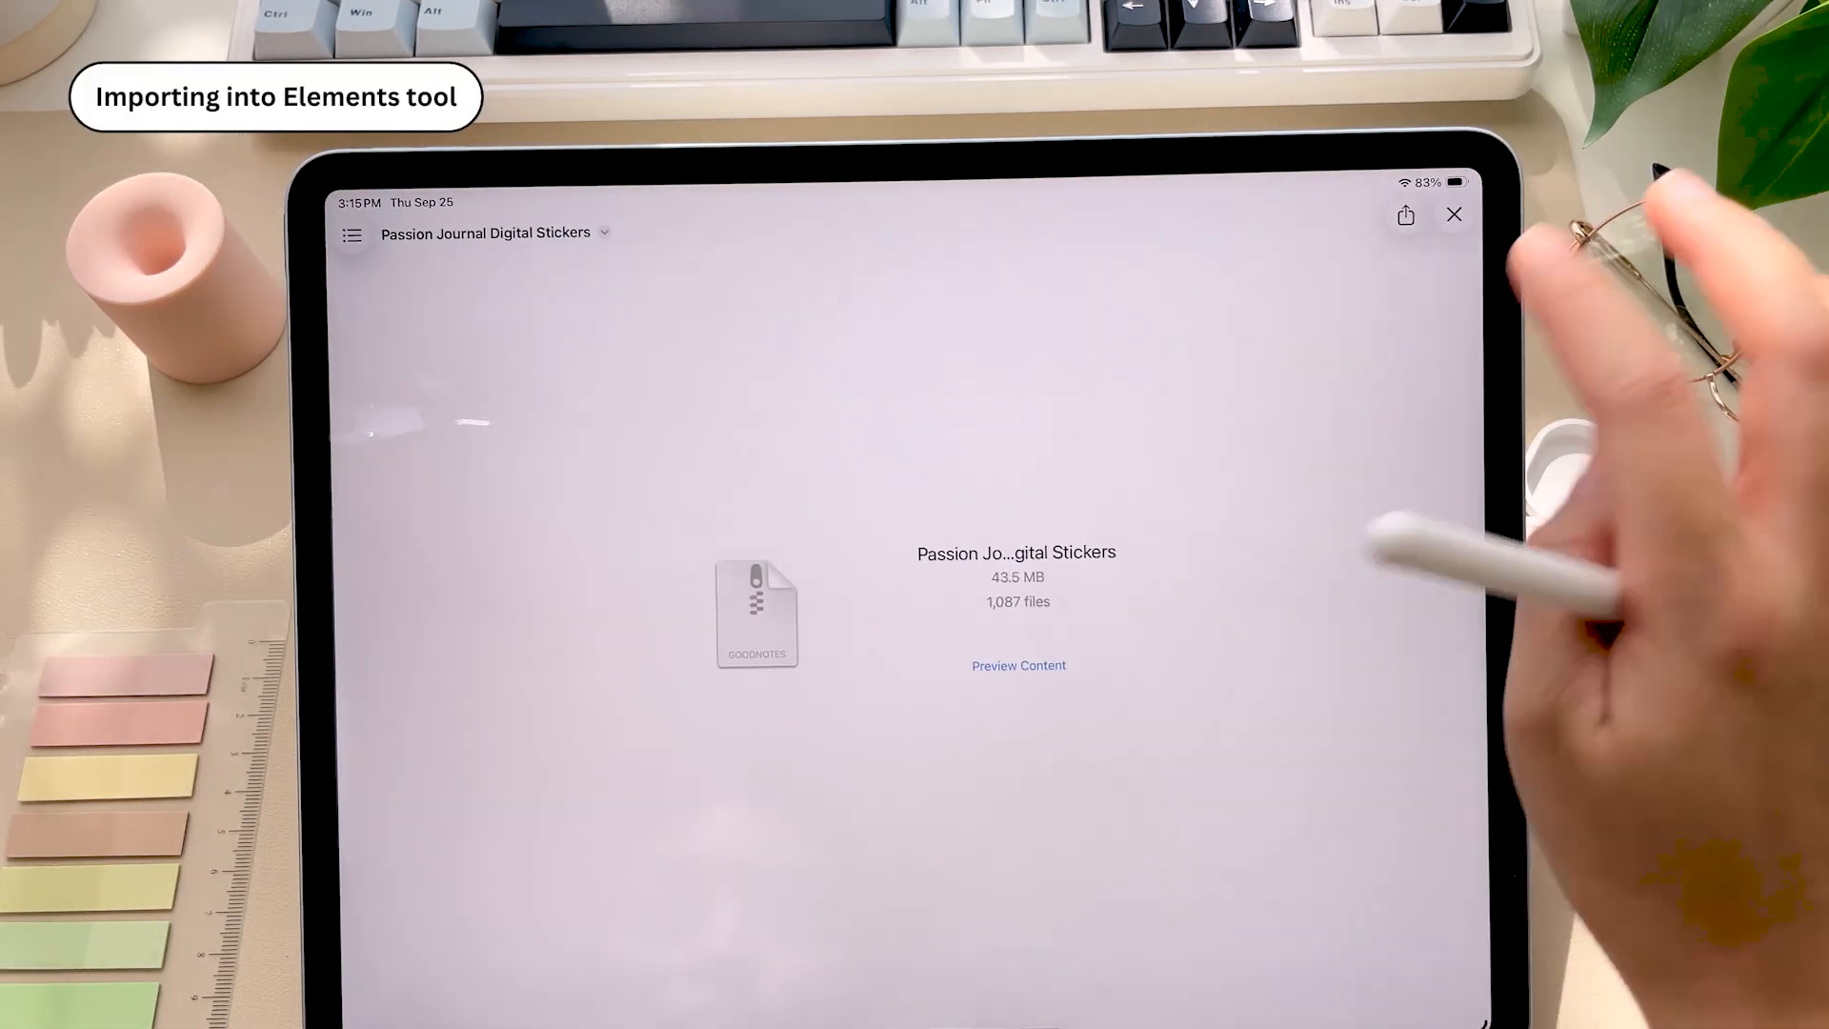
Step: Start a new element collection from the Elements library
left_click(1454, 215)
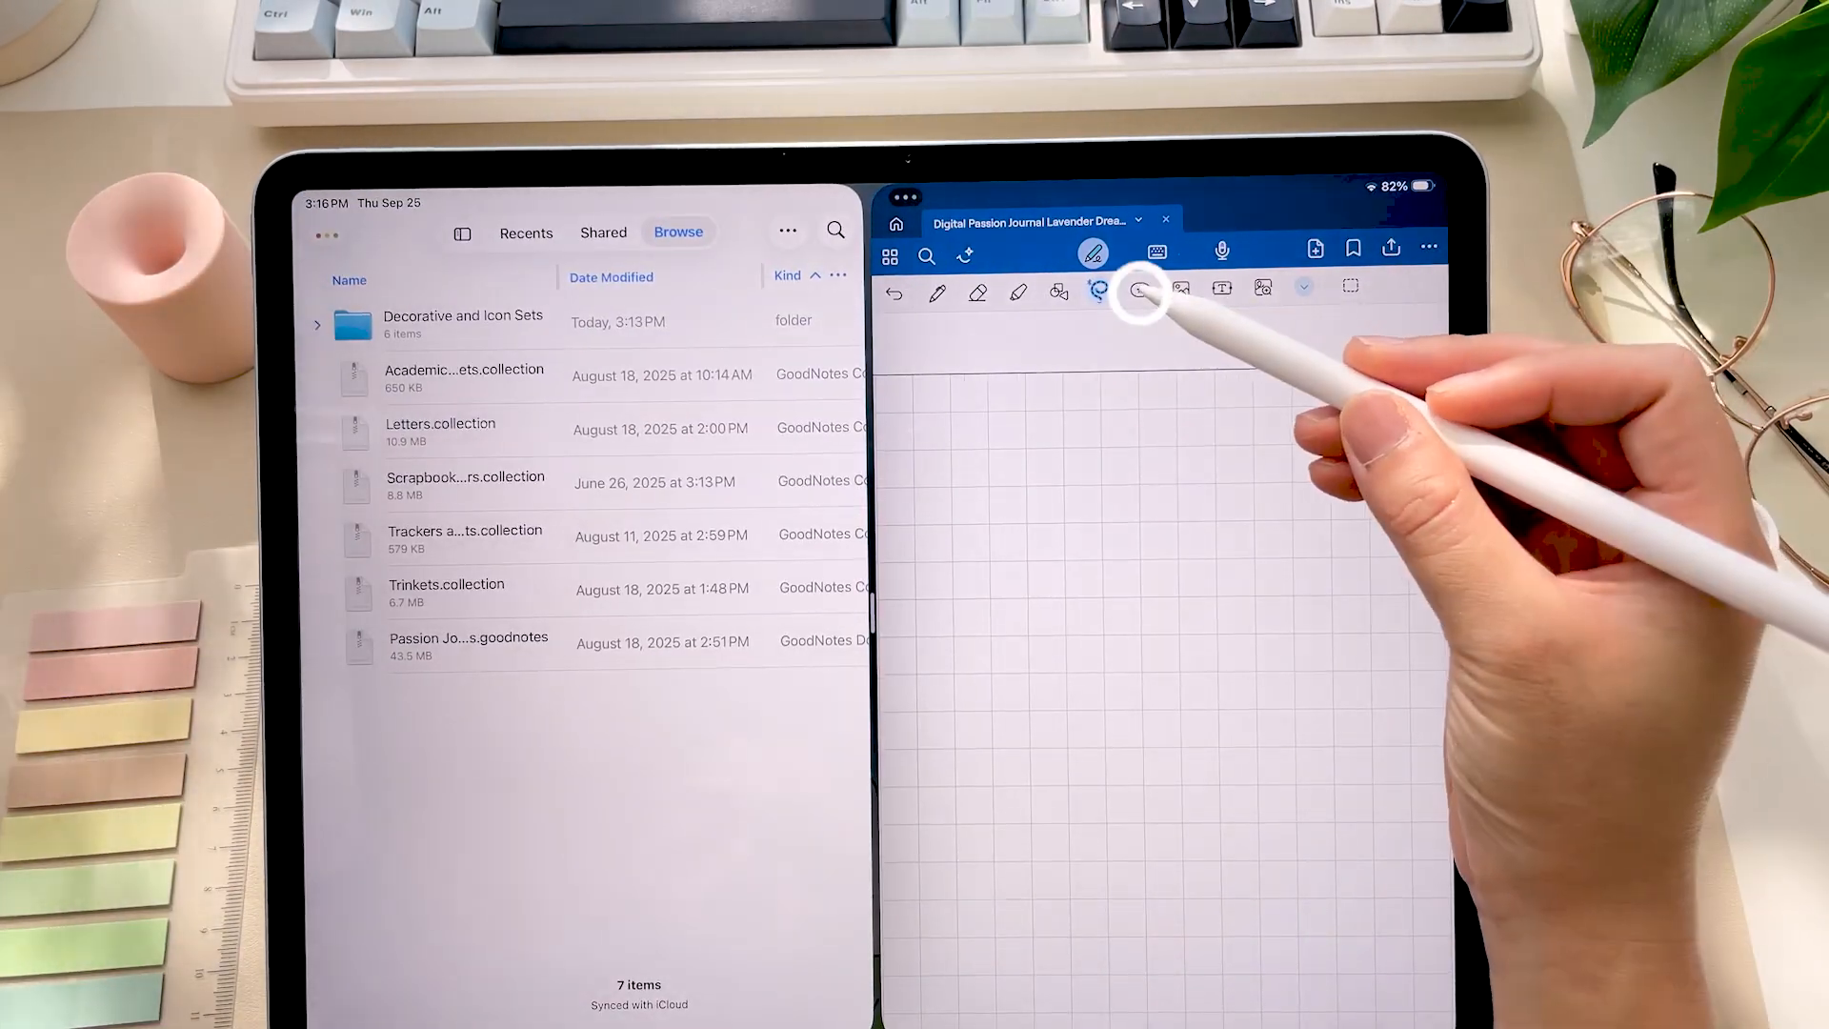
left_click(1139, 293)
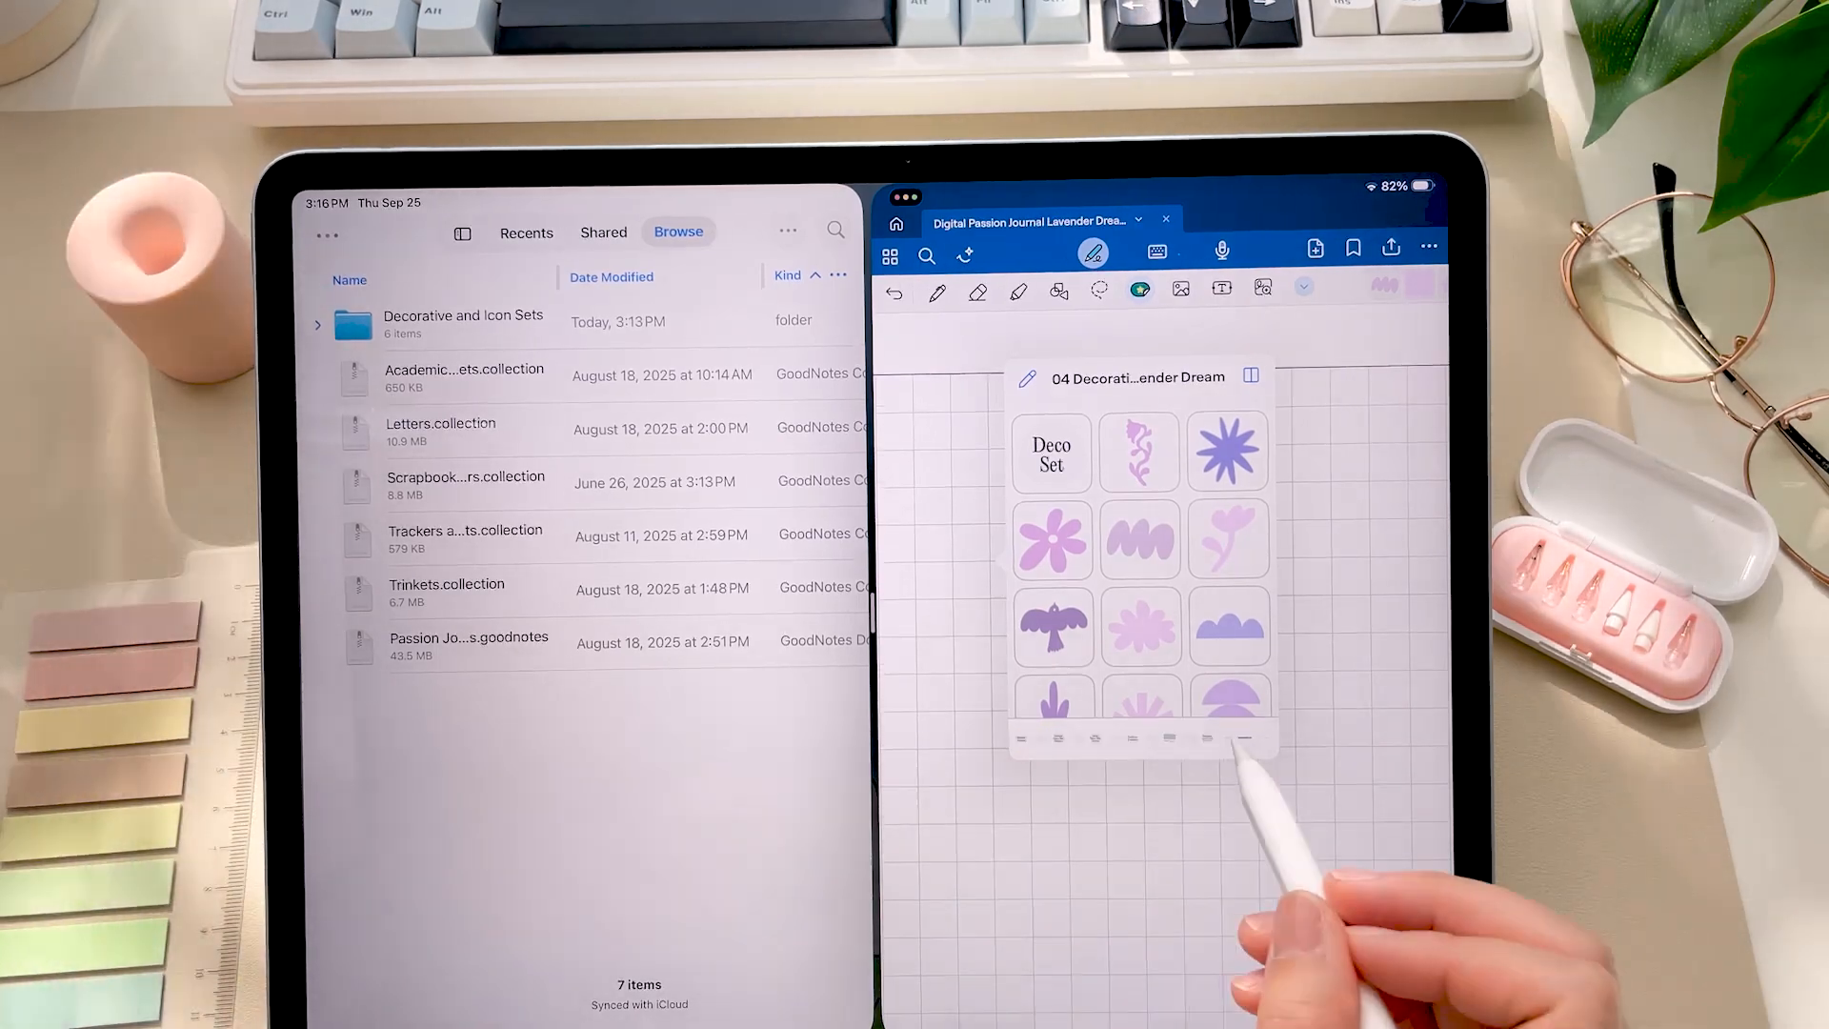
left_click(1251, 738)
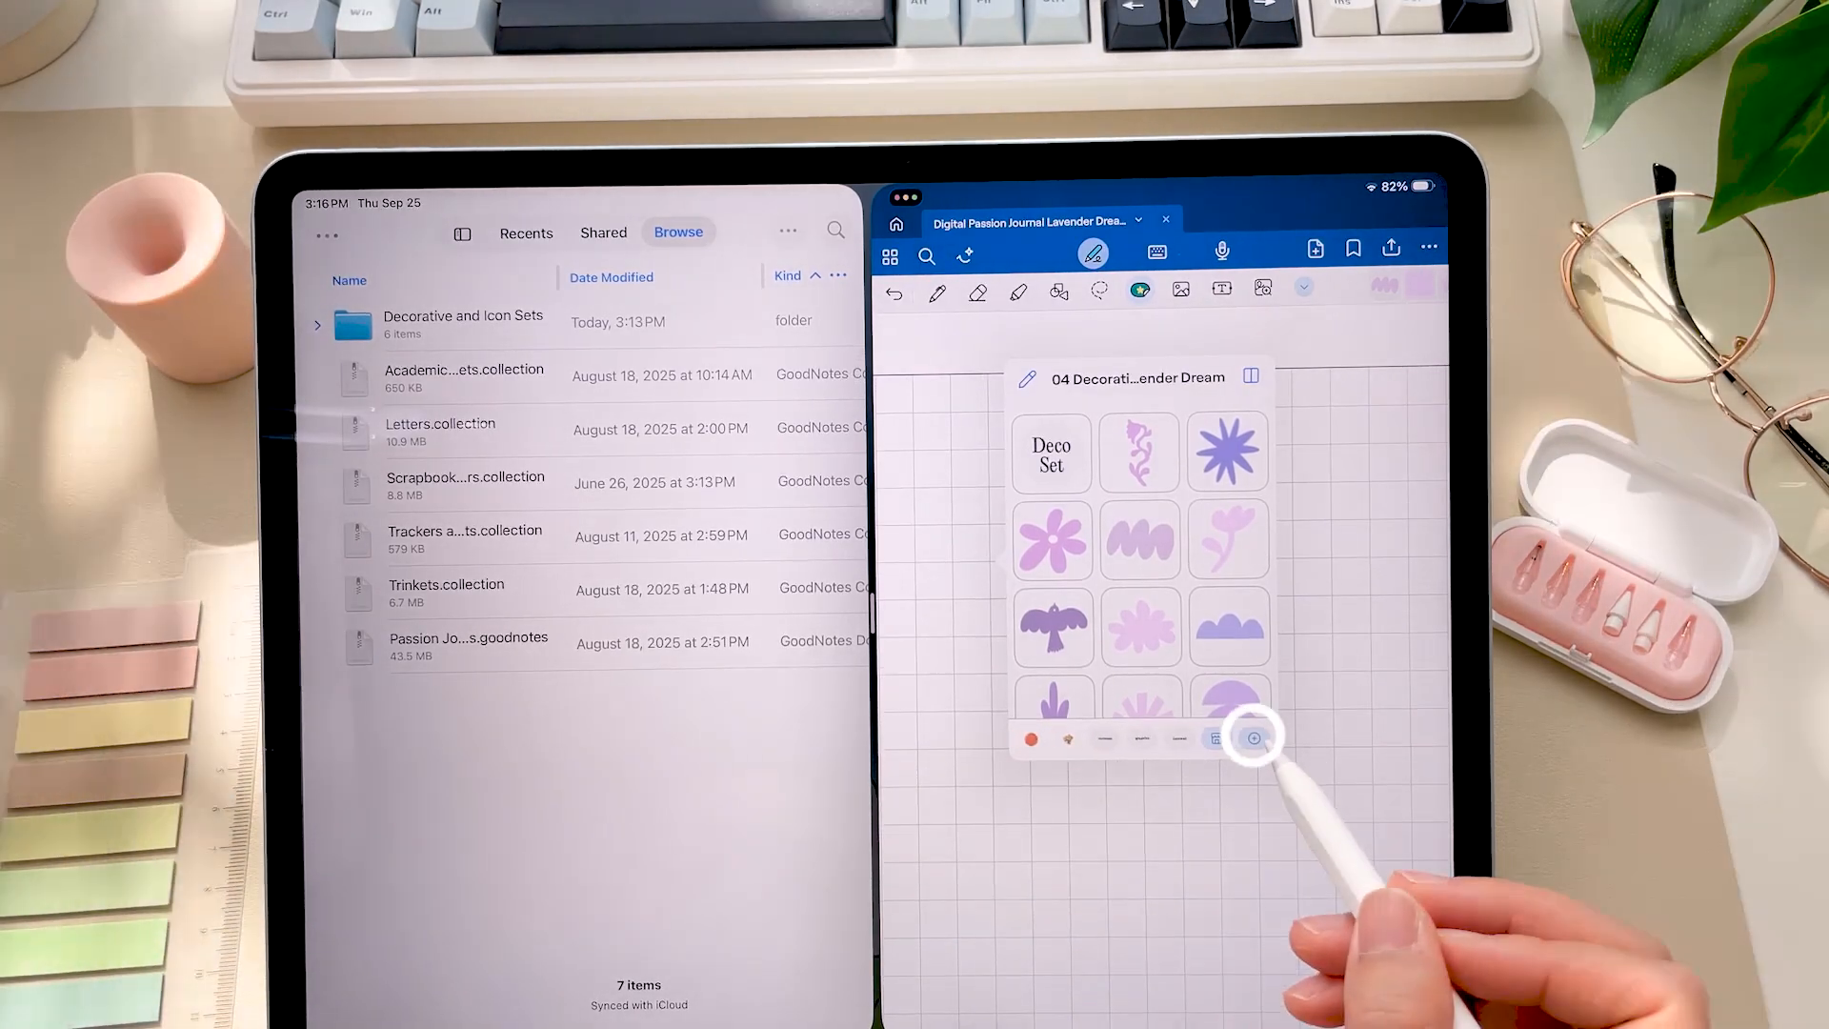
left_click(1254, 739)
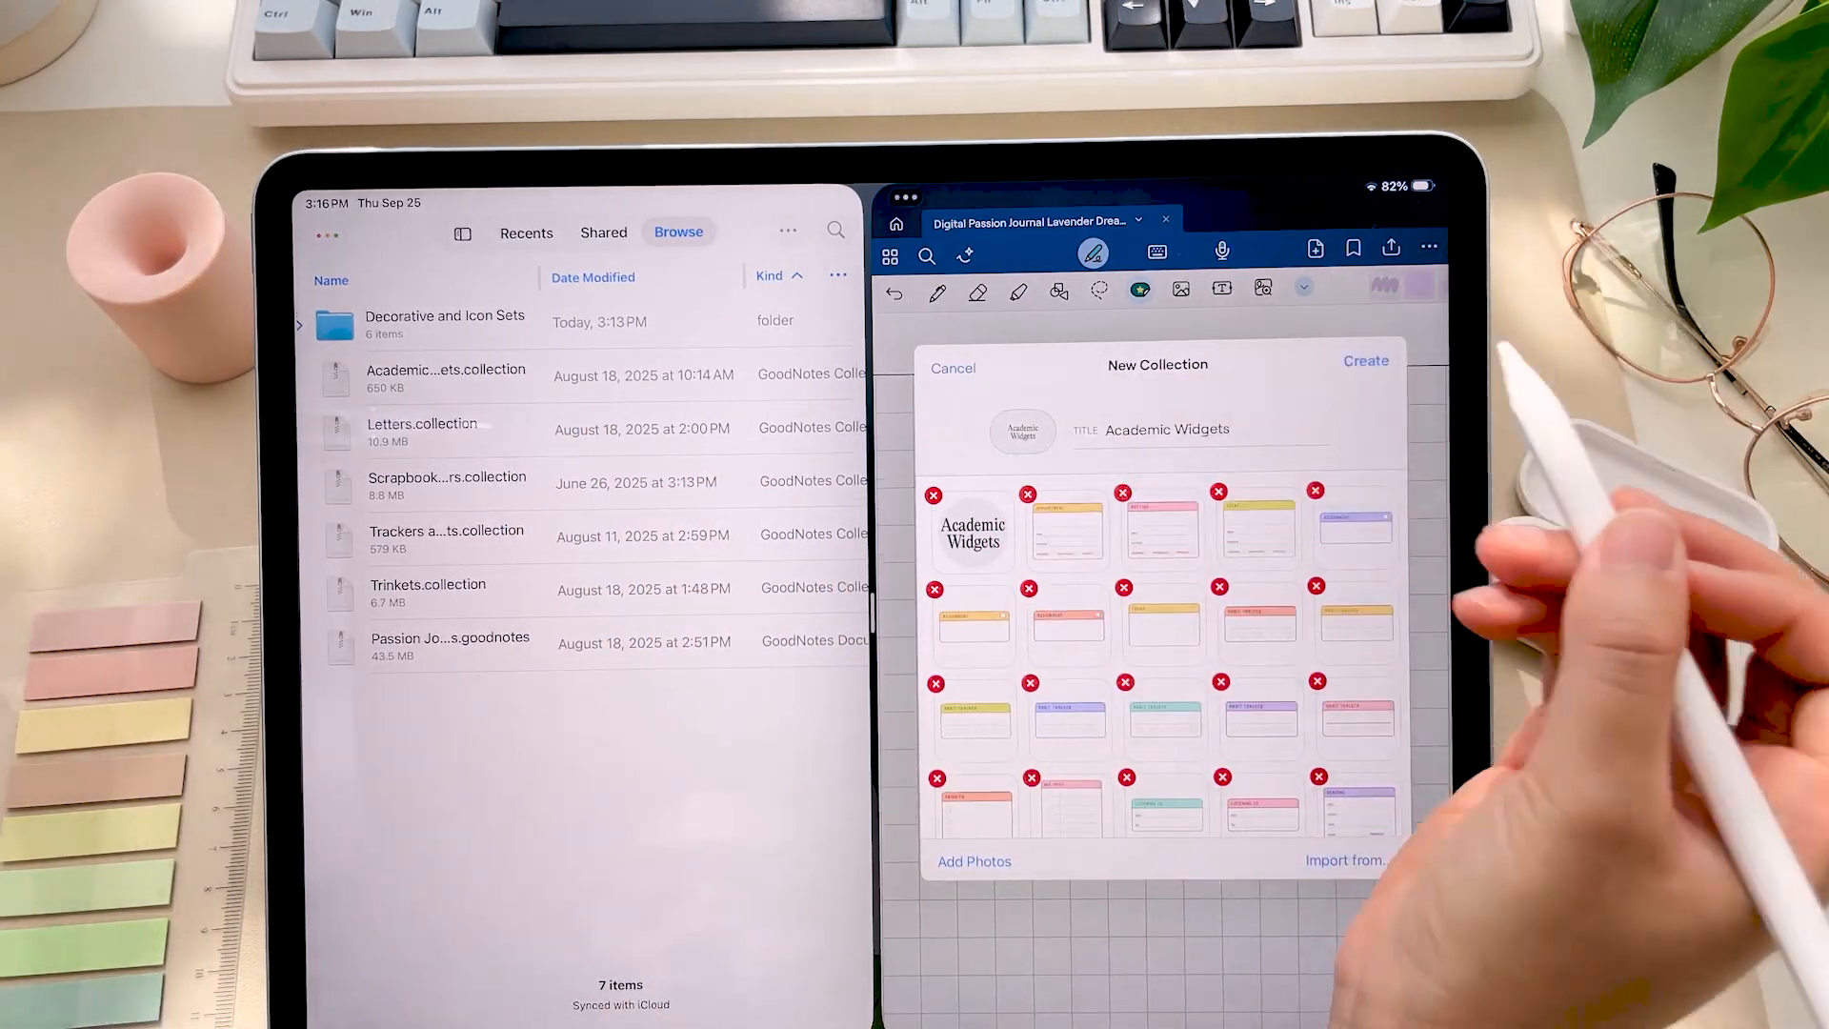
Step: Create the Academic Widgets collection and confirm it appears in the Elements library
left_click(1364, 362)
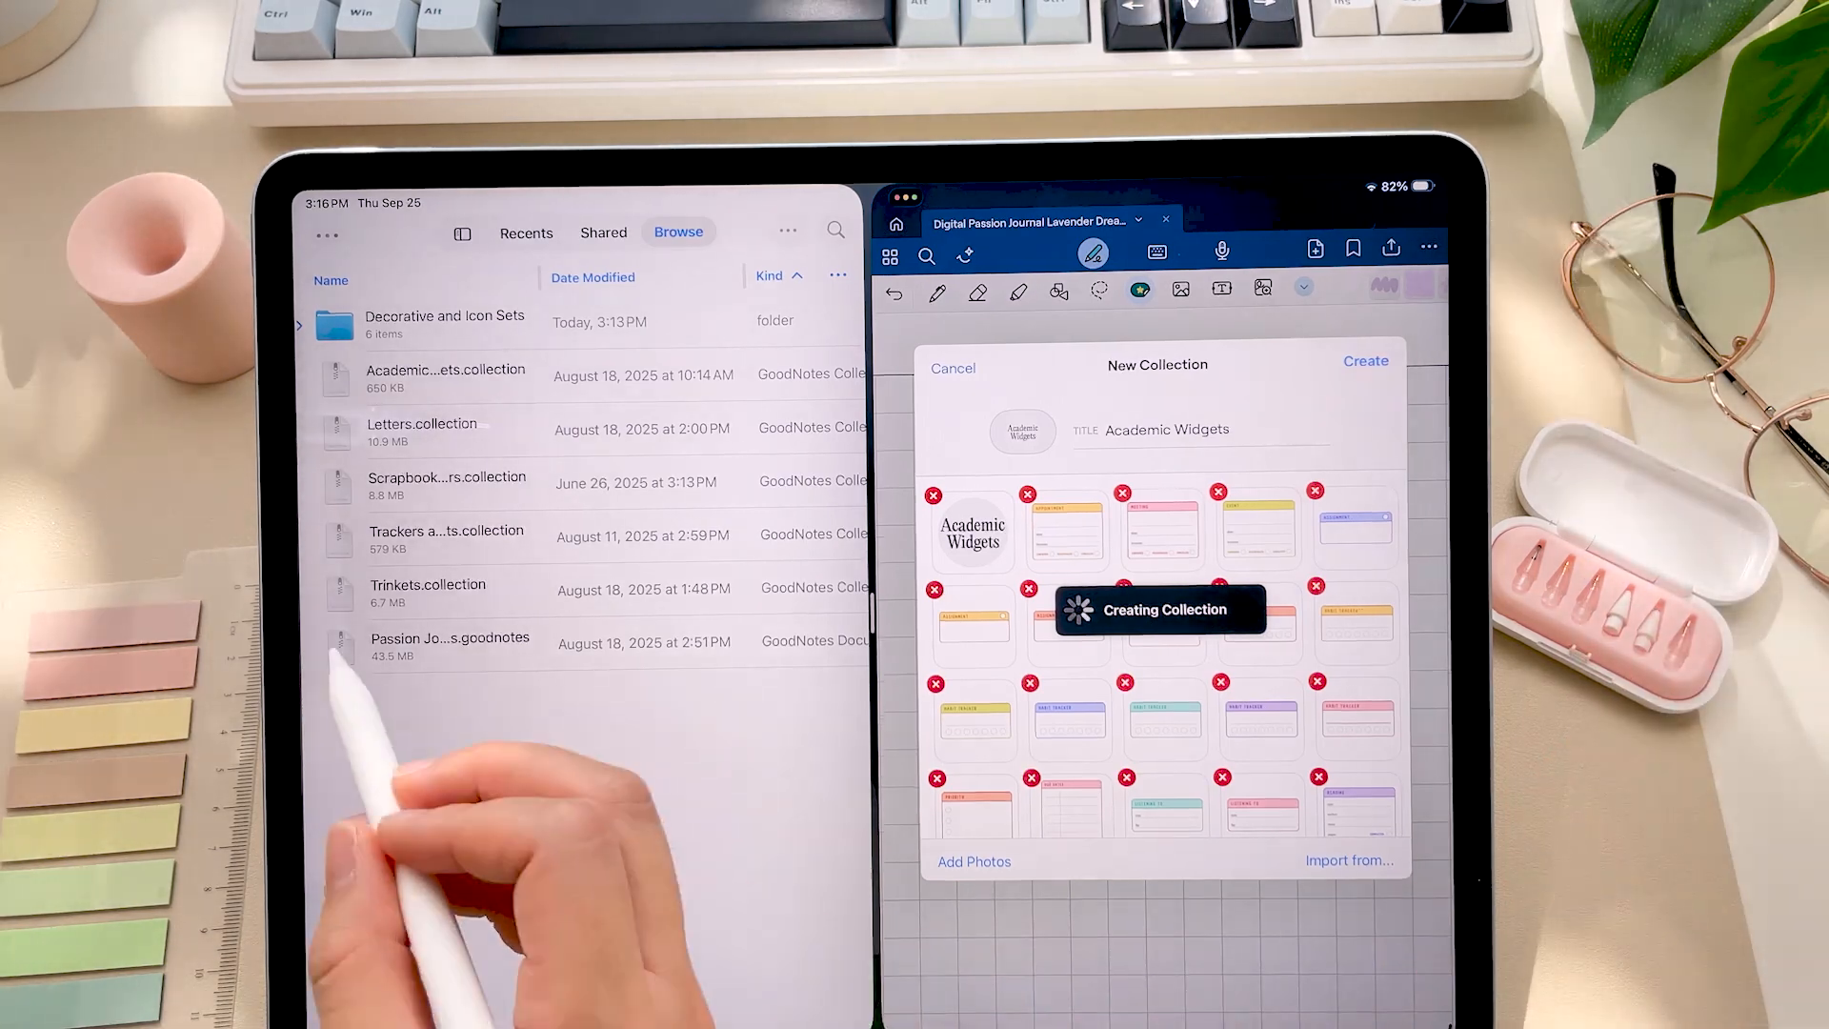
left_click(1364, 360)
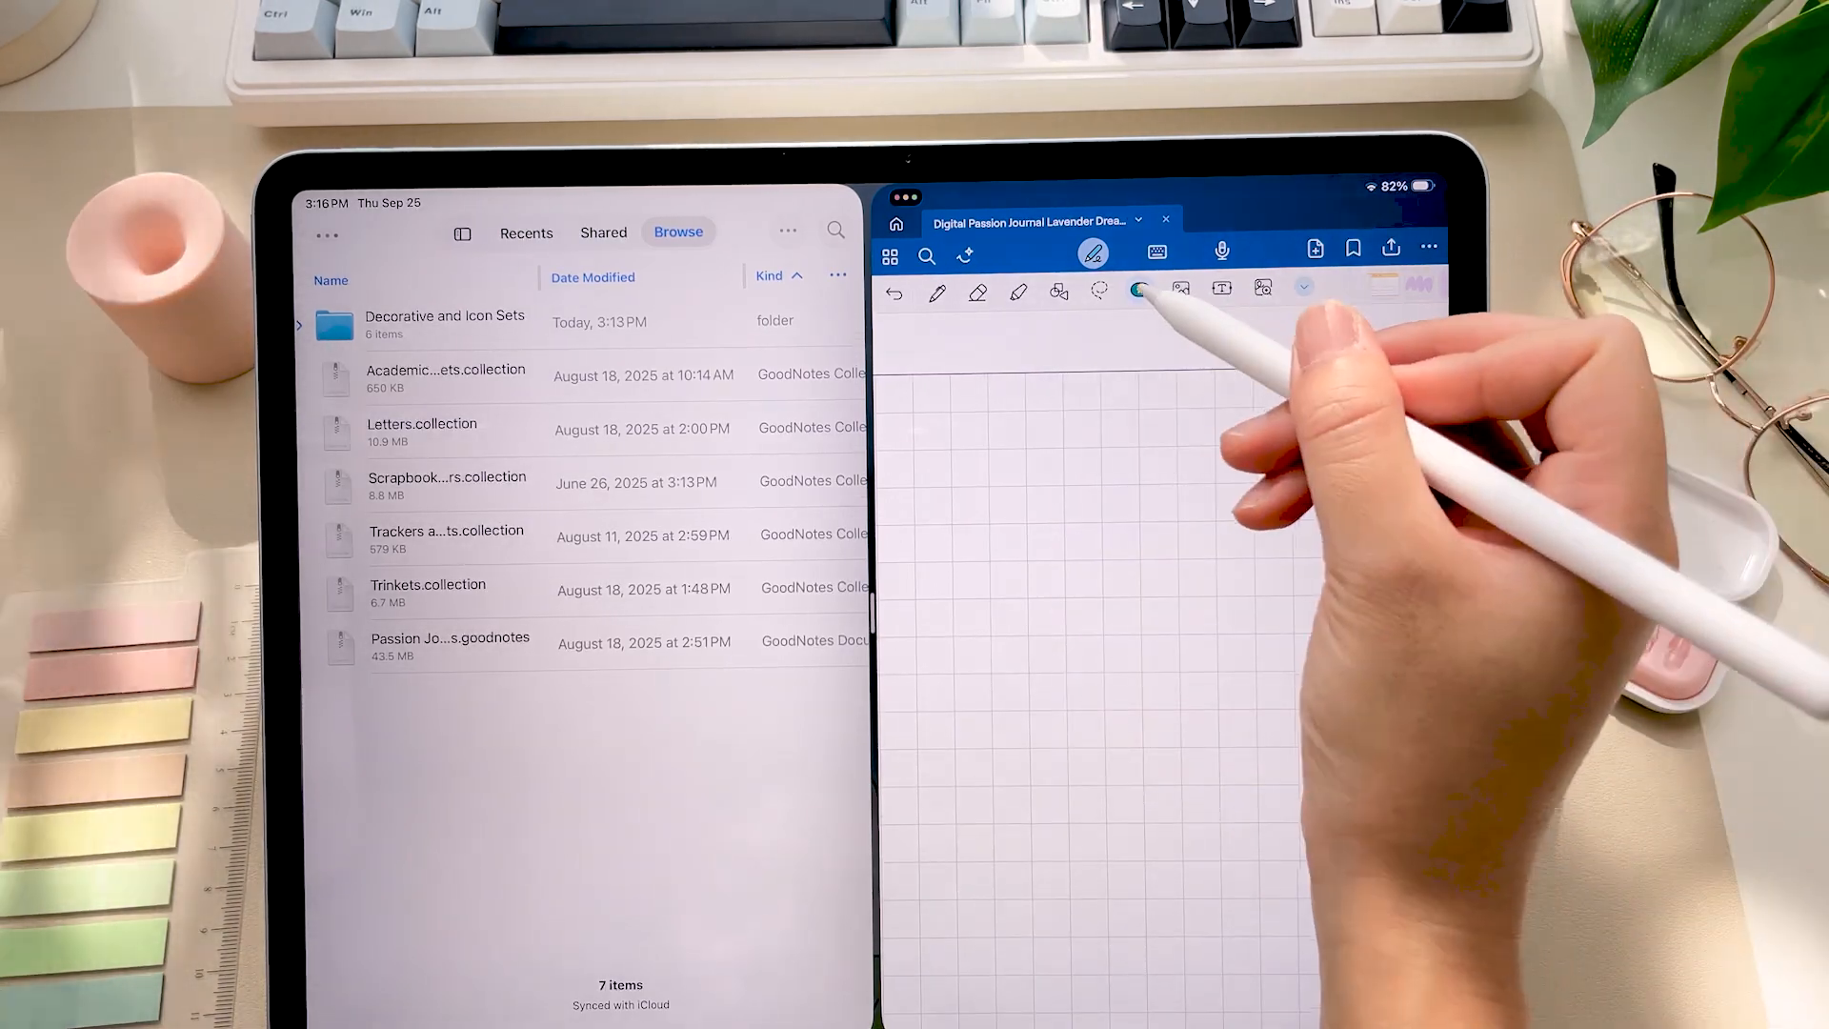
left_click(1139, 288)
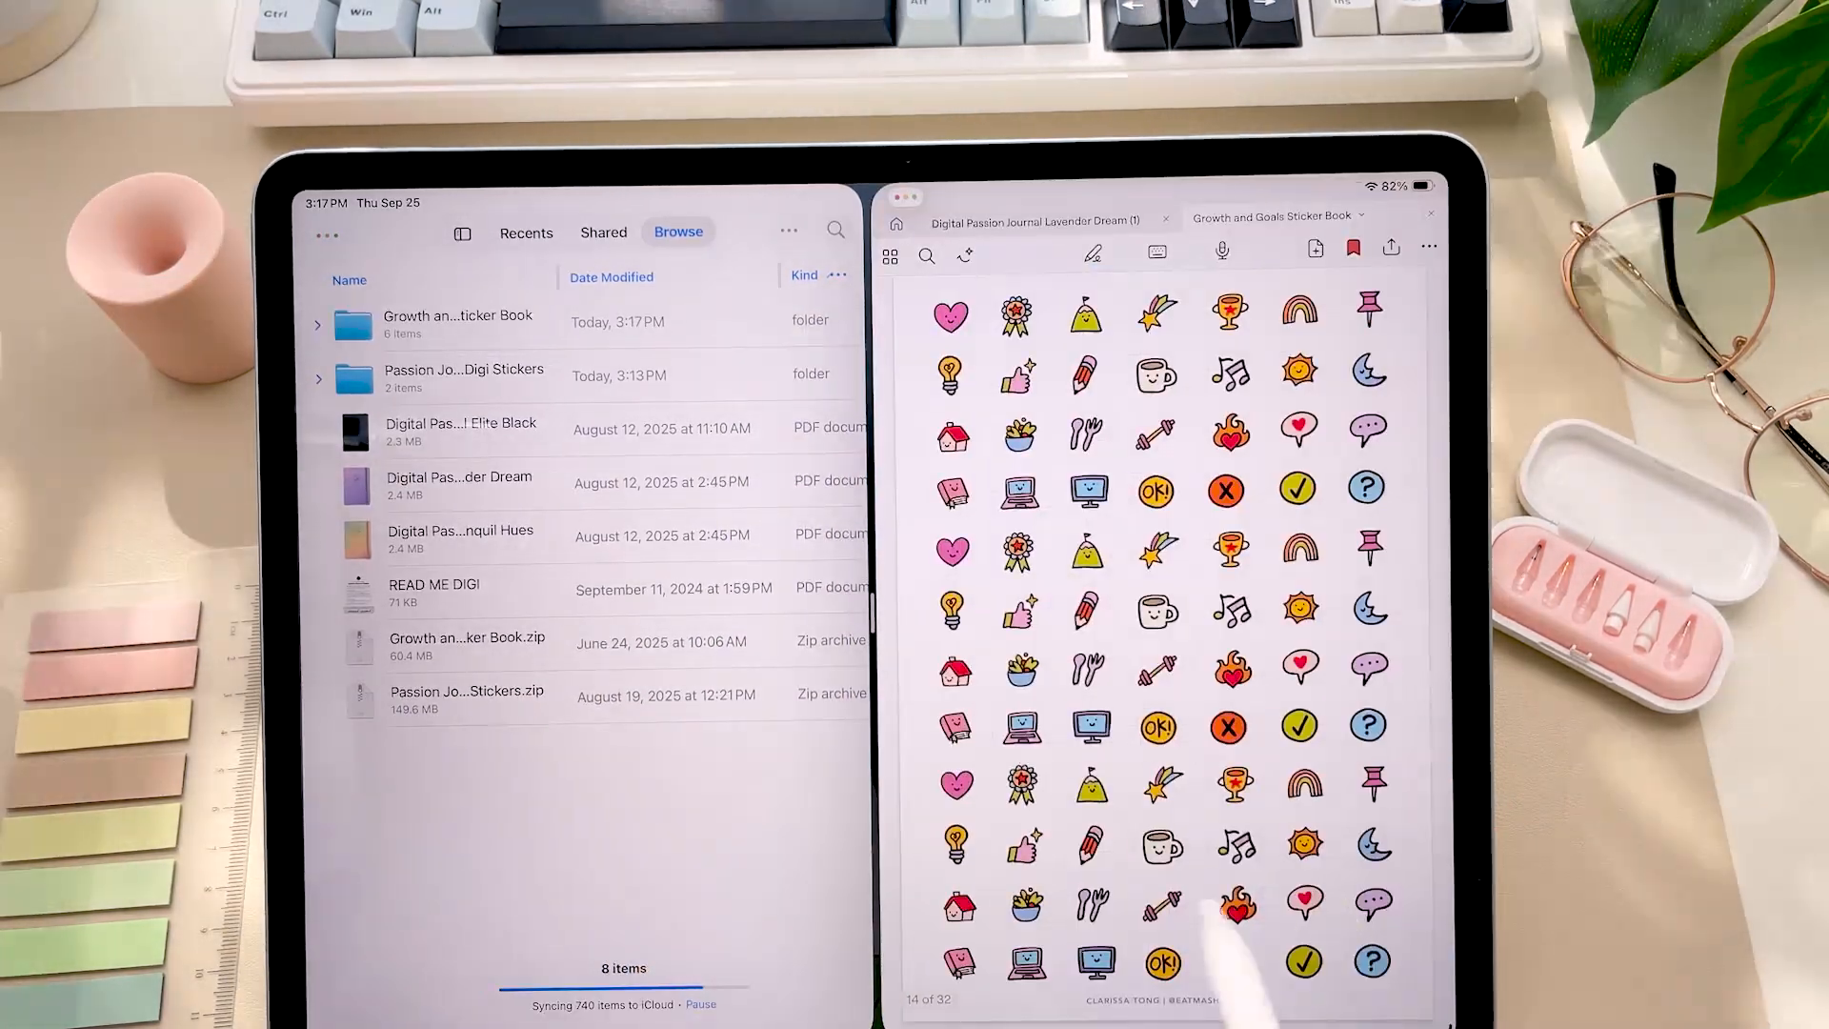
Step: Open the Growth and Goals Sticker Book .goodnotes file from its folder
scroll("down", 3)
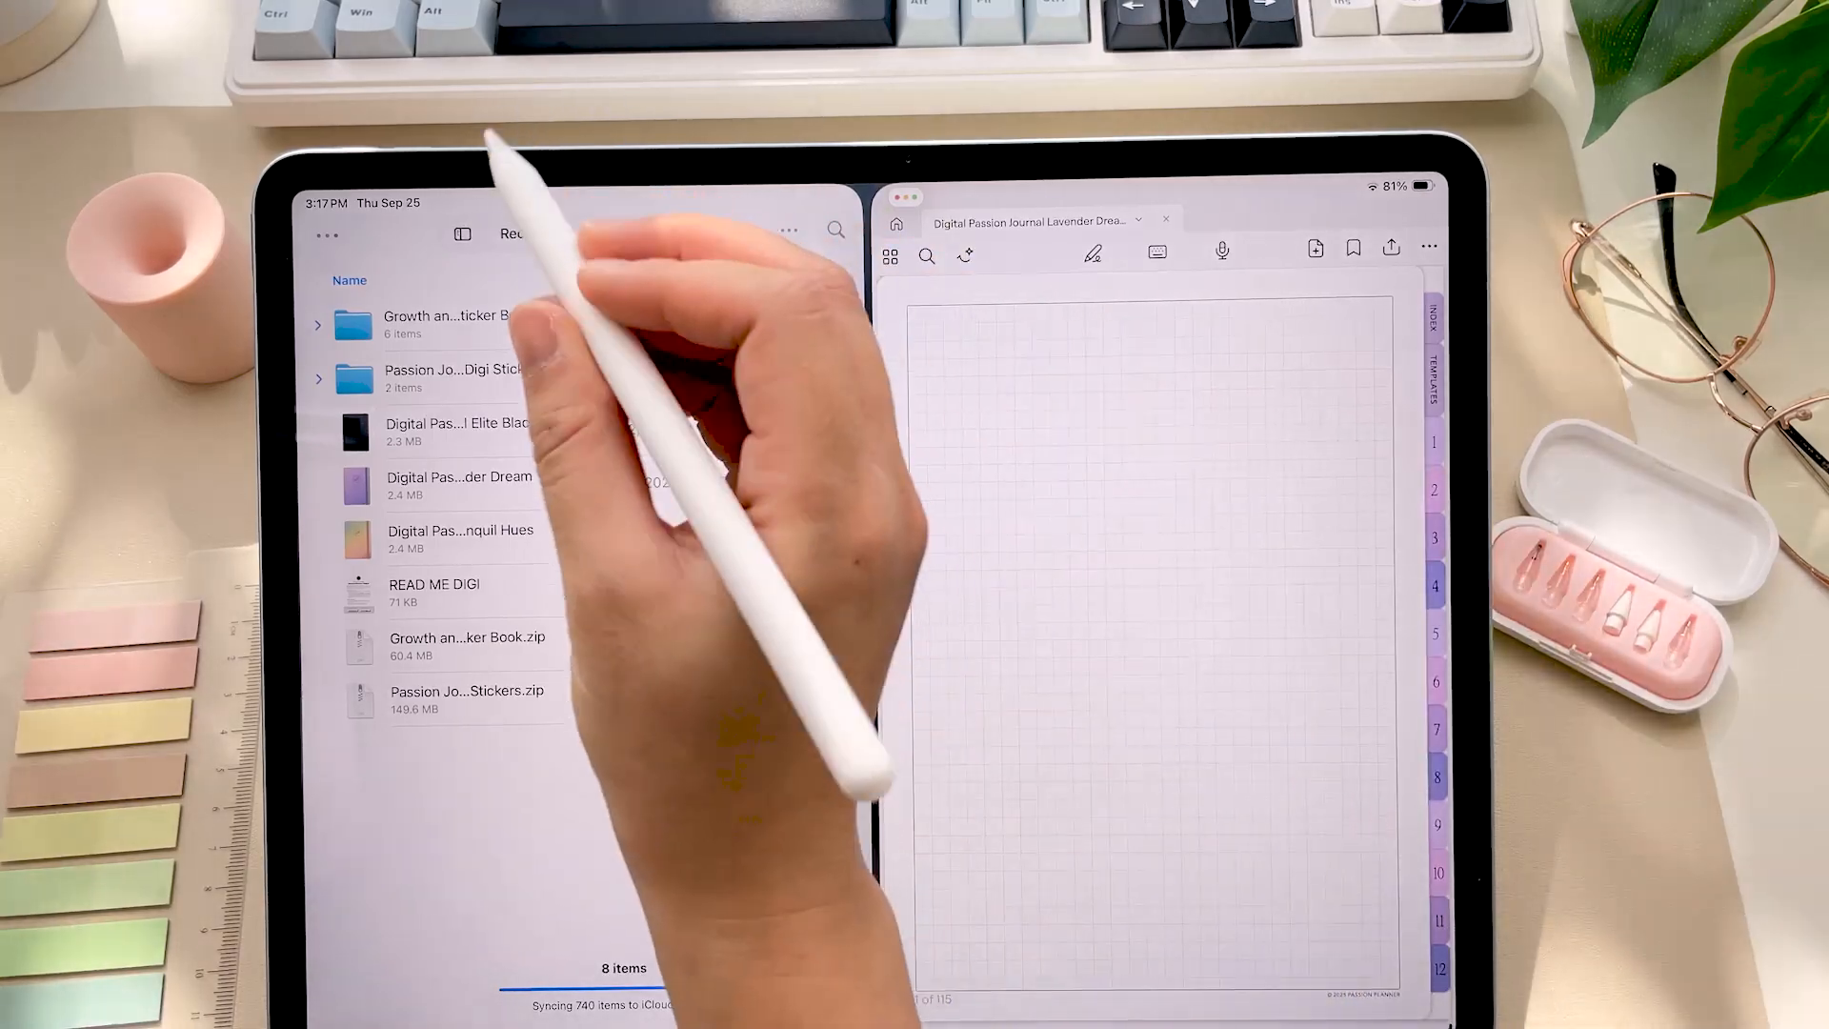
left_click(678, 232)
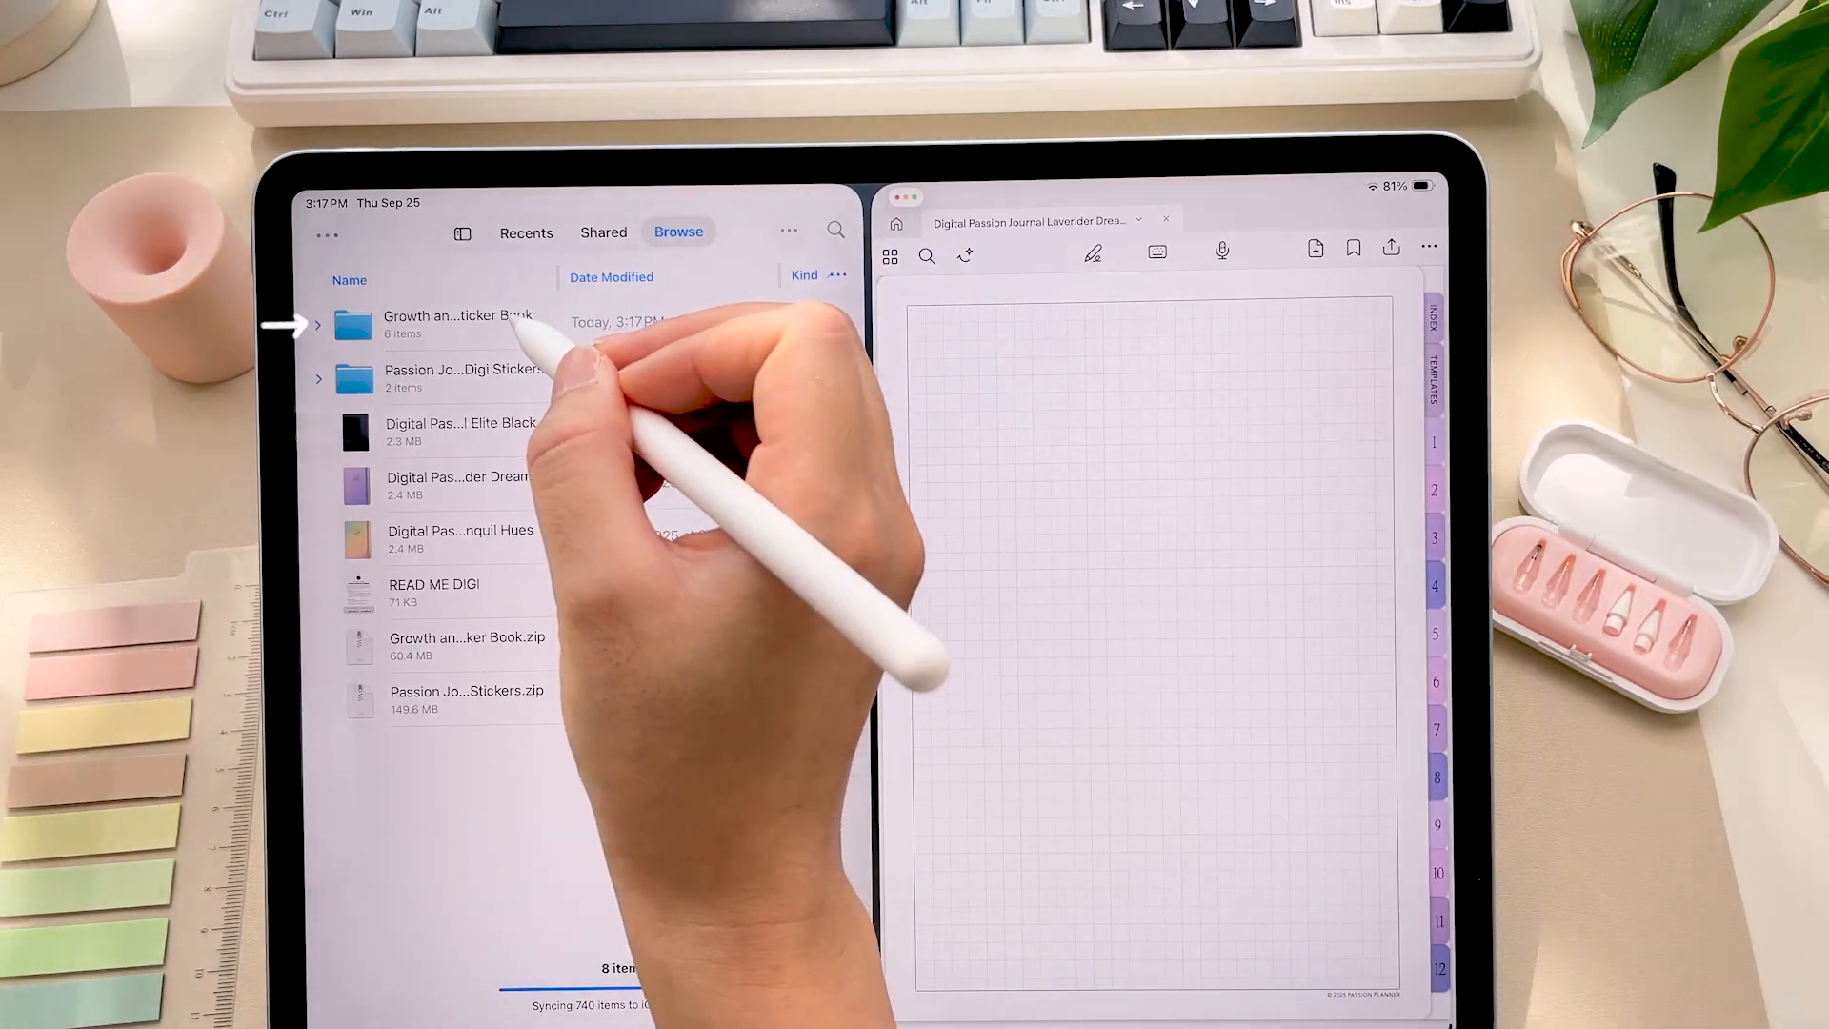
left_click(459, 324)
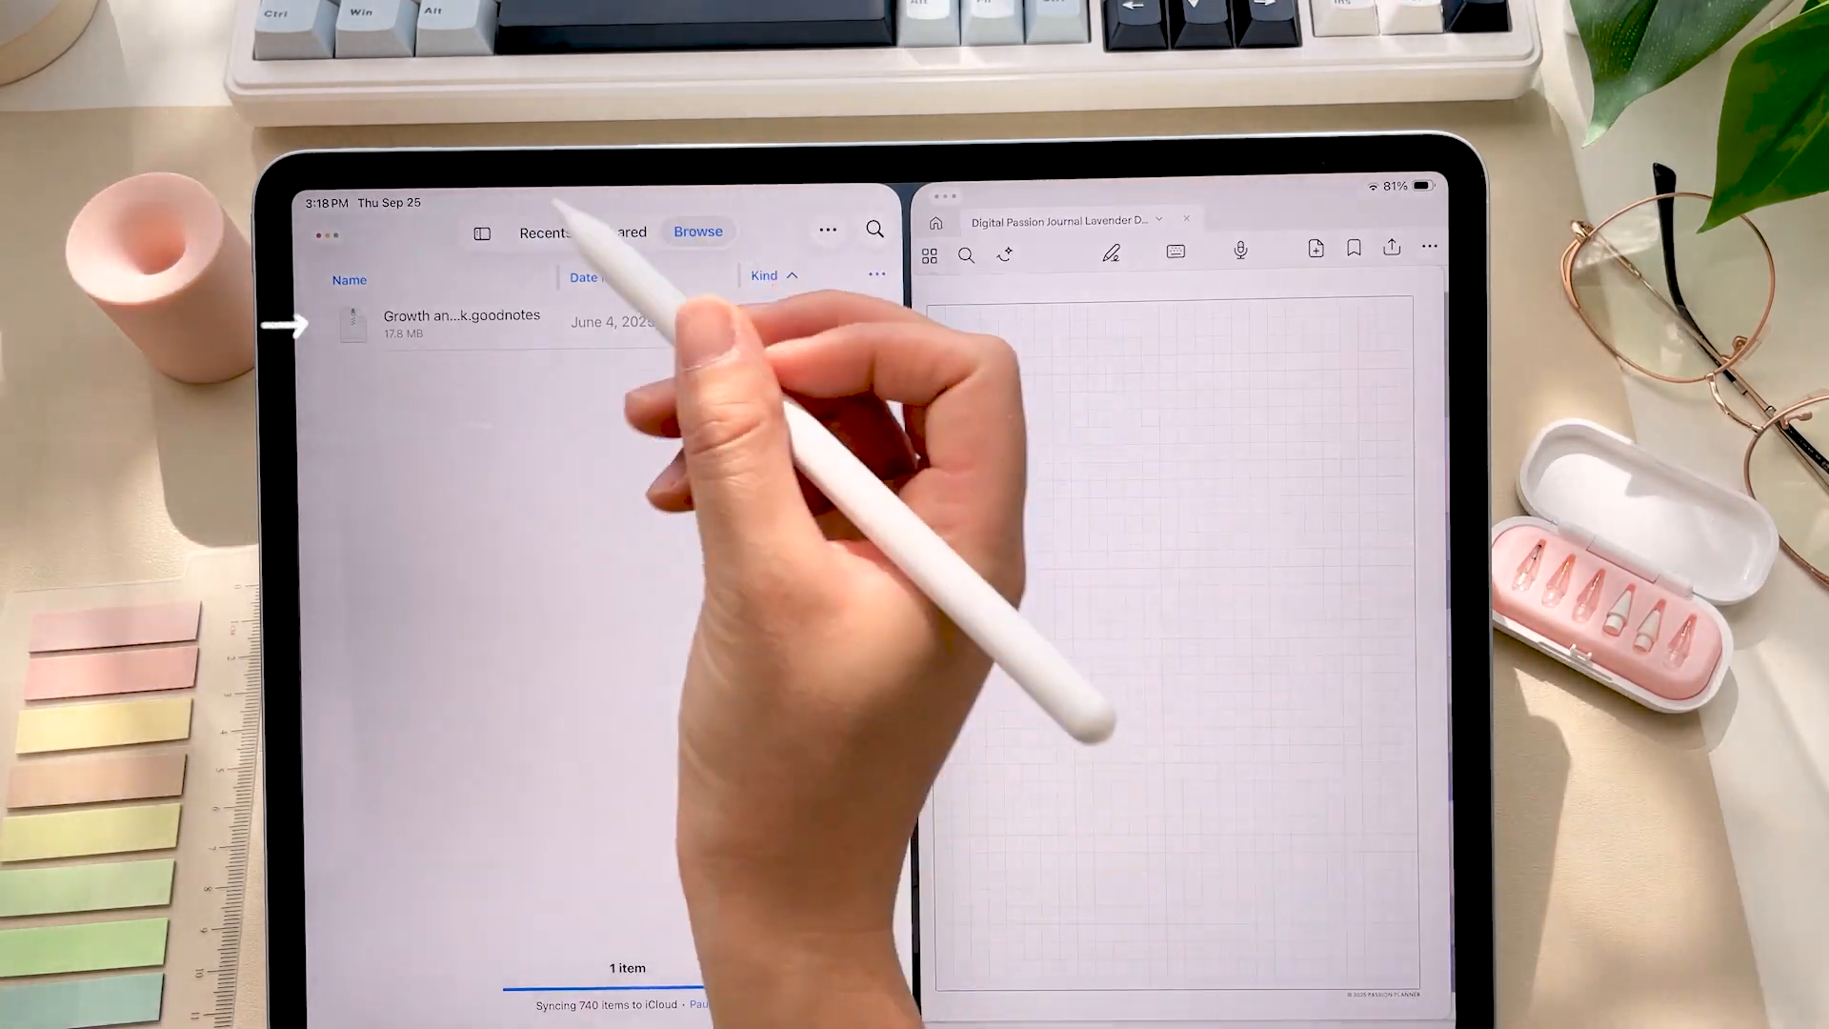
left_click(459, 324)
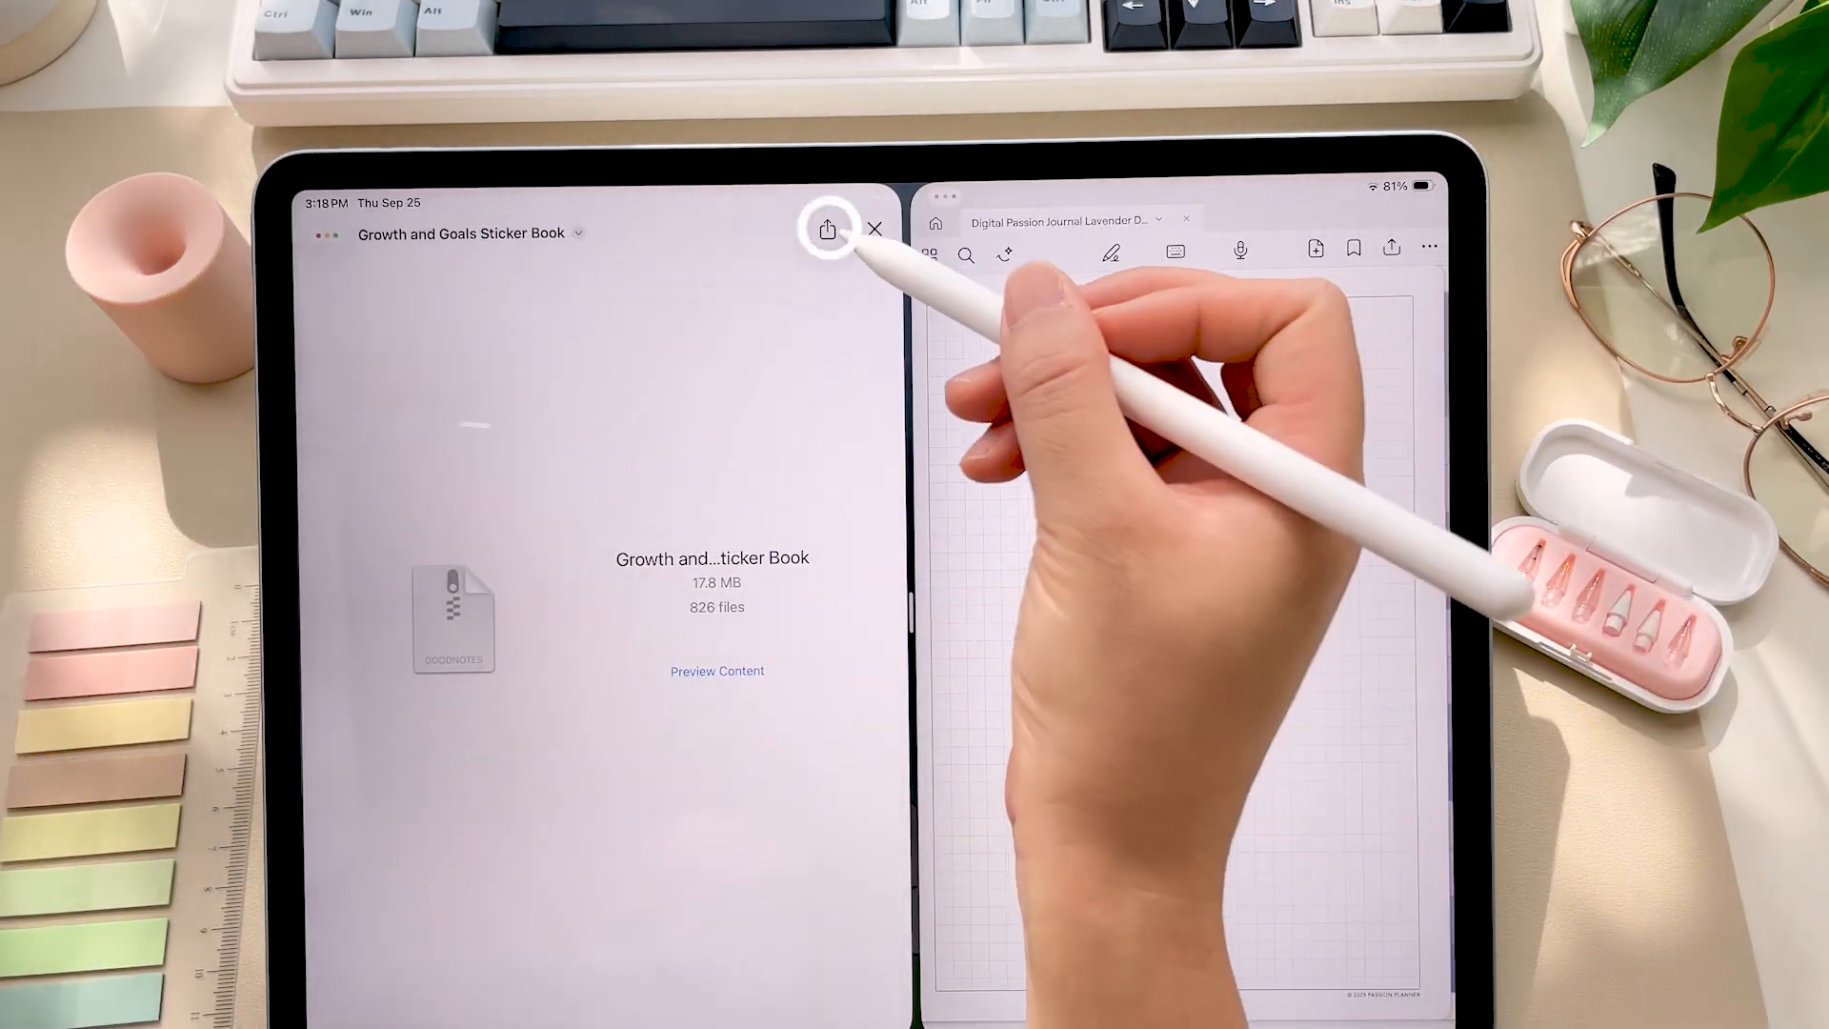
Step: Import the sticker book into Goodnotes as a new document in the stickers folder
left_click(827, 228)
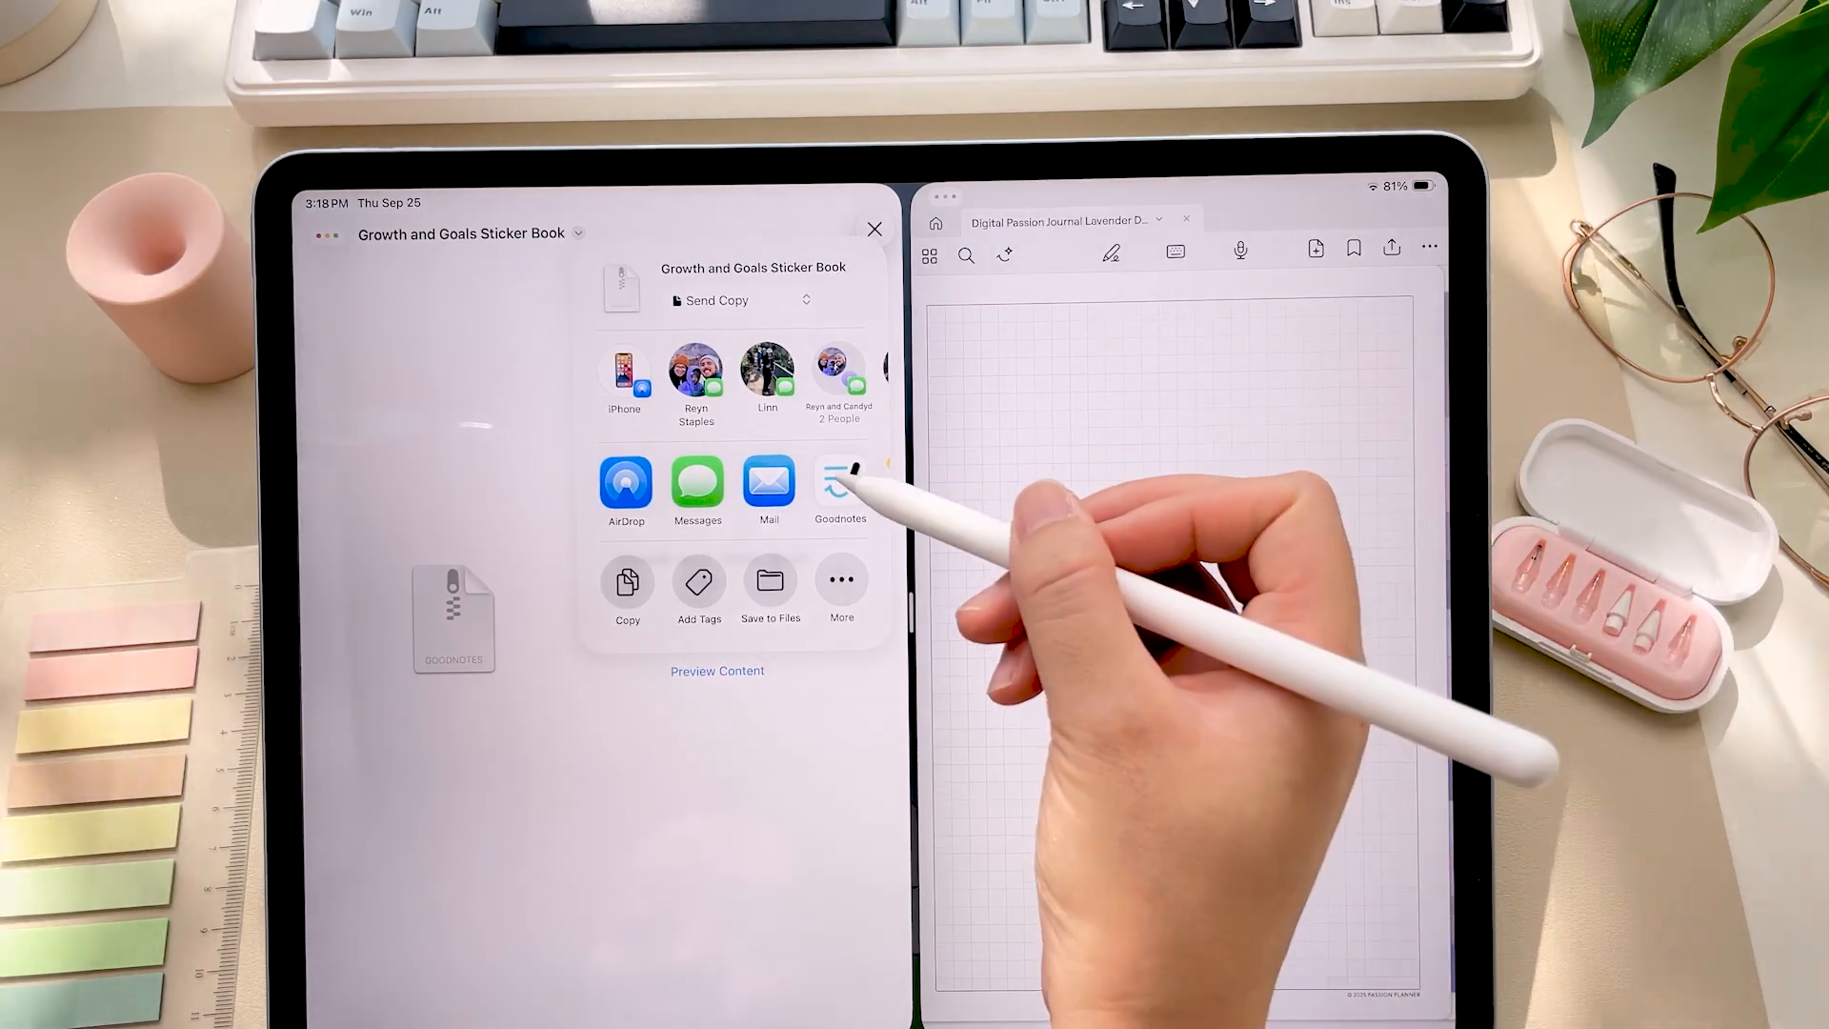
left_click(874, 229)
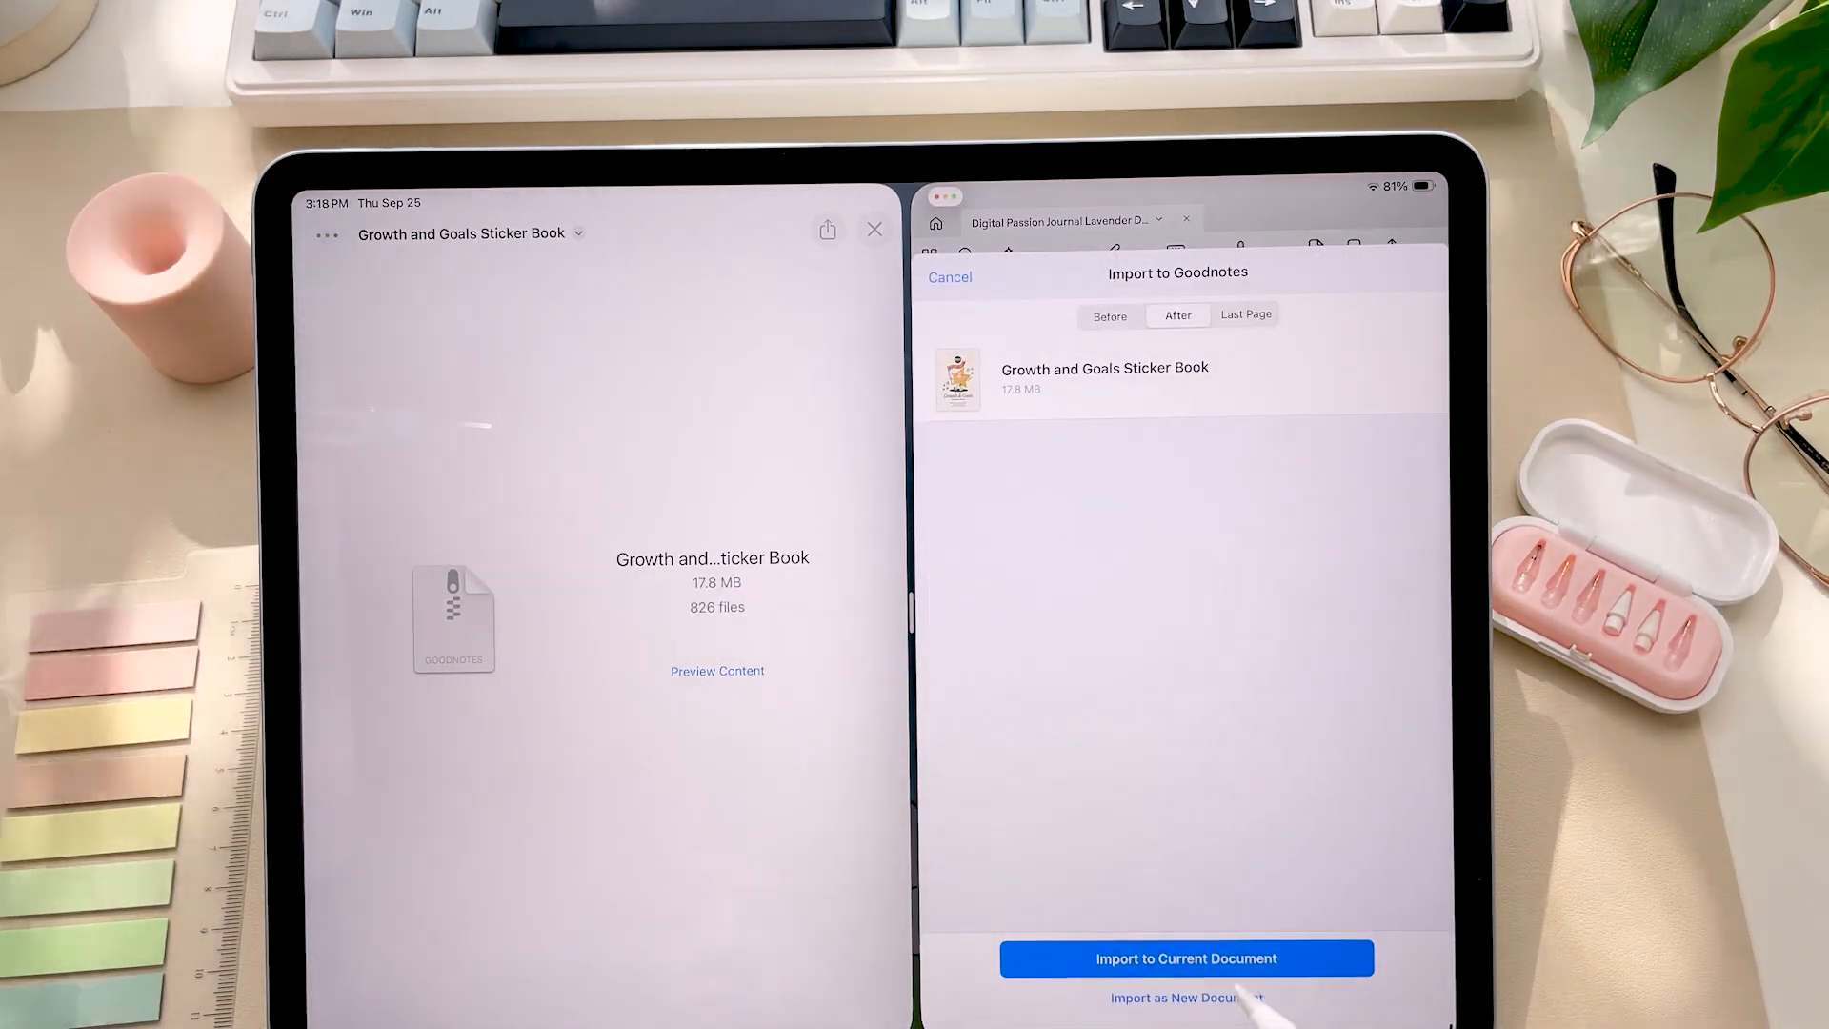
left_click(1185, 958)
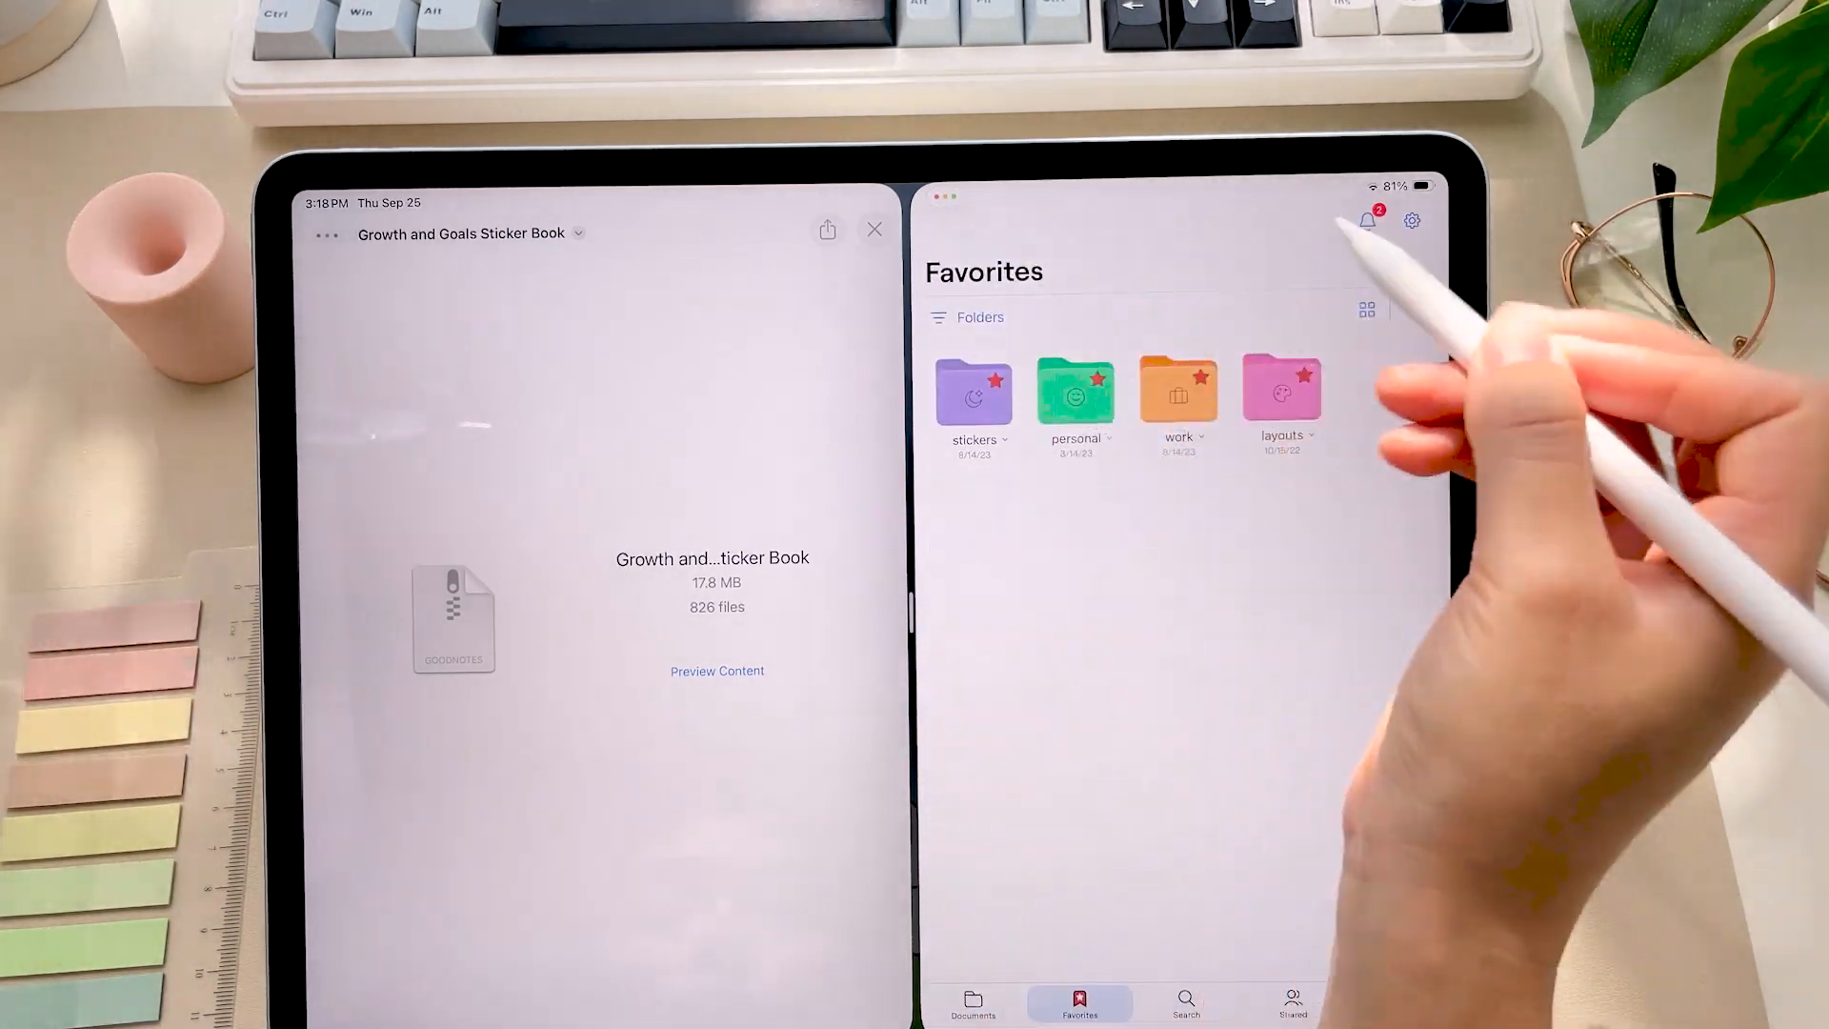
left_click(973, 390)
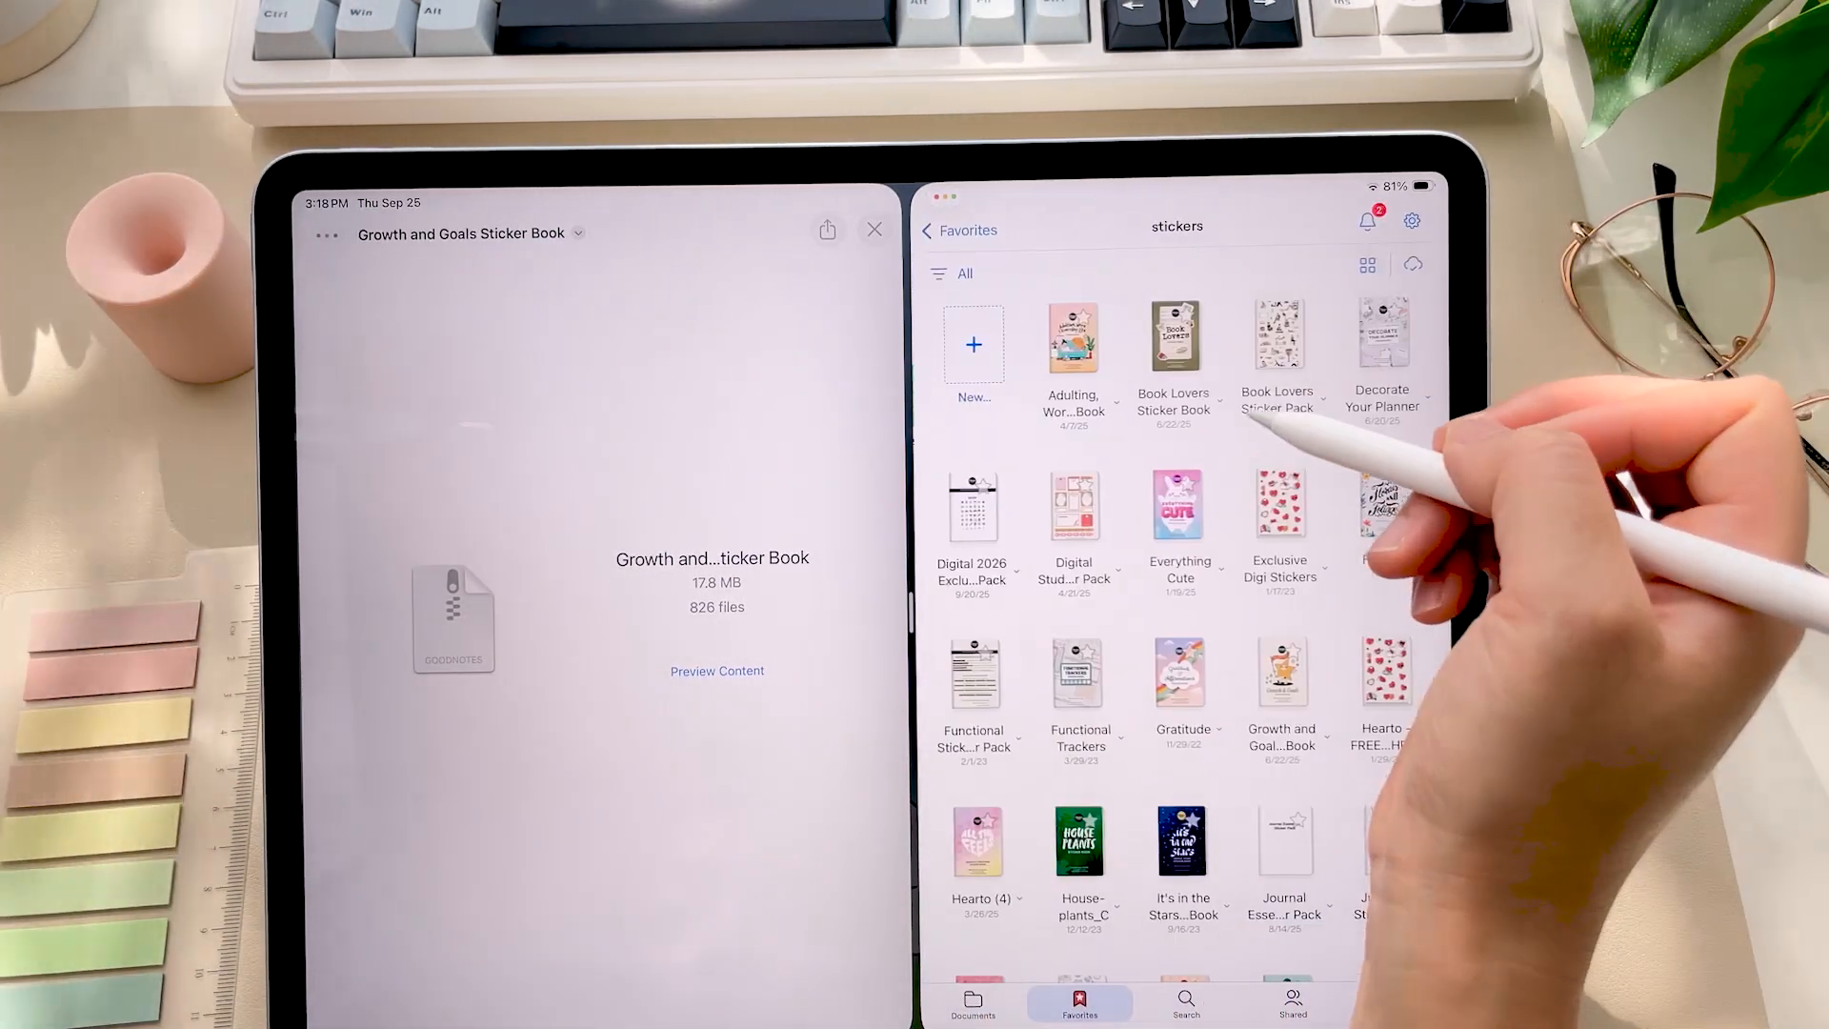
left_click(1280, 676)
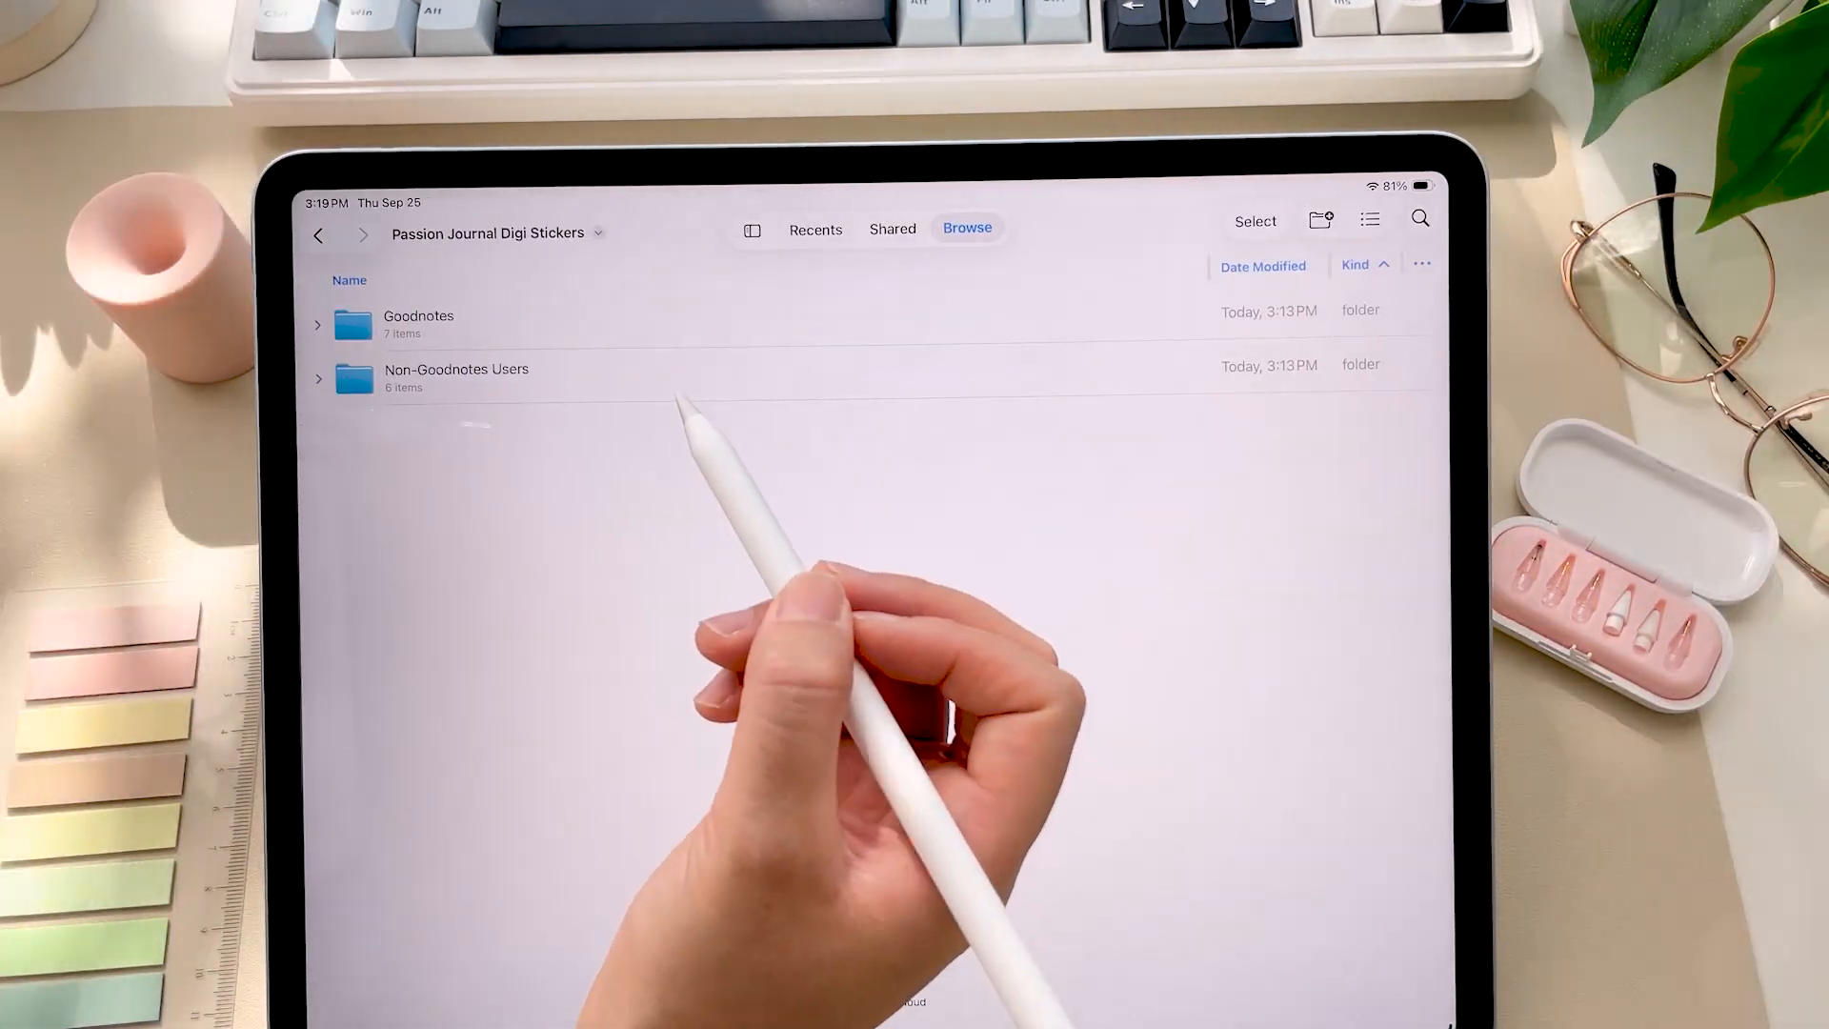
Step: Open the Non-Goodnotes Users PNG folder beside the journal for dragging inserts like Year in Pixels
left_click(455, 367)
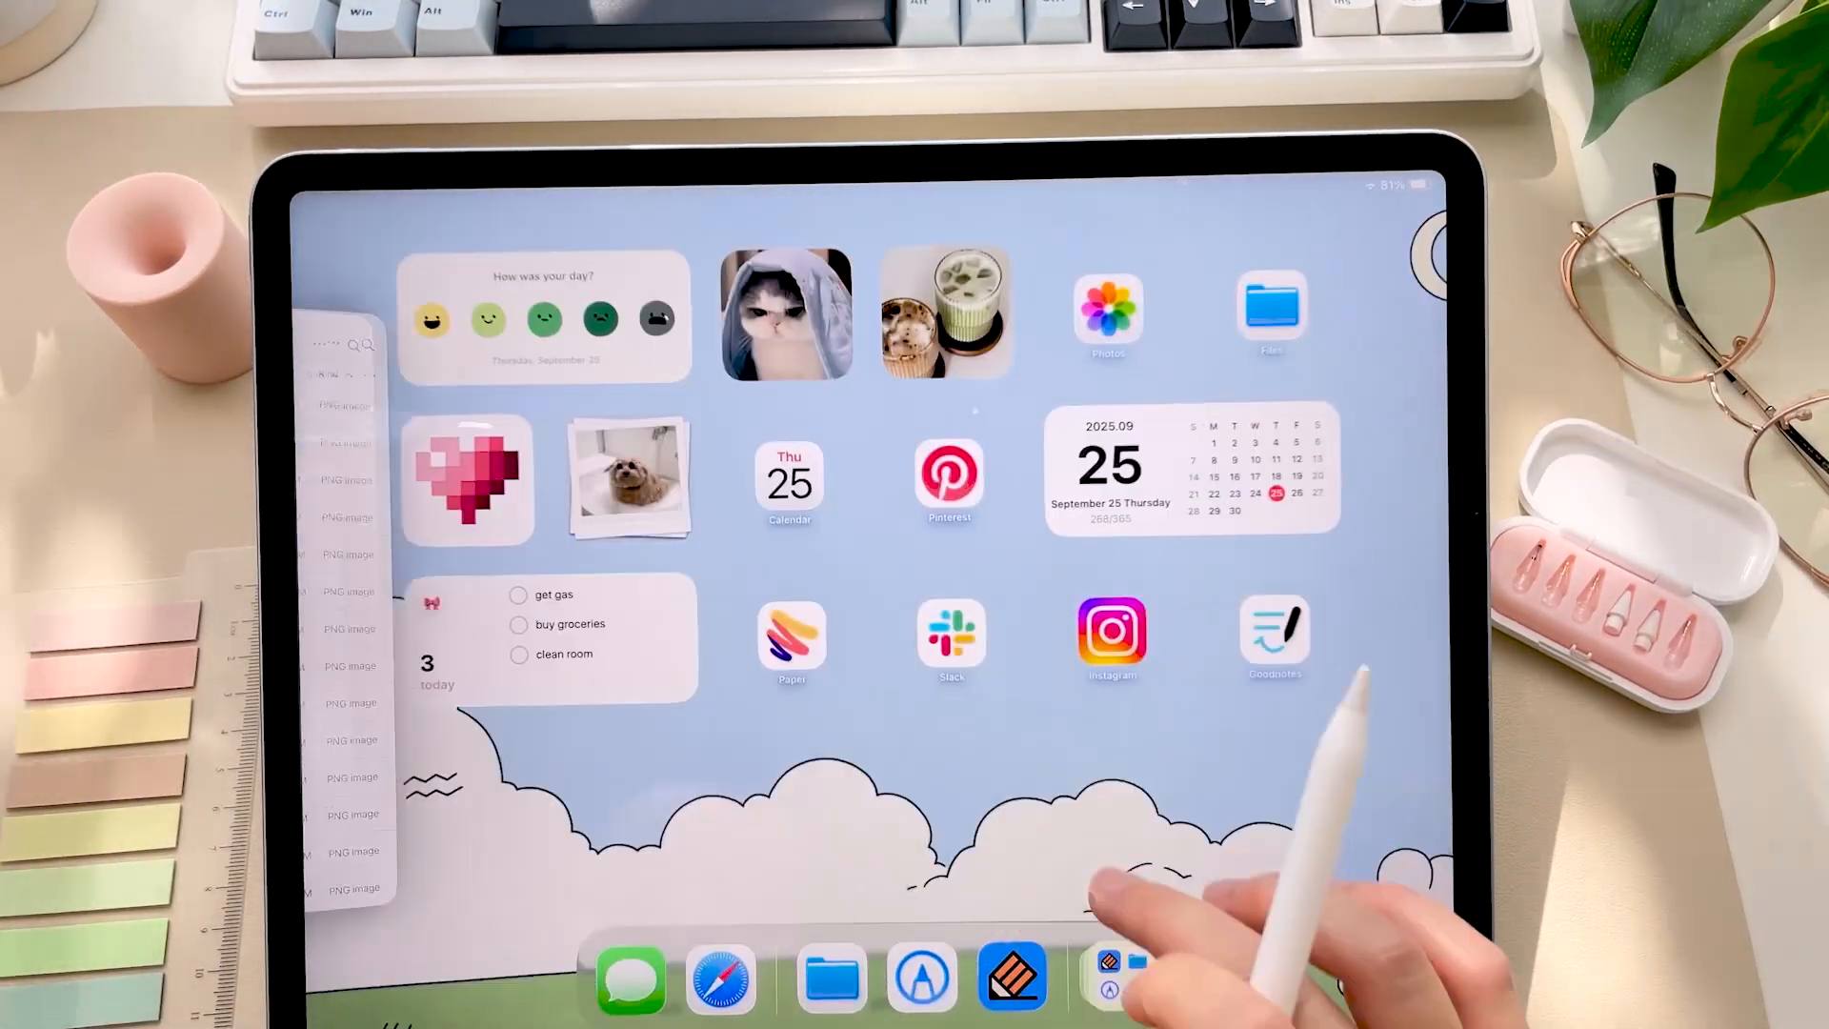
left_click(1275, 638)
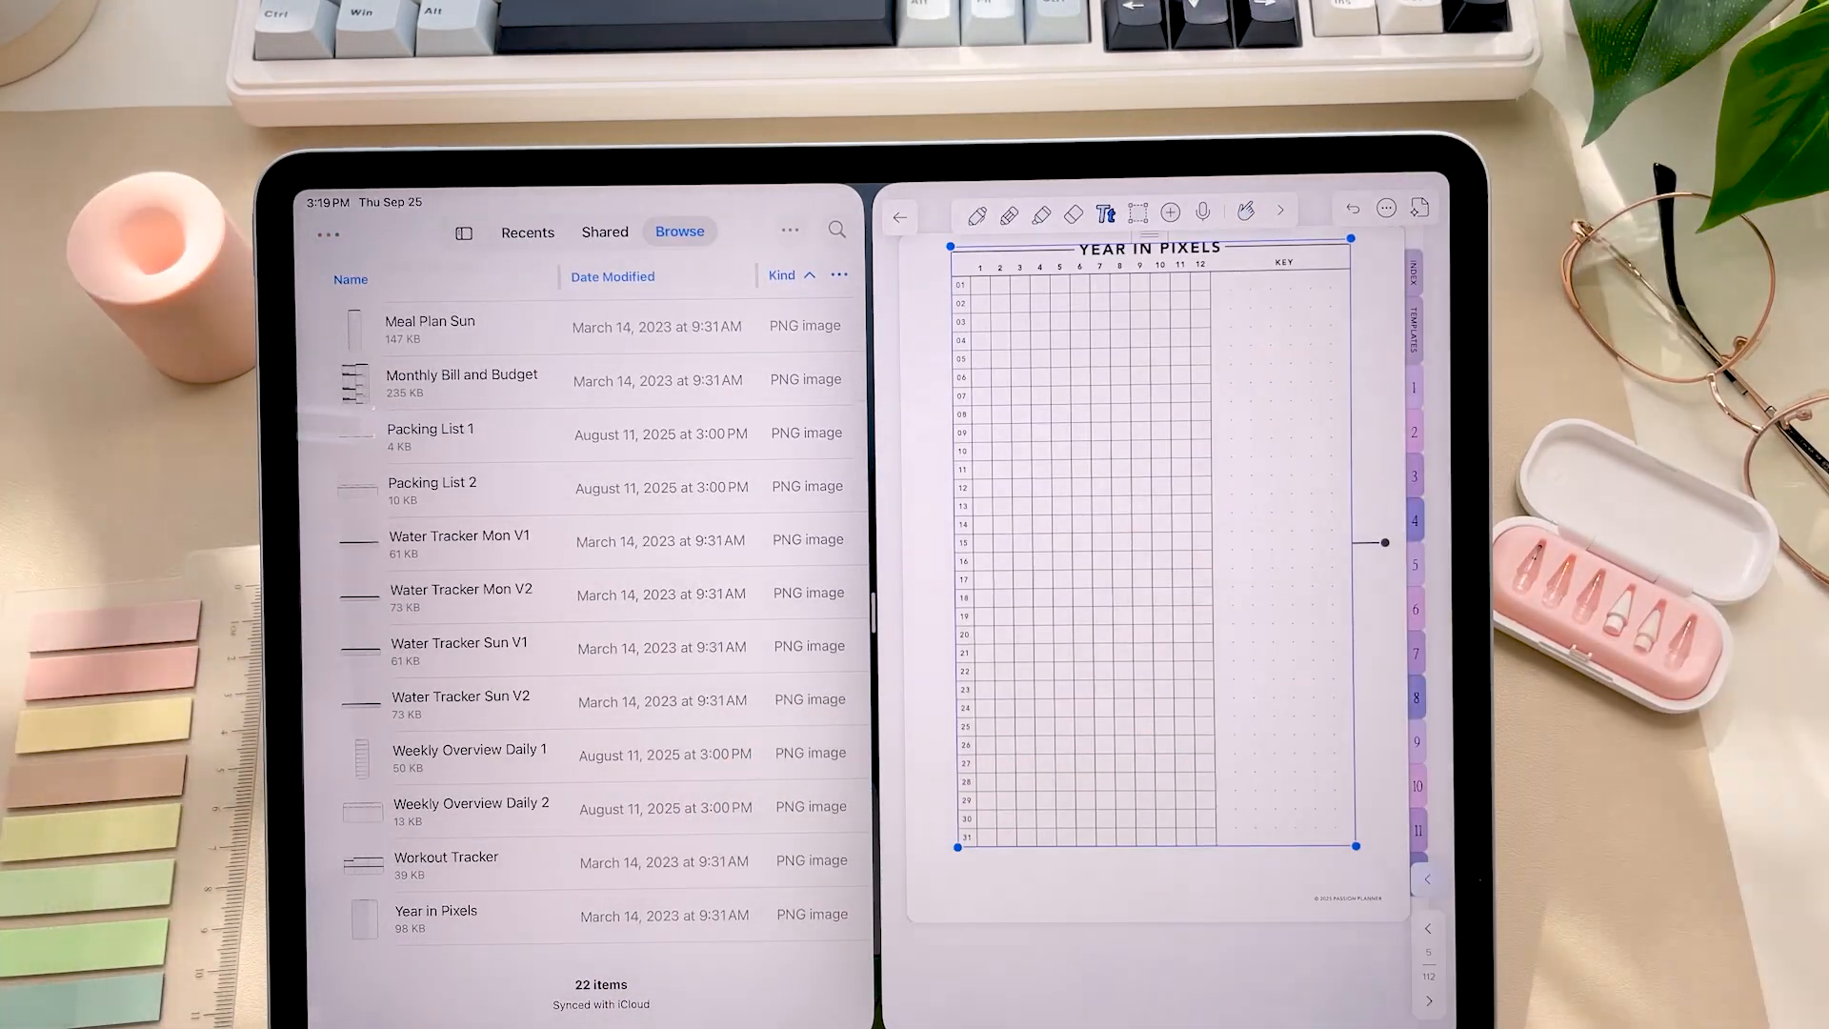
left_click(463, 233)
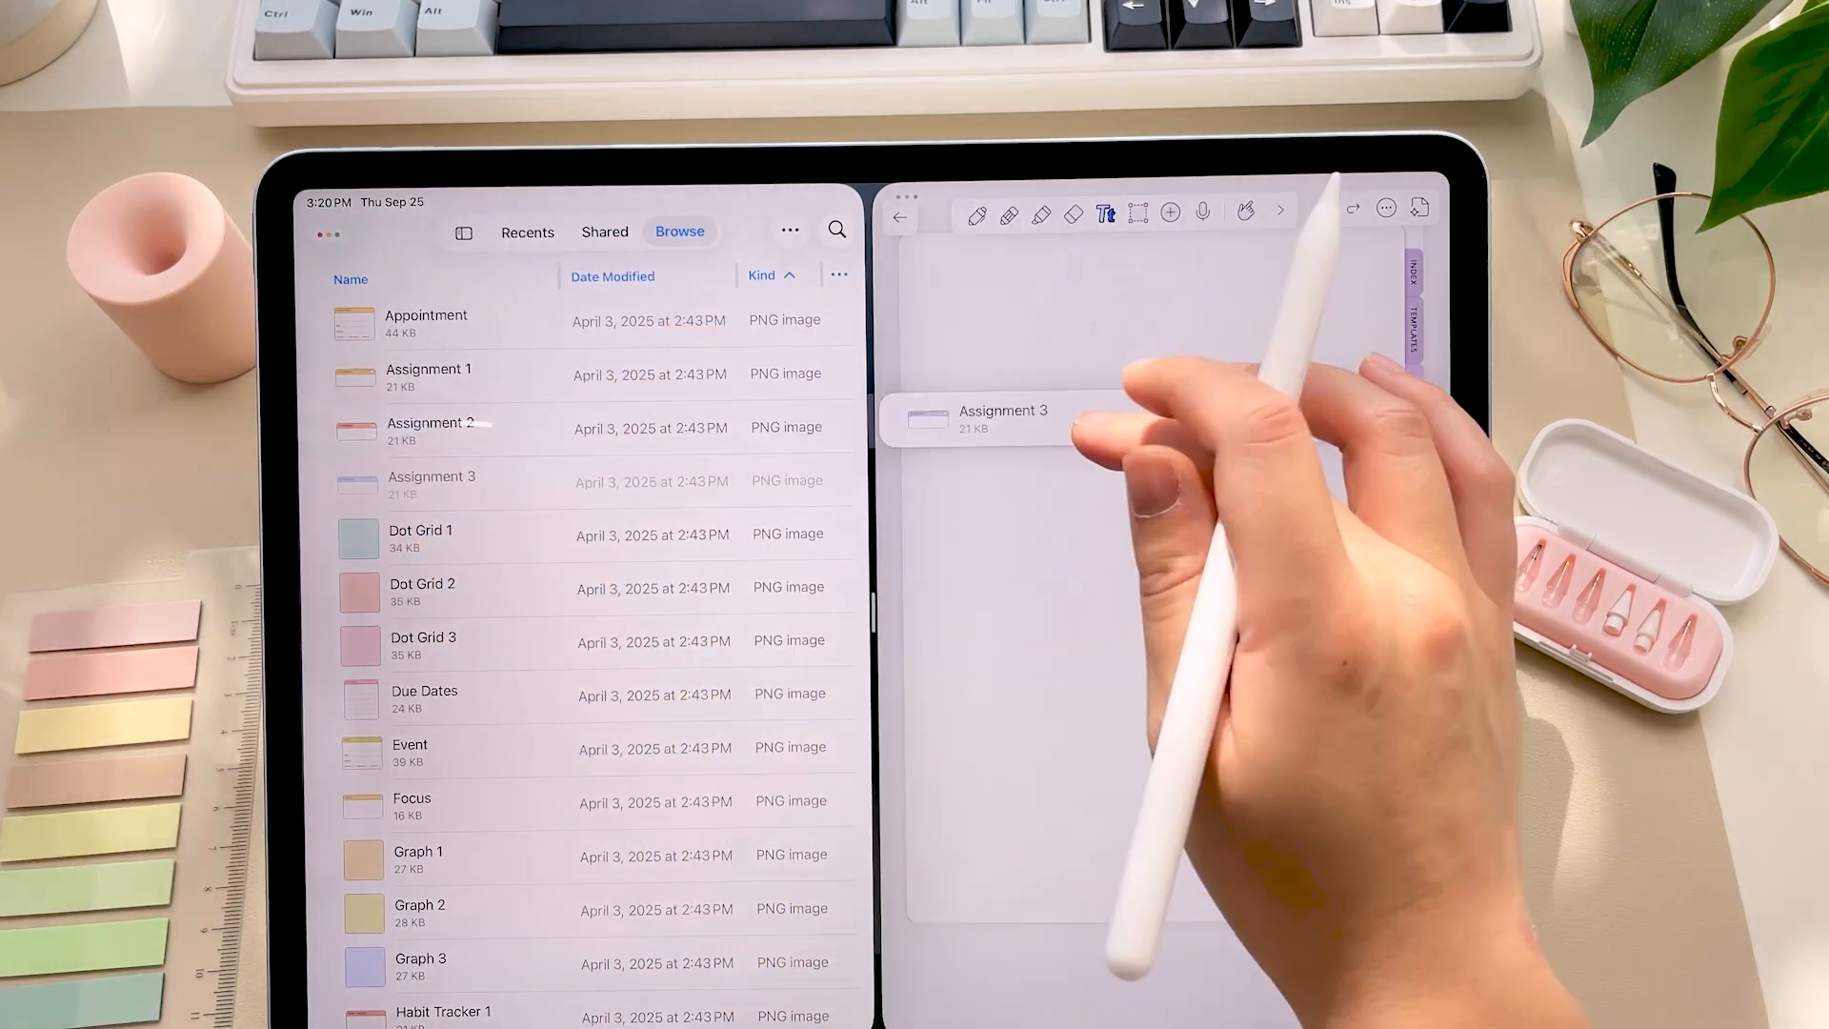
left_click(463, 233)
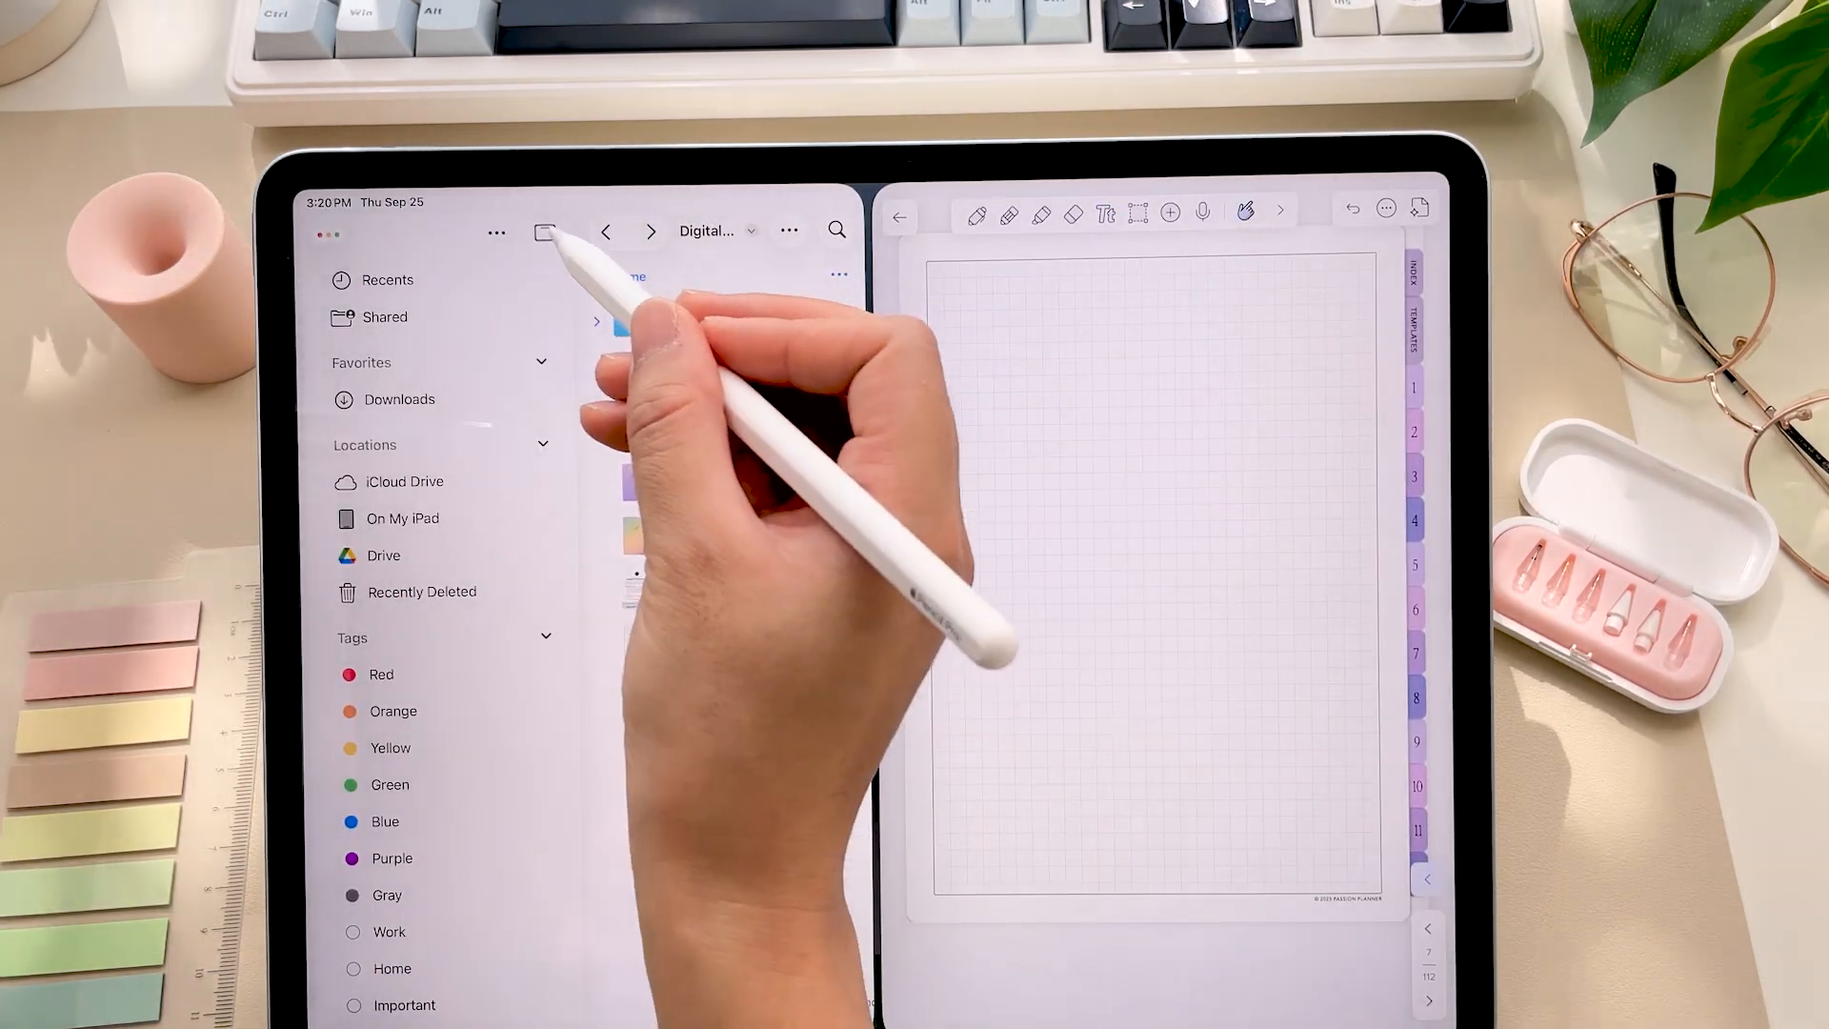